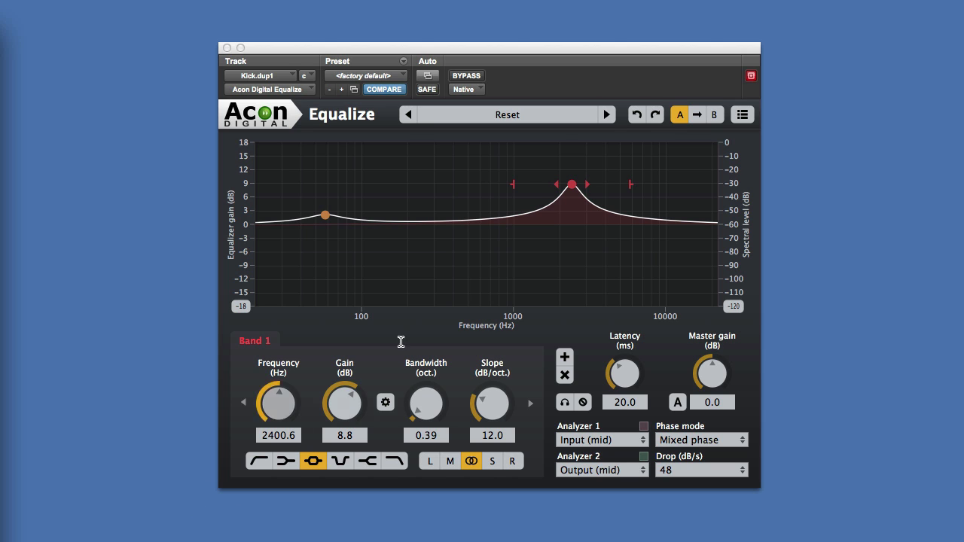
- Settle the 2.4 kHz band's gain at about 7.4 dB near 2456 Hz
{"action": "left_click_drag", "start_coordinate": [573, 183], "coordinate": [573, 201]}
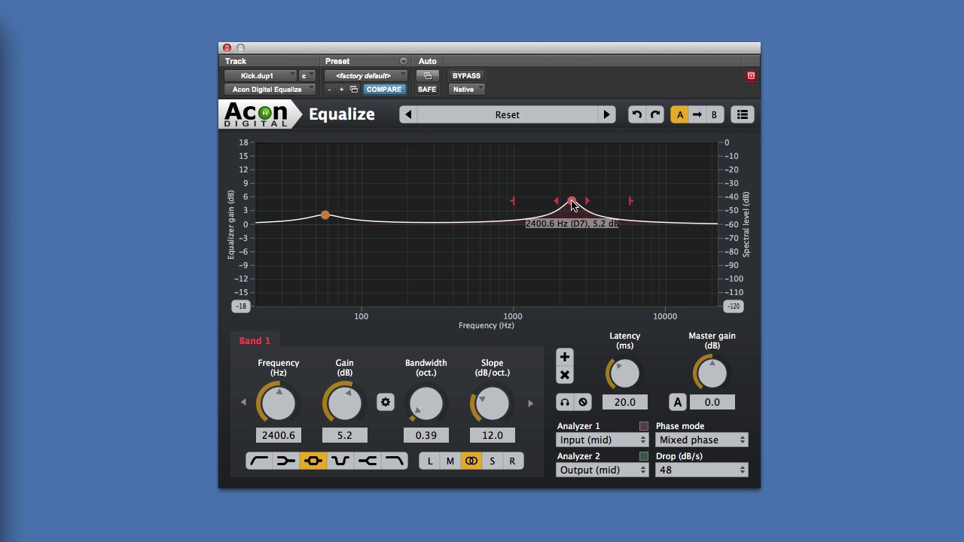
{"action": "left_click_drag", "start_coordinate": [574, 202], "coordinate": [573, 195]}
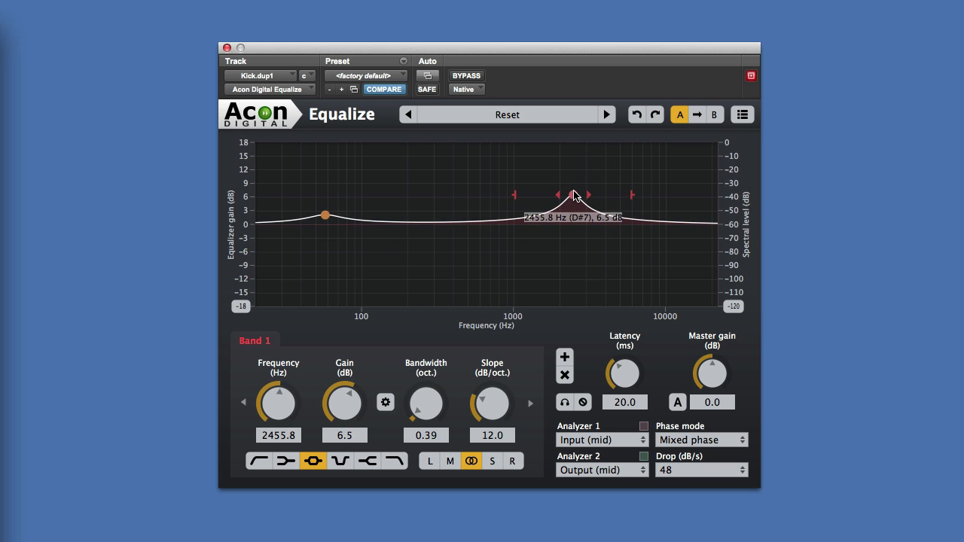
{"action": "left_click_drag", "start_coordinate": [556, 195], "coordinate": [540, 199]}
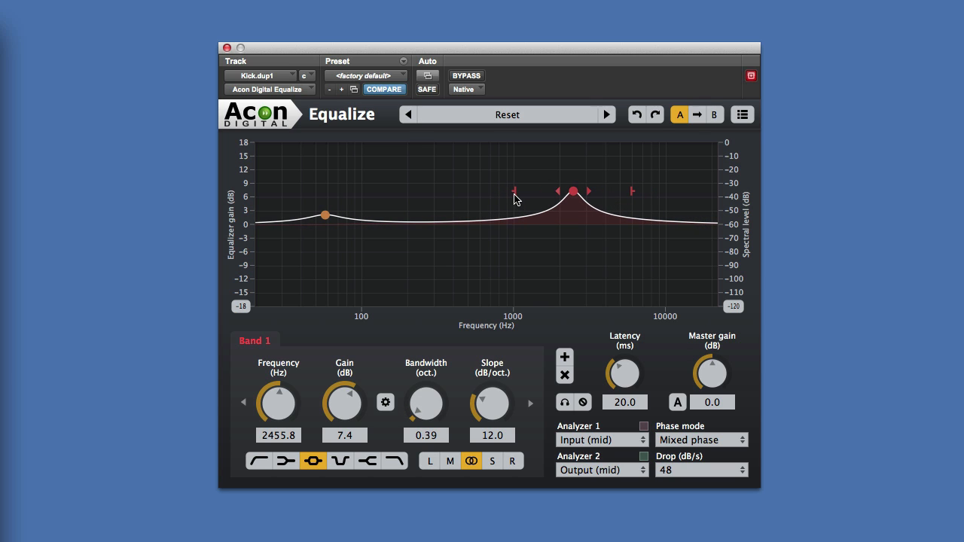
- Shape the band to a 1.15-octave width with 15.7 dB/oct flat-topped slopes
{"action": "left_click_drag", "start_coordinate": [492, 402], "coordinate": [492, 369]}
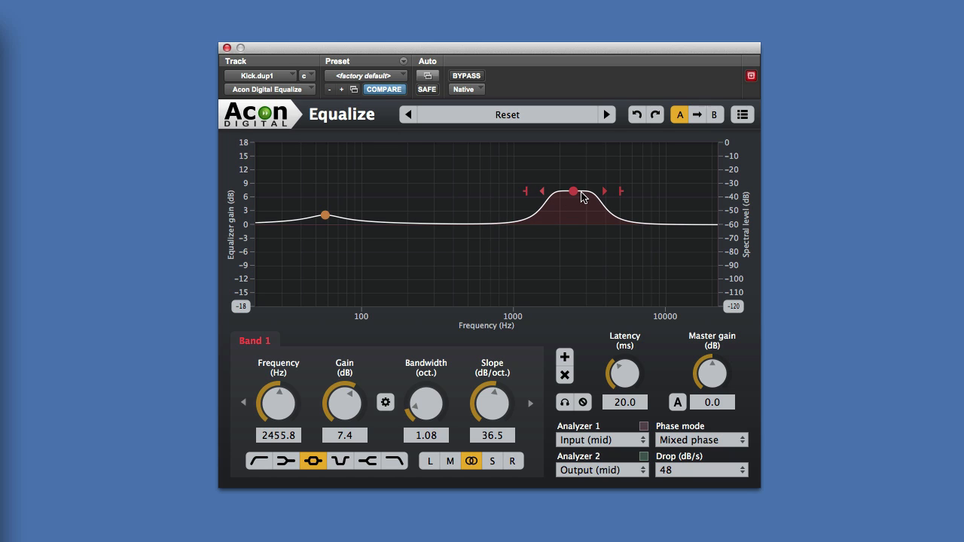
{"action": "mouse_move", "coordinate": [549, 194]}
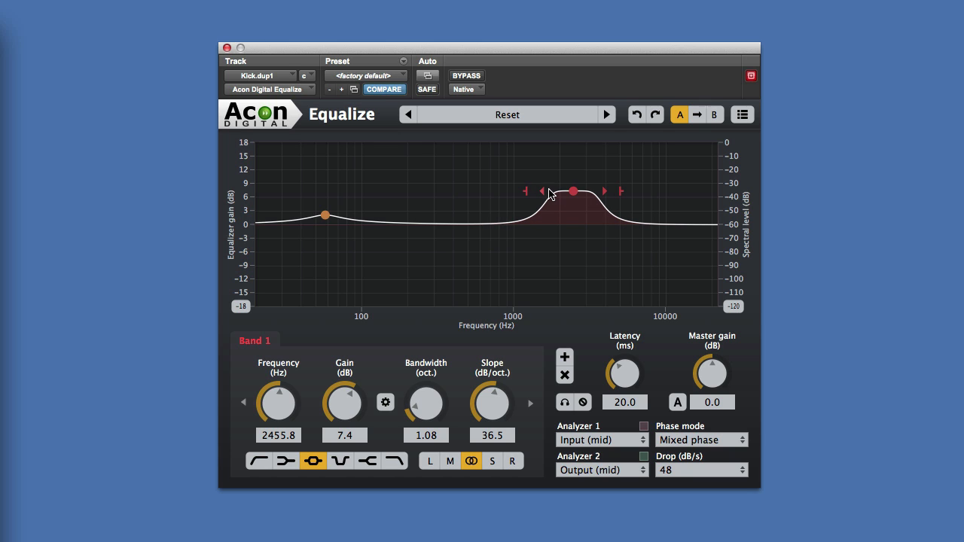
{"action": "left_click_drag", "start_coordinate": [524, 191], "coordinate": [520, 195]}
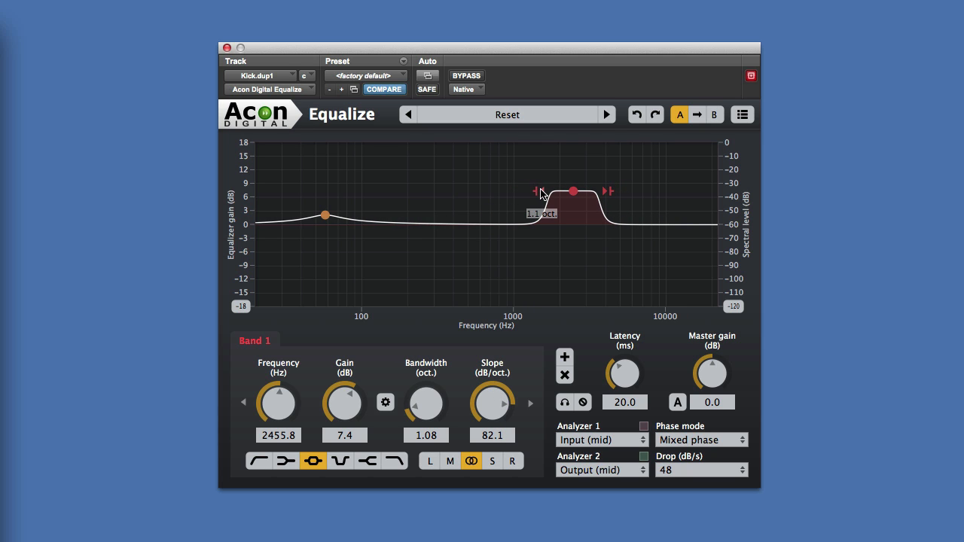
{"action": "left_click_drag", "start_coordinate": [537, 191], "coordinate": [506, 190]}
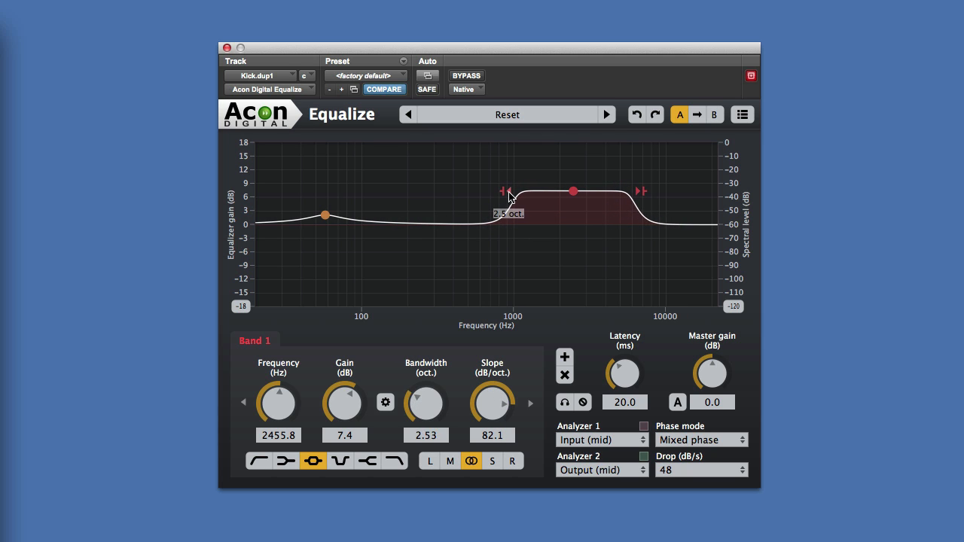
{"action": "left_click_drag", "start_coordinate": [506, 191], "coordinate": [536, 191]}
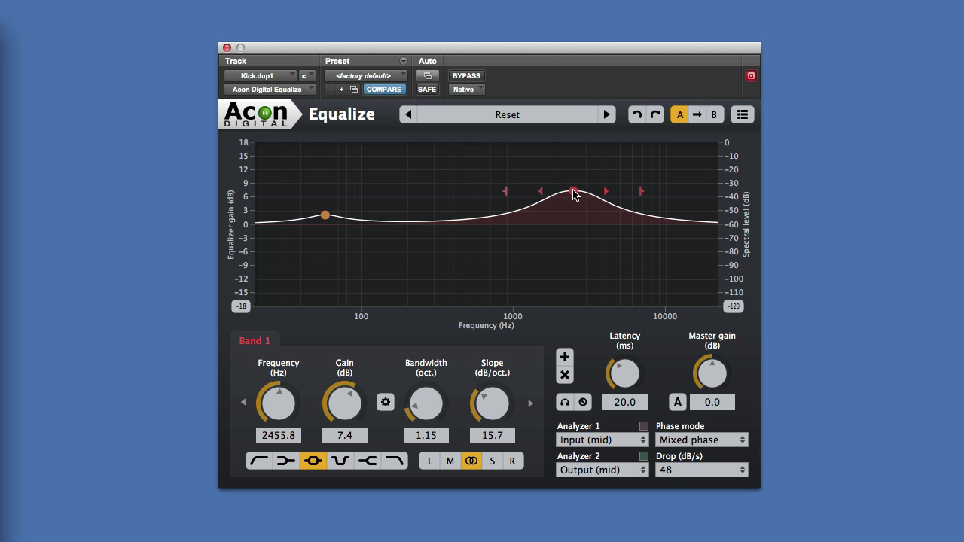
- Dip the band to about -4.7 dB, then bring it back up as a 5.4 dB peak near 2.48 kHz
{"action": "left_click_drag", "start_coordinate": [572, 191], "coordinate": [573, 245]}
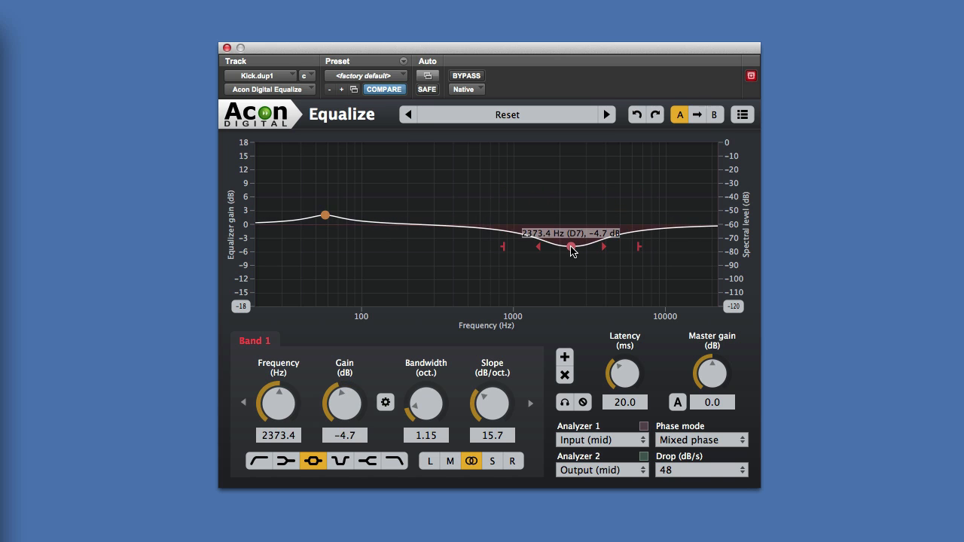
{"action": "left_click_drag", "start_coordinate": [569, 249], "coordinate": [571, 243]}
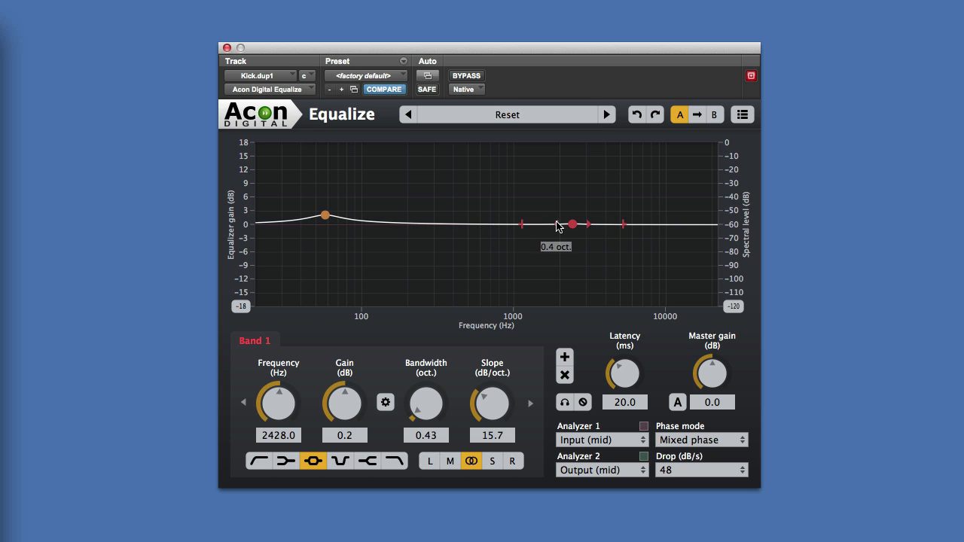
{"action": "left_click_drag", "start_coordinate": [572, 223], "coordinate": [573, 201]}
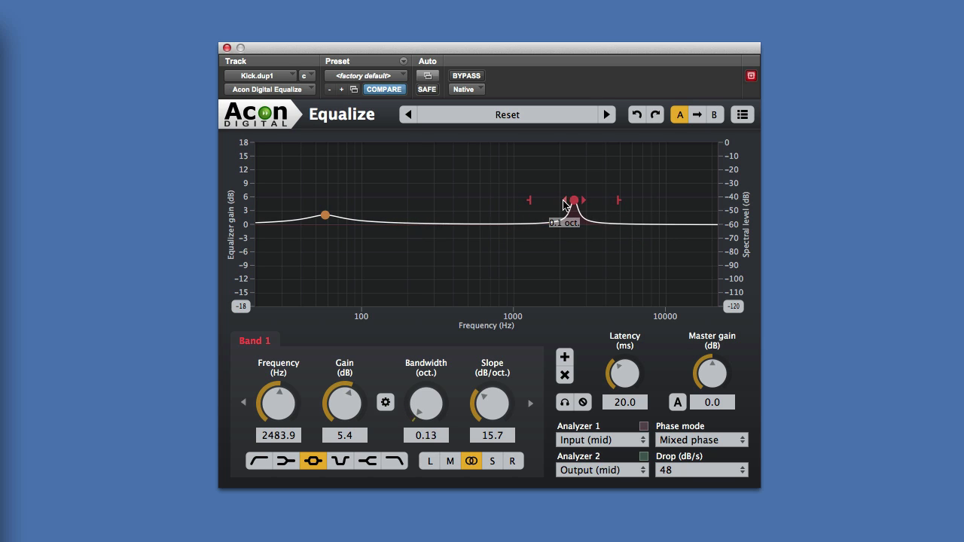
- Vary the bandwidth between 1.6 octaves and a sharp peak, settling around half an octave
{"action": "left_click_drag", "start_coordinate": [574, 200], "coordinate": [547, 200]}
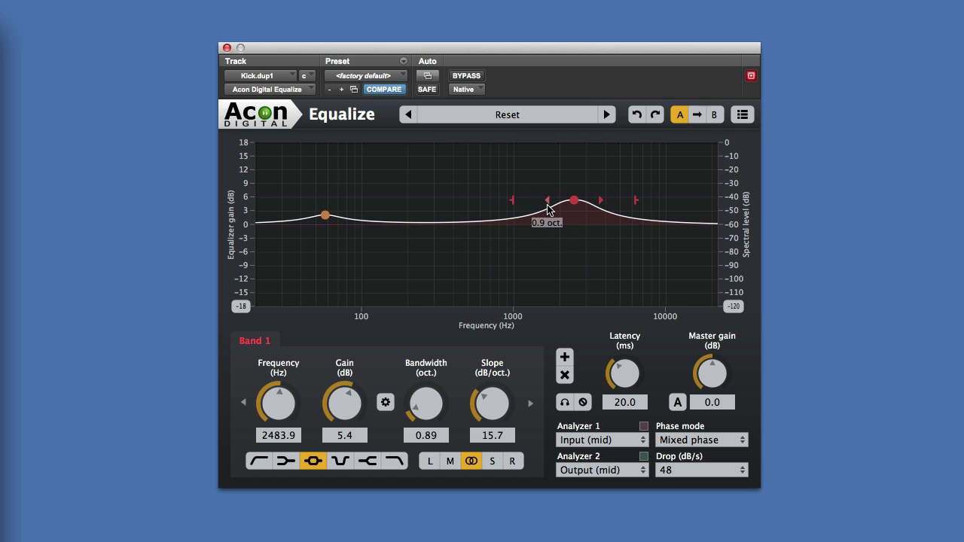
{"action": "left_click_drag", "start_coordinate": [547, 201], "coordinate": [531, 205]}
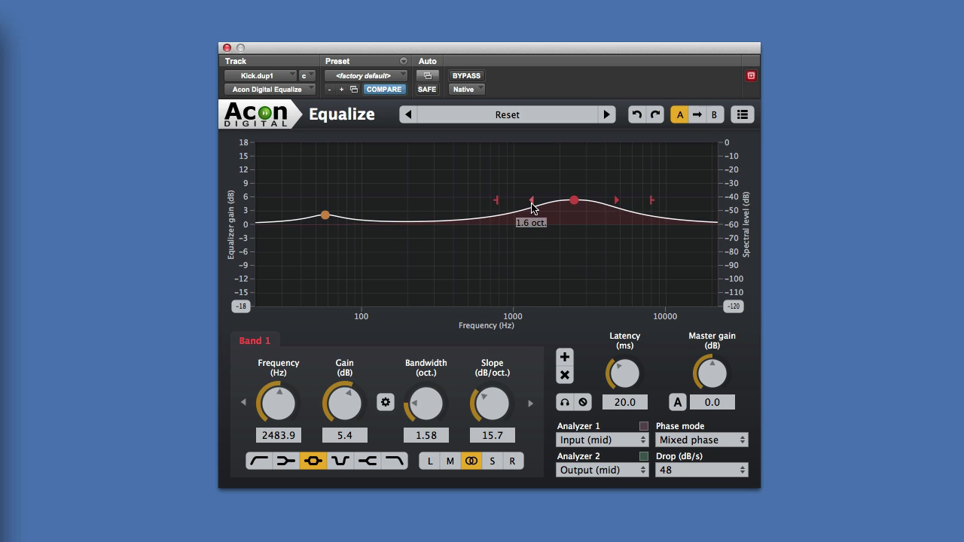
{"action": "left_click_drag", "start_coordinate": [532, 200], "coordinate": [535, 200]}
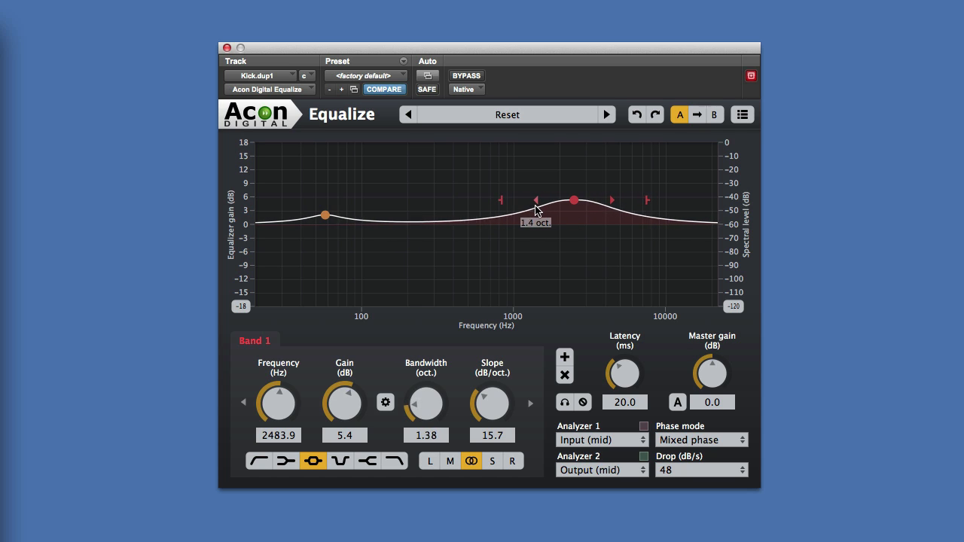
{"action": "left_click_drag", "start_coordinate": [534, 200], "coordinate": [553, 200]}
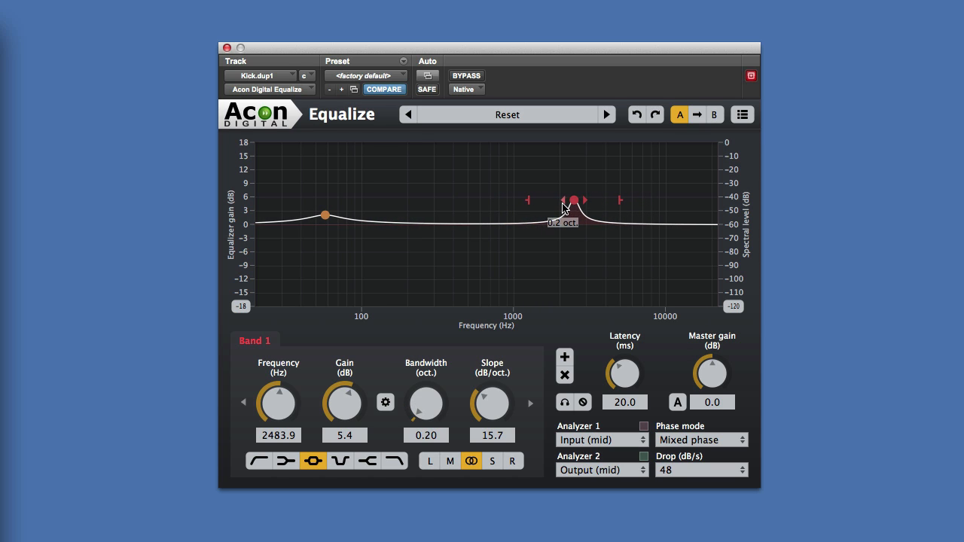
{"action": "left_click_drag", "start_coordinate": [574, 200], "coordinate": [550, 209]}
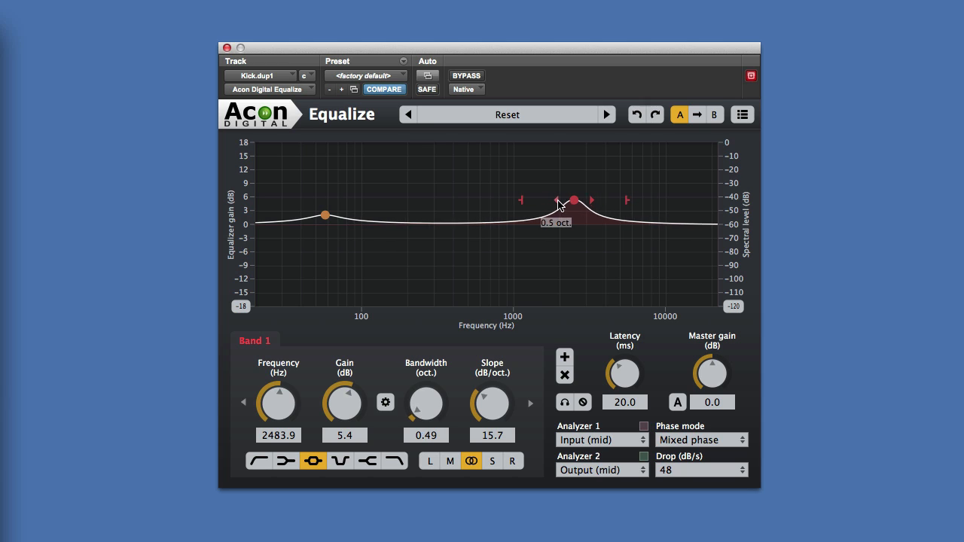
{"action": "left_click_drag", "start_coordinate": [557, 199], "coordinate": [575, 199]}
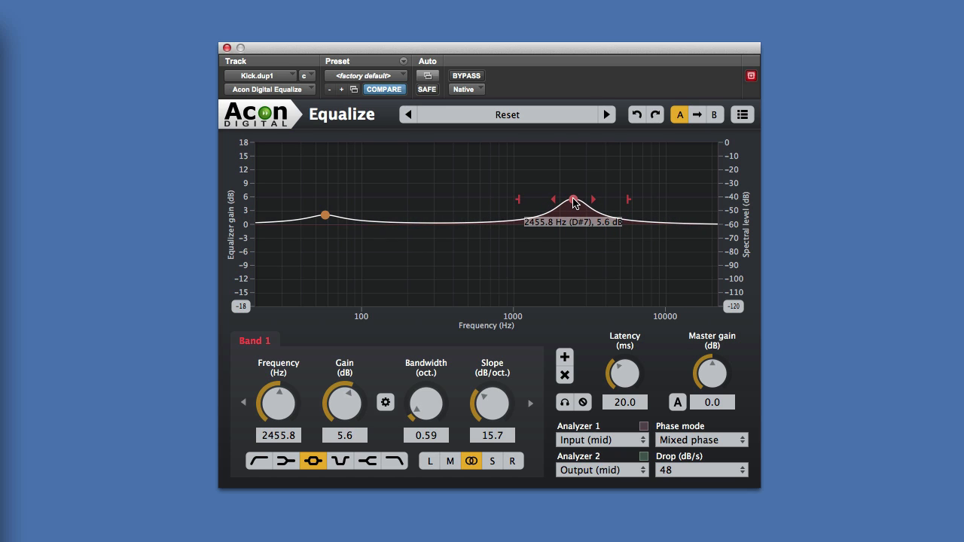
- Move the peak up to about 2.7 kHz and swing its gain between a cut and an 8.5 dB boost
{"action": "left_click_drag", "start_coordinate": [576, 197], "coordinate": [576, 199]}
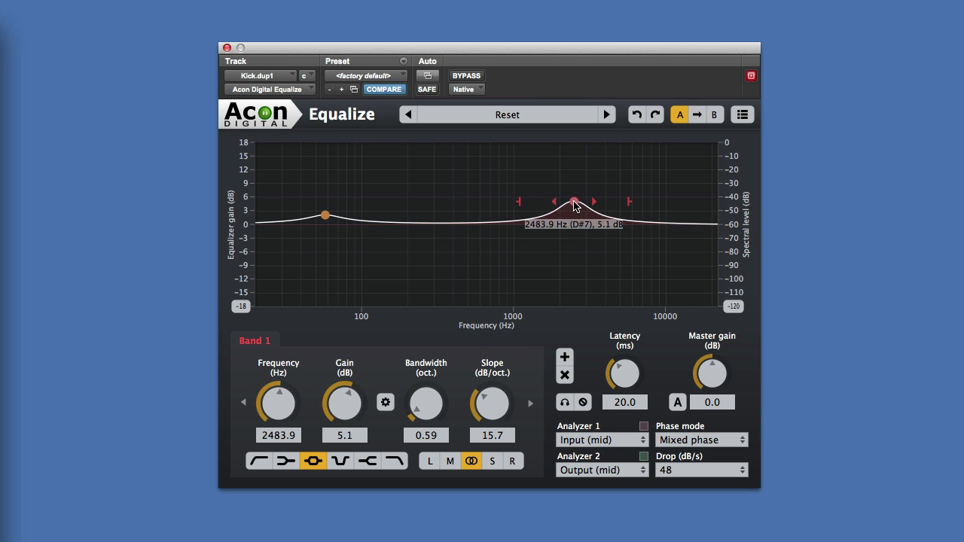
{"action": "left_click_drag", "start_coordinate": [576, 202], "coordinate": [574, 200]}
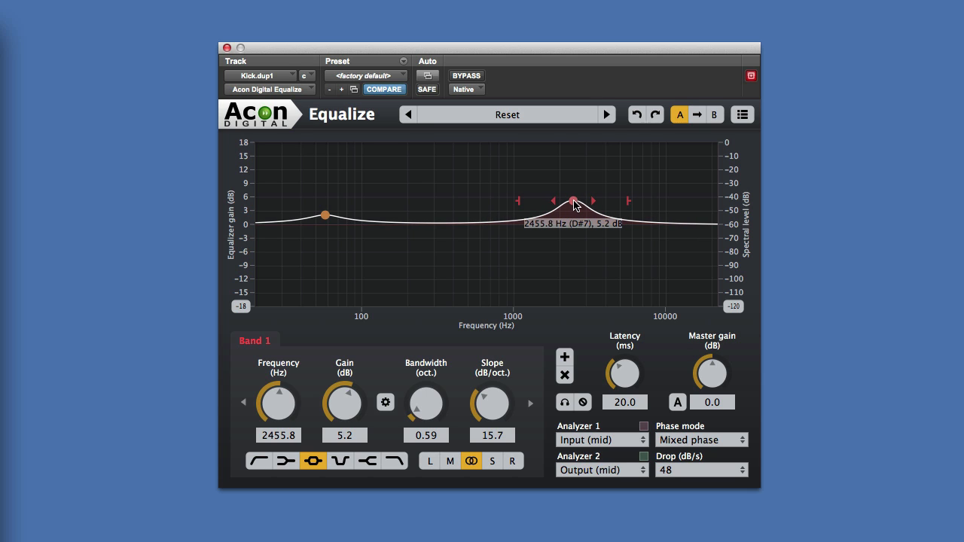
{"action": "left_click_drag", "start_coordinate": [574, 202], "coordinate": [581, 204]}
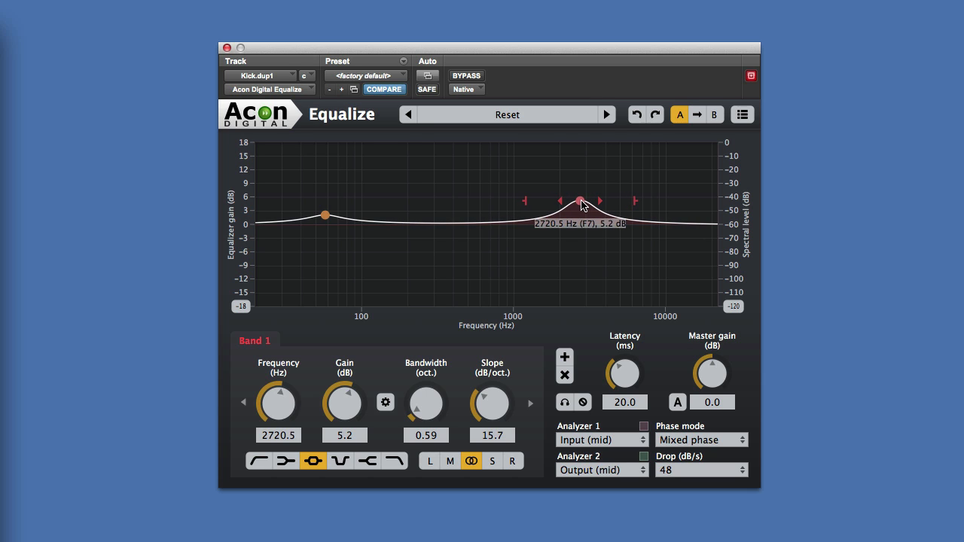
{"action": "left_click_drag", "start_coordinate": [580, 206], "coordinate": [583, 232]}
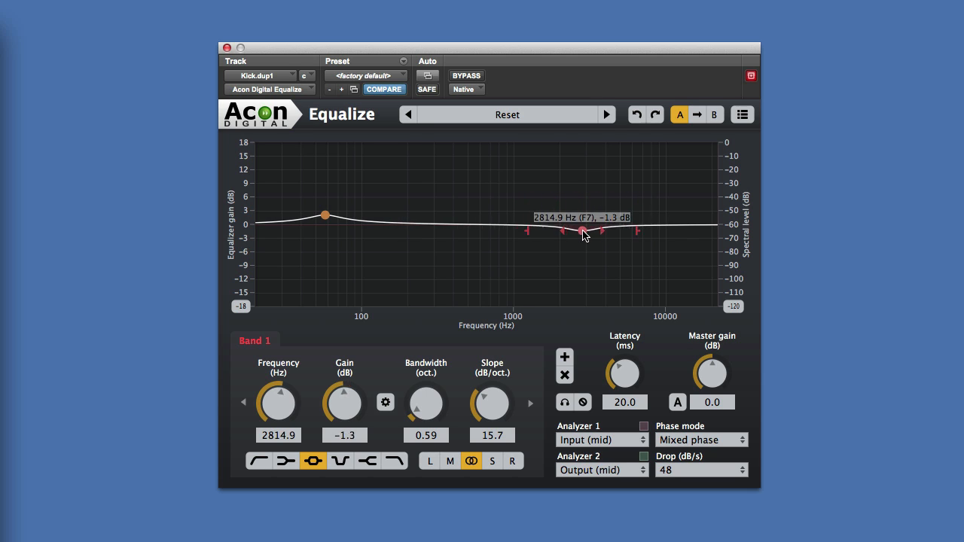
{"action": "left_click_drag", "start_coordinate": [582, 231], "coordinate": [583, 221]}
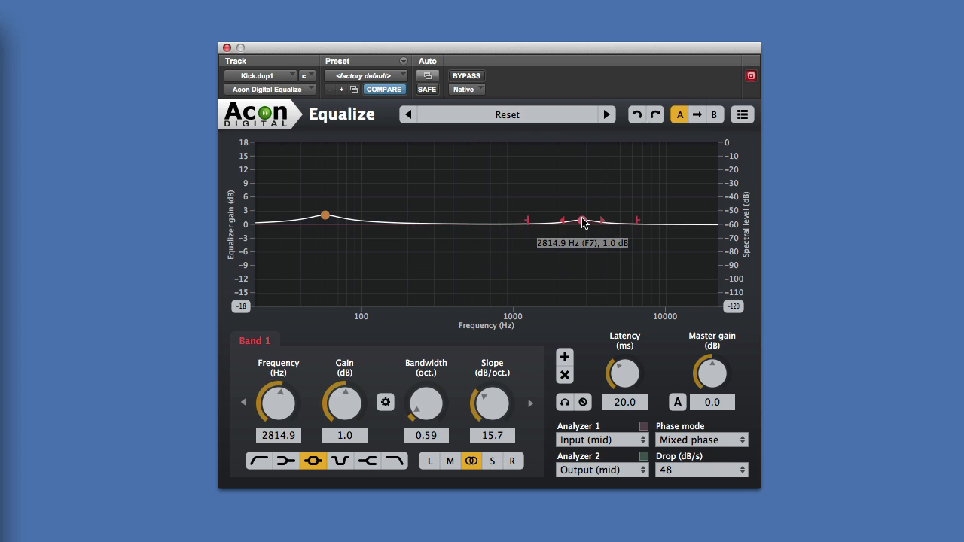
{"action": "left_click_drag", "start_coordinate": [584, 221], "coordinate": [573, 186]}
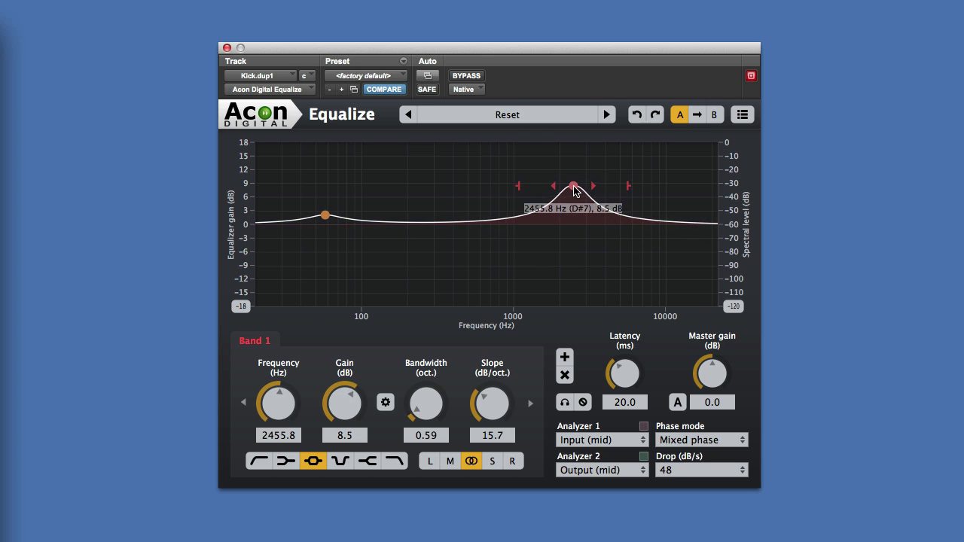
{"action": "left_click_drag", "start_coordinate": [572, 186], "coordinate": [576, 204]}
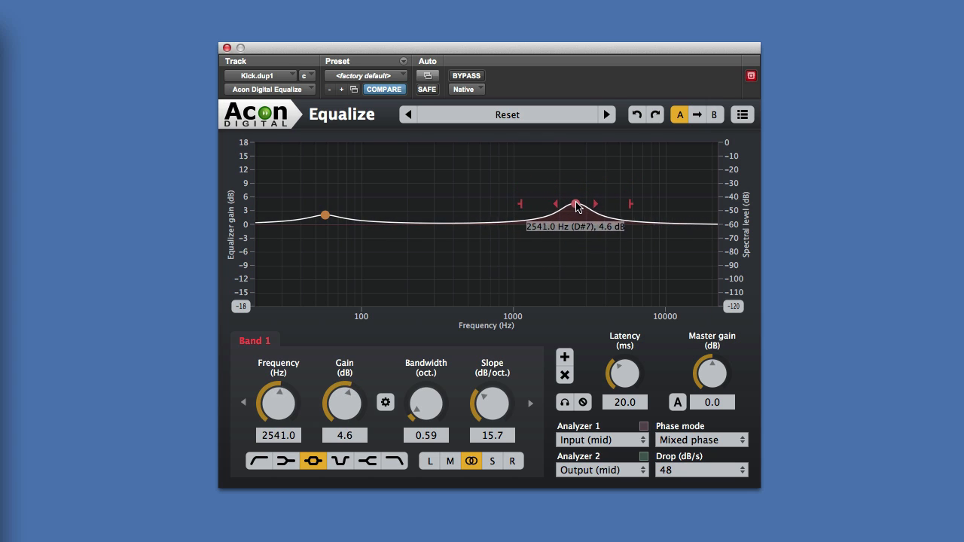
- Sweep the band down to 330 Hz and back near 3 kHz, then load the factory Reset preset
{"action": "left_click_drag", "start_coordinate": [575, 203], "coordinate": [531, 200]}
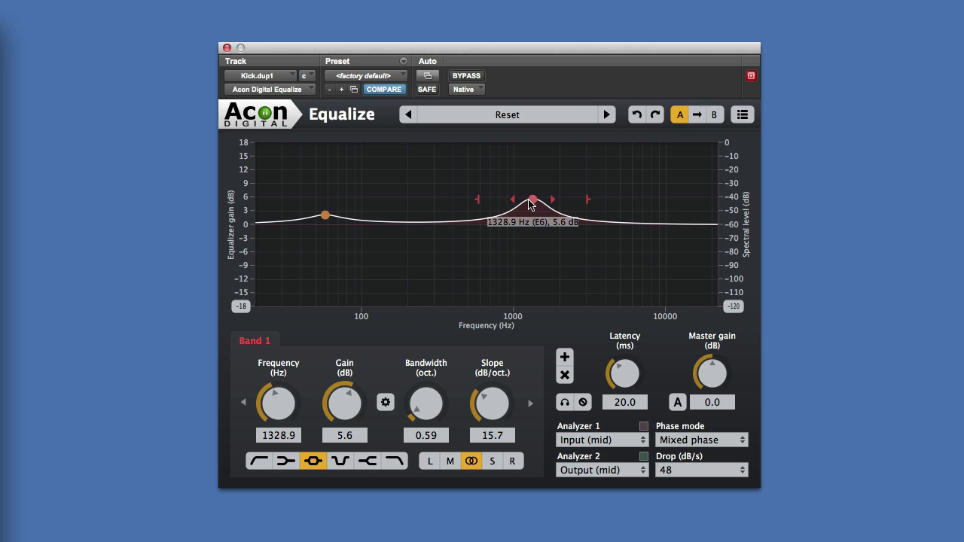
{"action": "left_click_drag", "start_coordinate": [533, 199], "coordinate": [503, 197]}
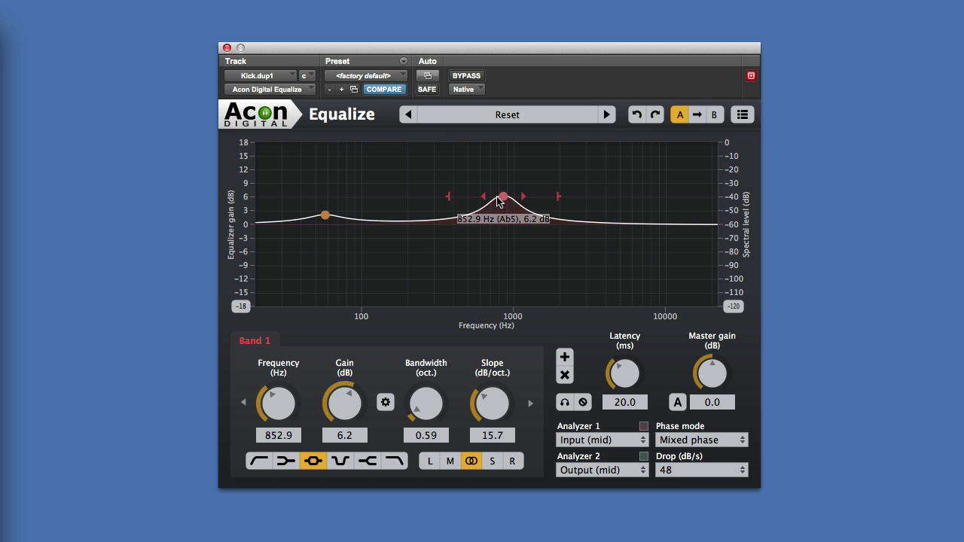
{"action": "left_click_drag", "start_coordinate": [503, 196], "coordinate": [440, 178]}
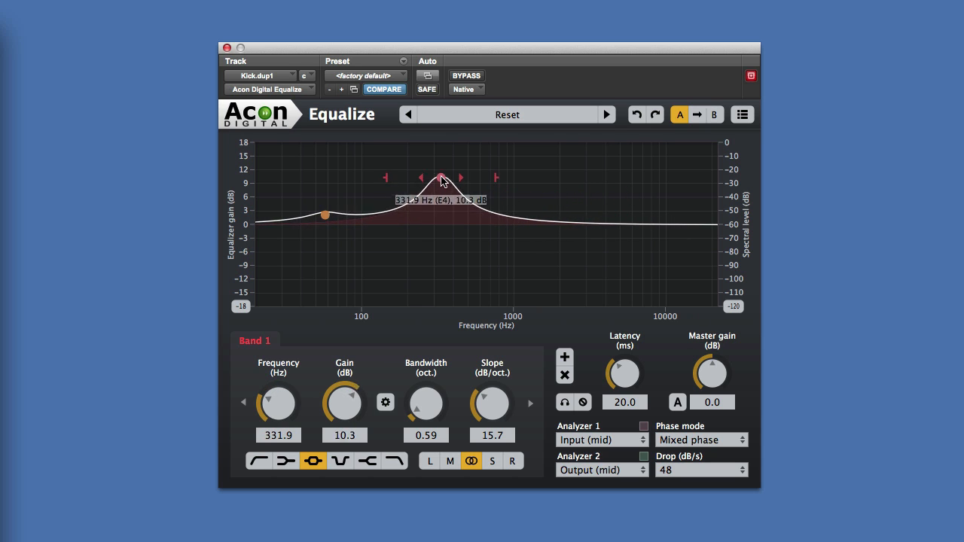
{"action": "left_click_drag", "start_coordinate": [441, 177], "coordinate": [441, 256]}
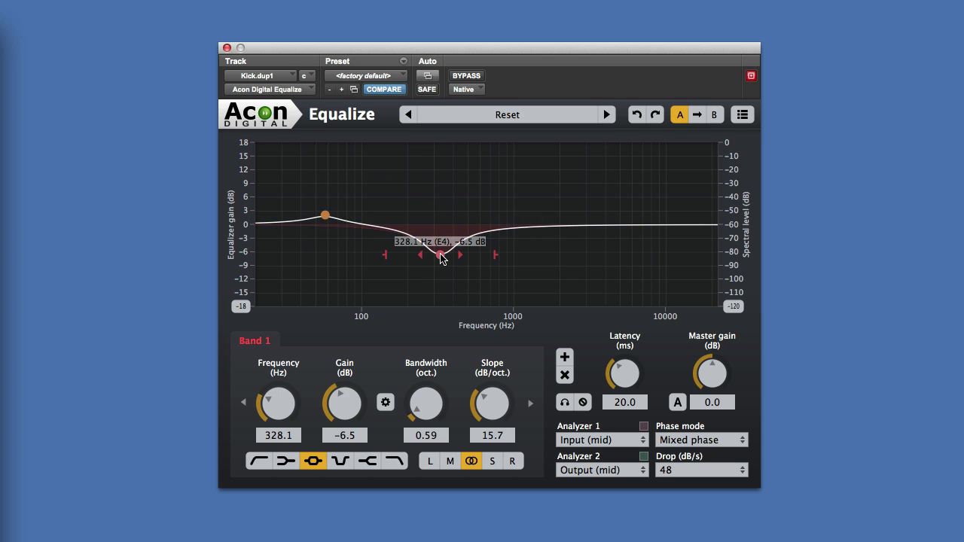
{"action": "left_click_drag", "start_coordinate": [440, 256], "coordinate": [580, 207]}
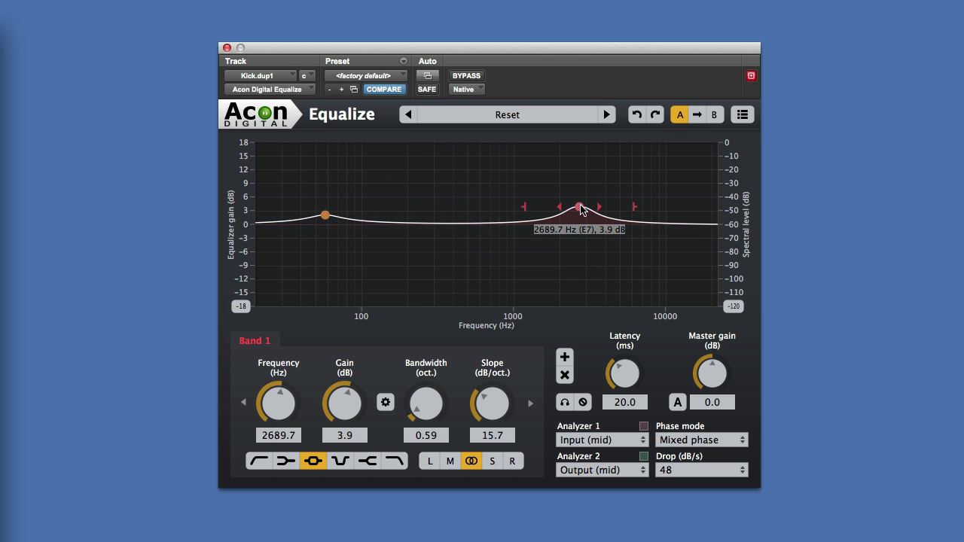
{"action": "left_click_drag", "start_coordinate": [580, 209], "coordinate": [595, 234]}
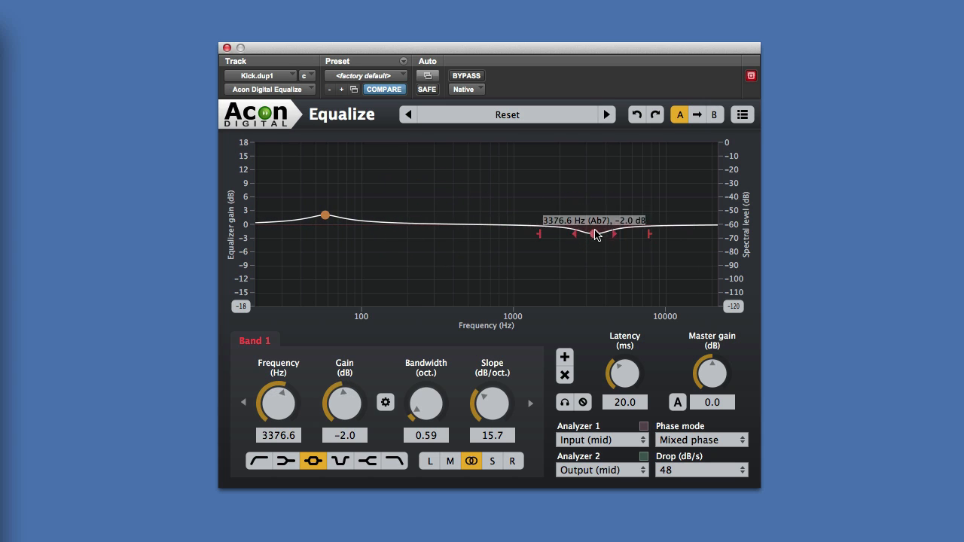
{"action": "left_click", "coordinate": [507, 115]}
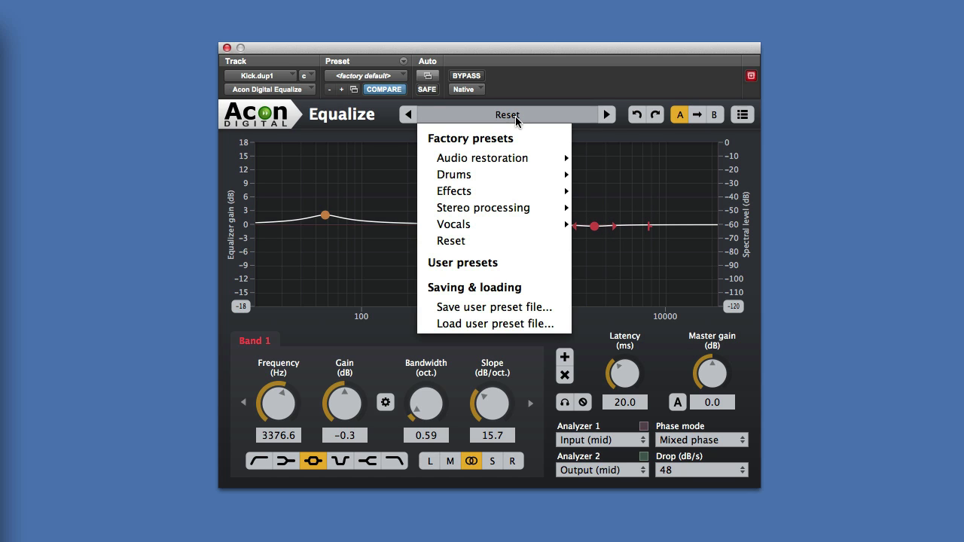
{"action": "left_click", "coordinate": [451, 240]}
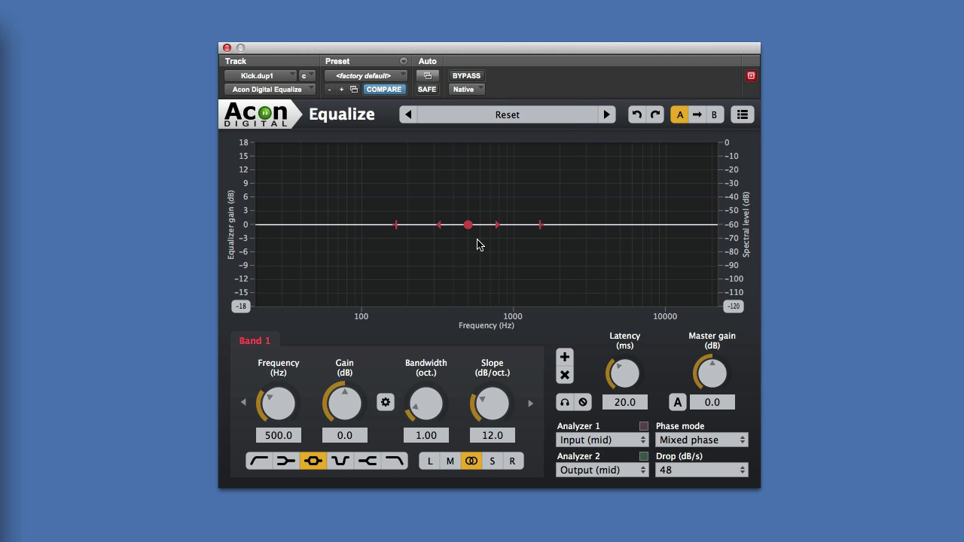
{"action": "mouse_move", "coordinate": [280, 450]}
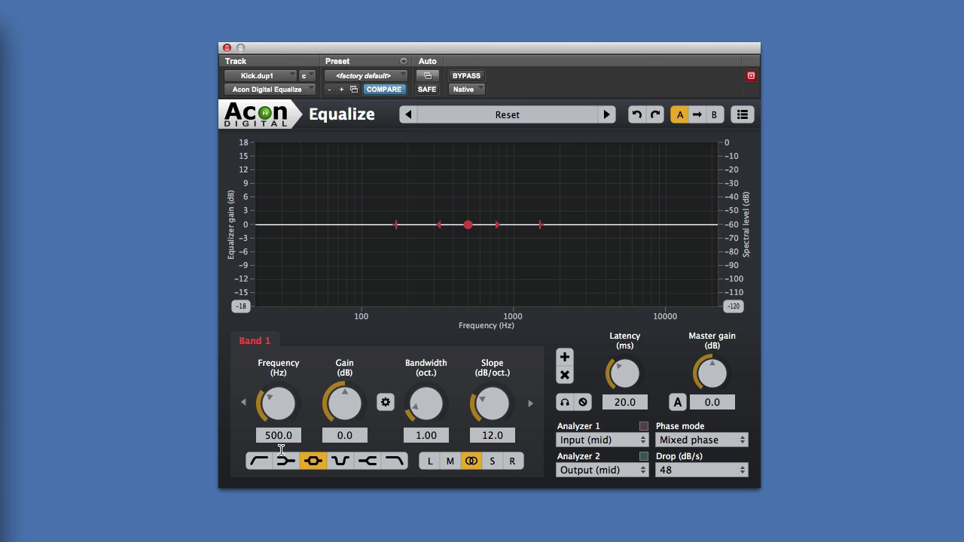
{"action": "mouse_move", "coordinate": [368, 460]}
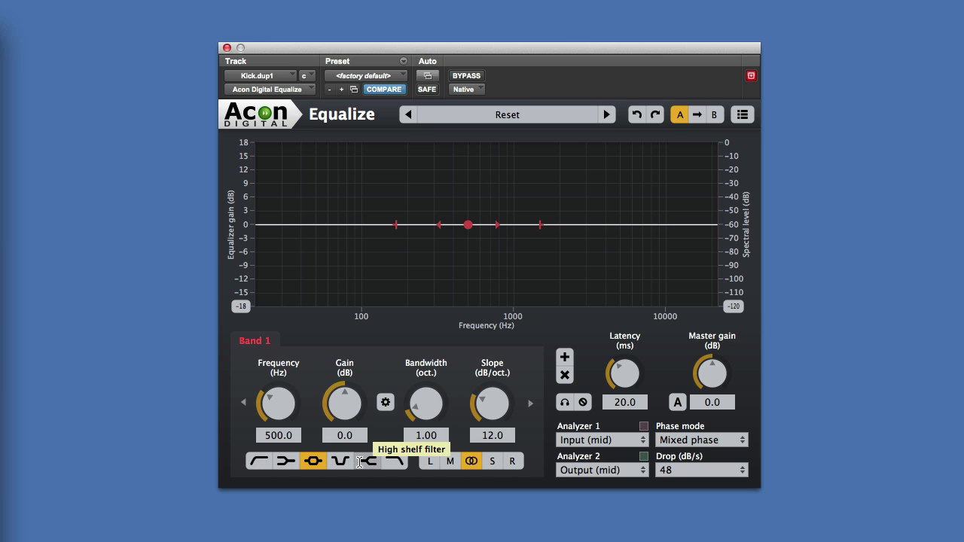
{"action": "mouse_move", "coordinate": [258, 461]}
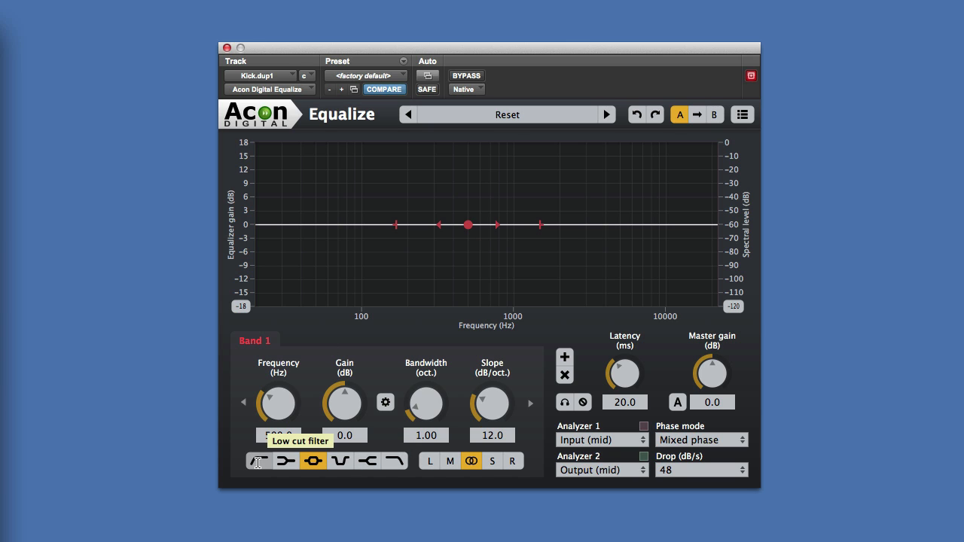
- Cycle band 1 through low shelf, peak, notch, high shelf and high cut, ending as a 500 Hz low cut at 12 dB/oct
{"action": "left_click", "coordinate": [257, 460]}
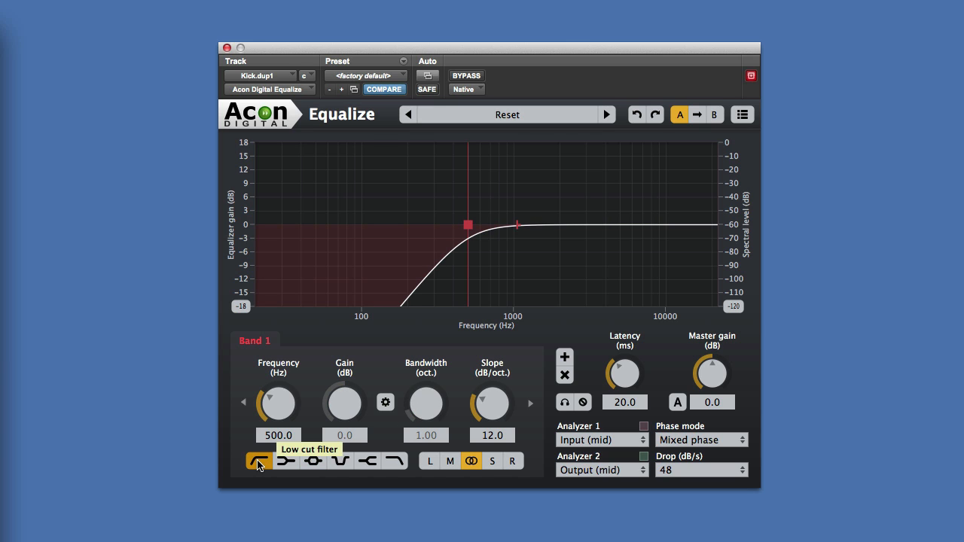
{"action": "left_click", "coordinate": [286, 460]}
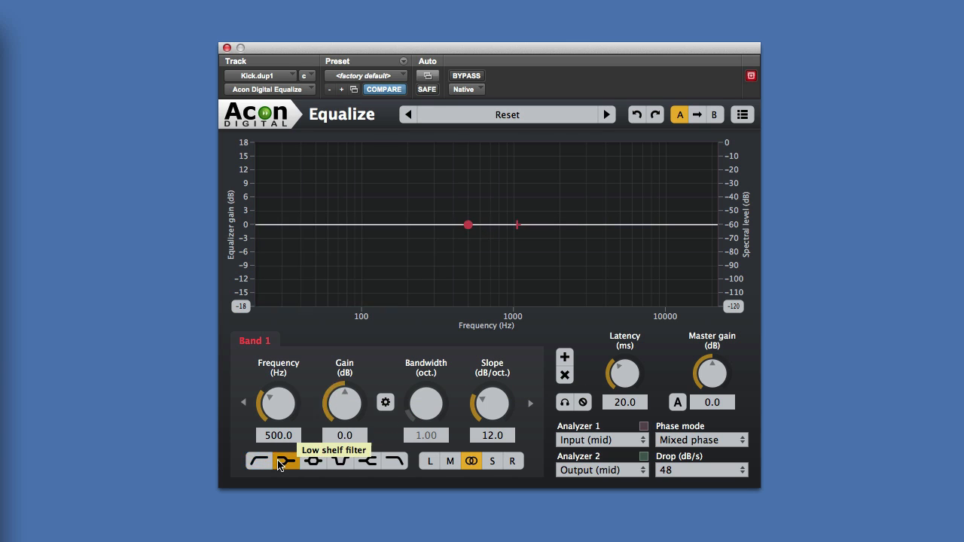
{"action": "left_click", "coordinate": [312, 461]}
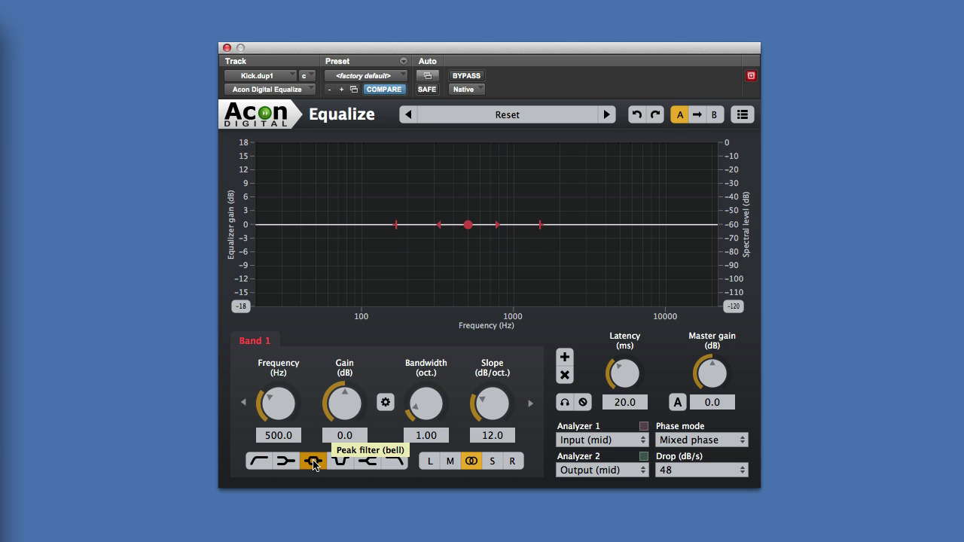
{"action": "left_click", "coordinate": [339, 461]}
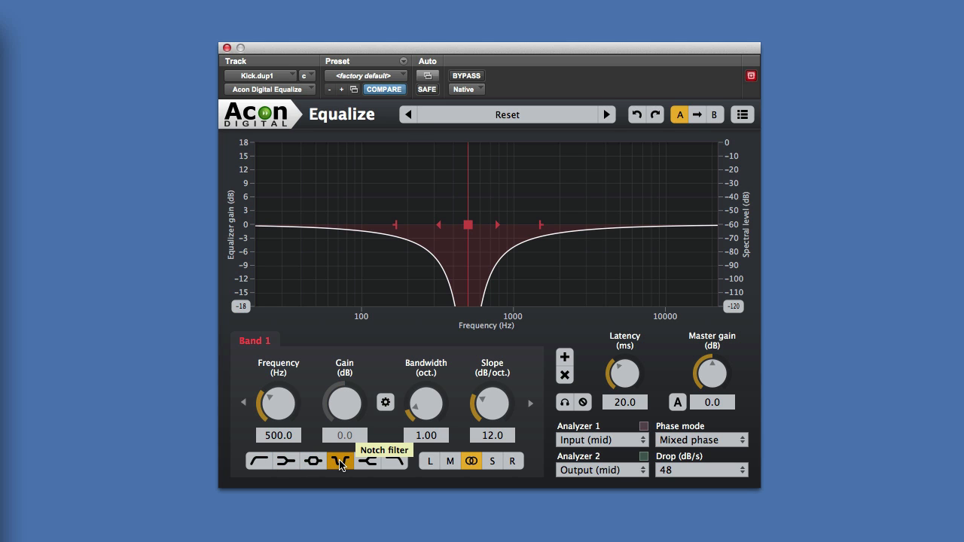
{"action": "left_click", "coordinate": [367, 460]}
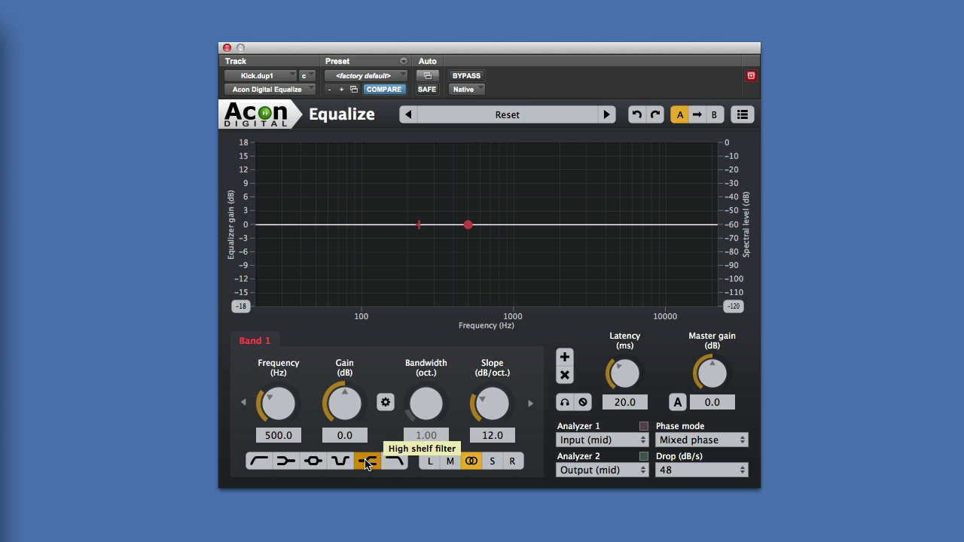
{"action": "left_click", "coordinate": [395, 460]}
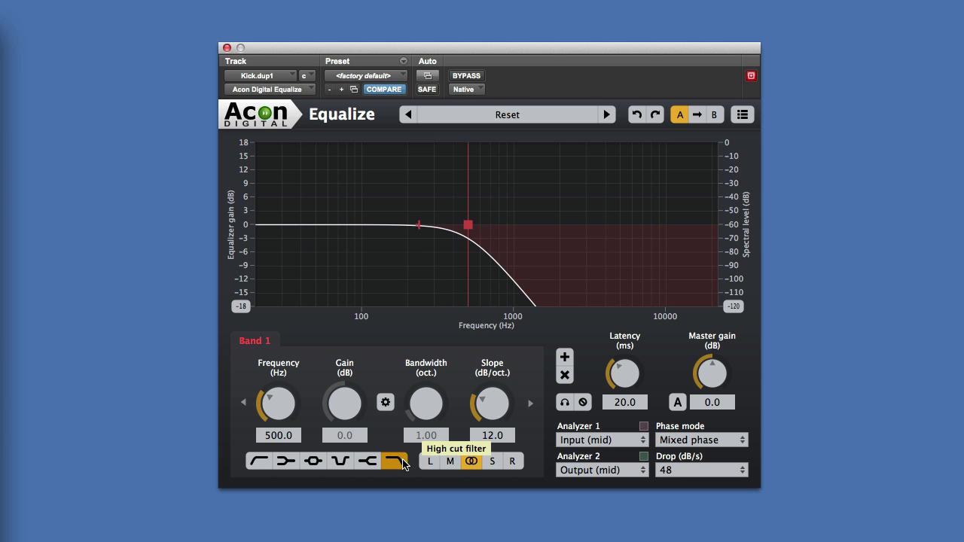
{"action": "mouse_move", "coordinate": [401, 463]}
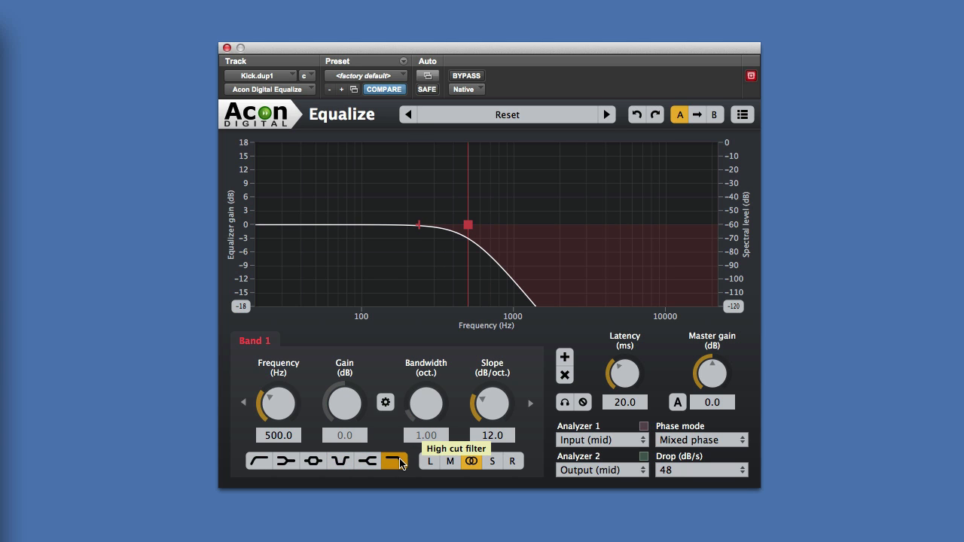
{"action": "mouse_move", "coordinate": [279, 434]}
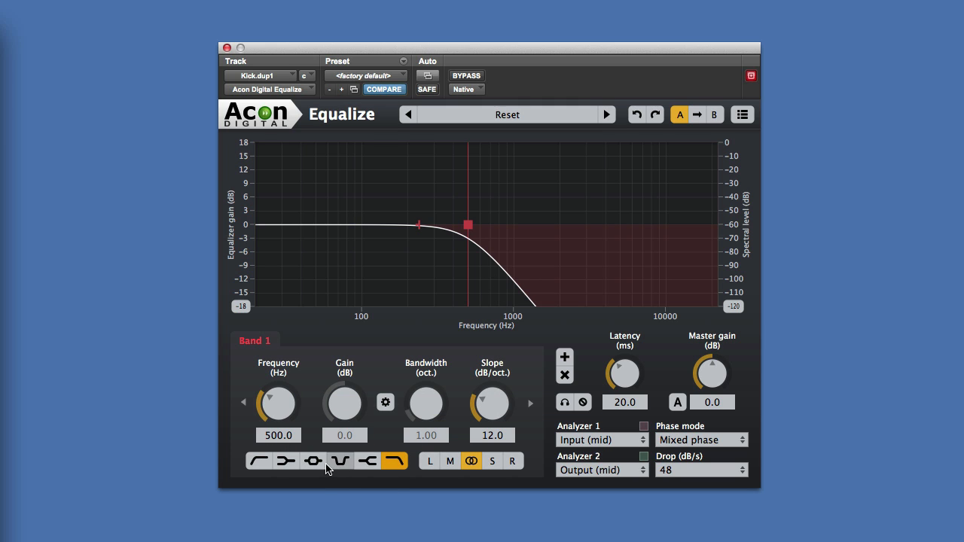
{"action": "left_click", "coordinate": [258, 460]}
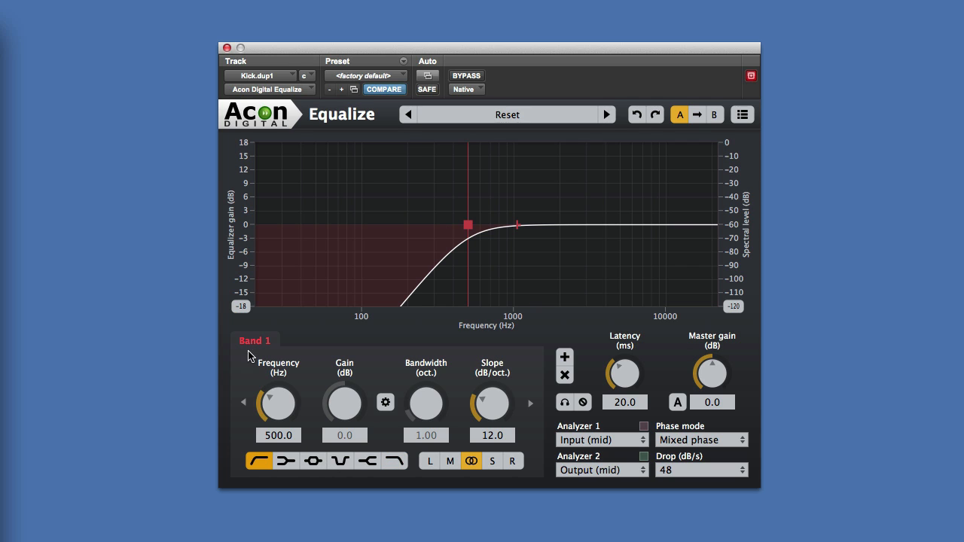
{"action": "mouse_move", "coordinate": [587, 344]}
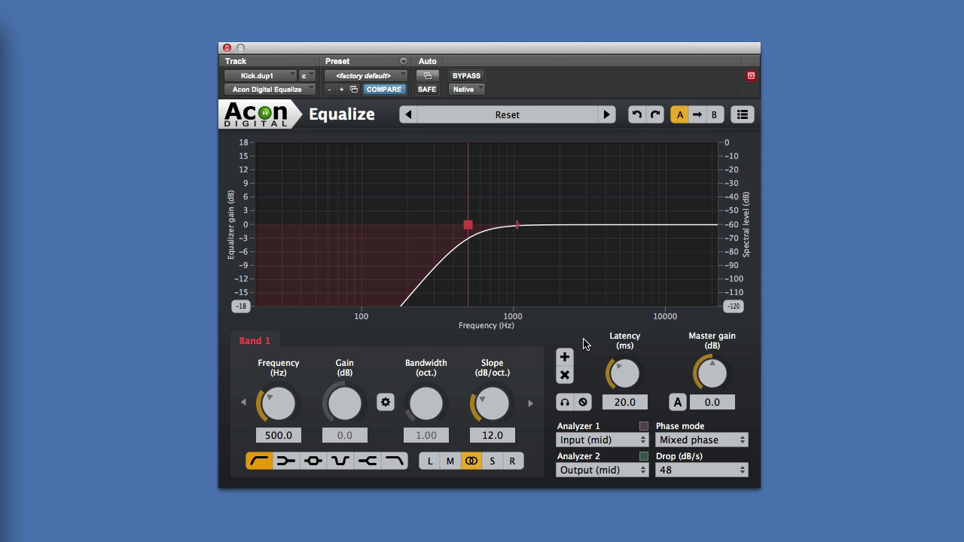
- Add band 2 as a 9 dB boost at 2242 Hz and band 3 as a high cut around 7 kHz
{"action": "left_click", "coordinate": [564, 358]}
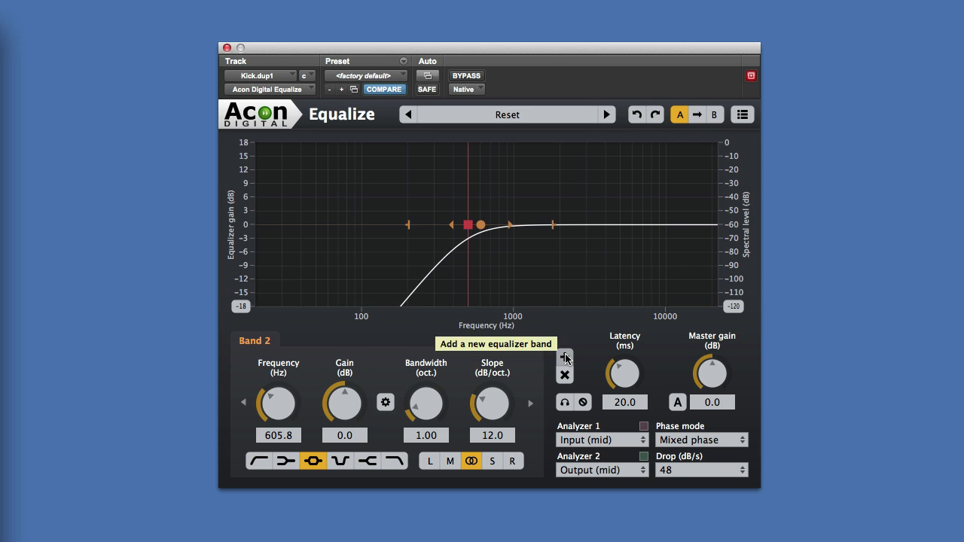
{"action": "left_click_drag", "start_coordinate": [469, 224], "coordinate": [565, 210]}
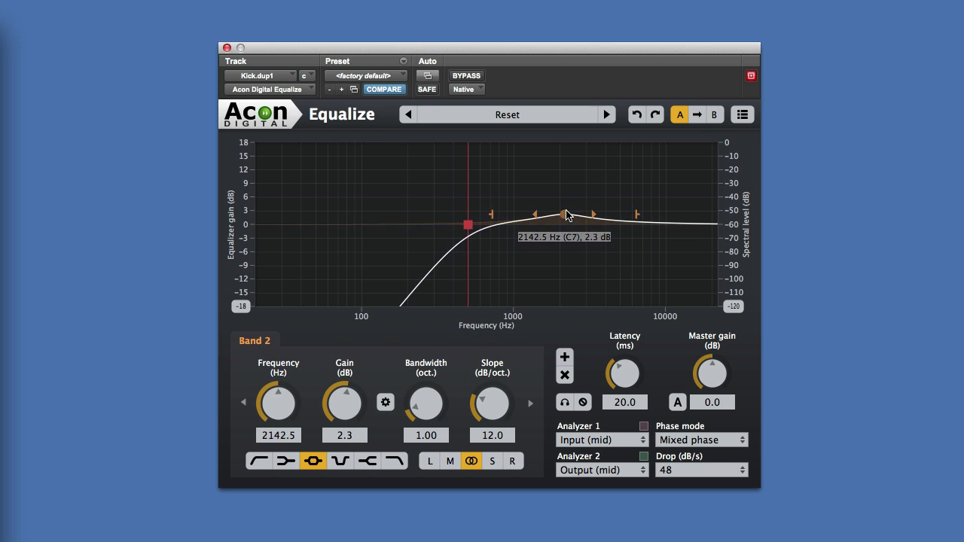
{"action": "left_click_drag", "start_coordinate": [566, 214], "coordinate": [577, 187]}
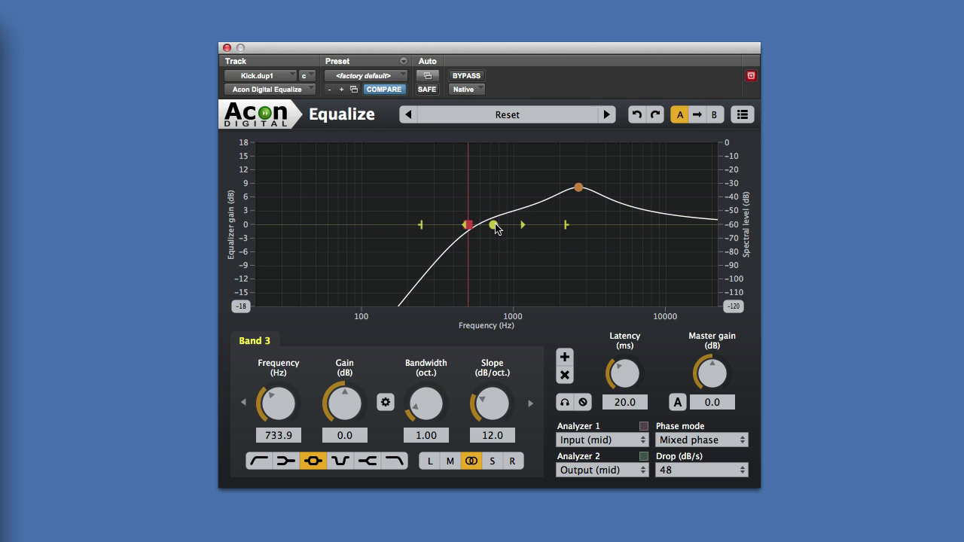
{"action": "left_click_drag", "start_coordinate": [493, 226], "coordinate": [643, 241]}
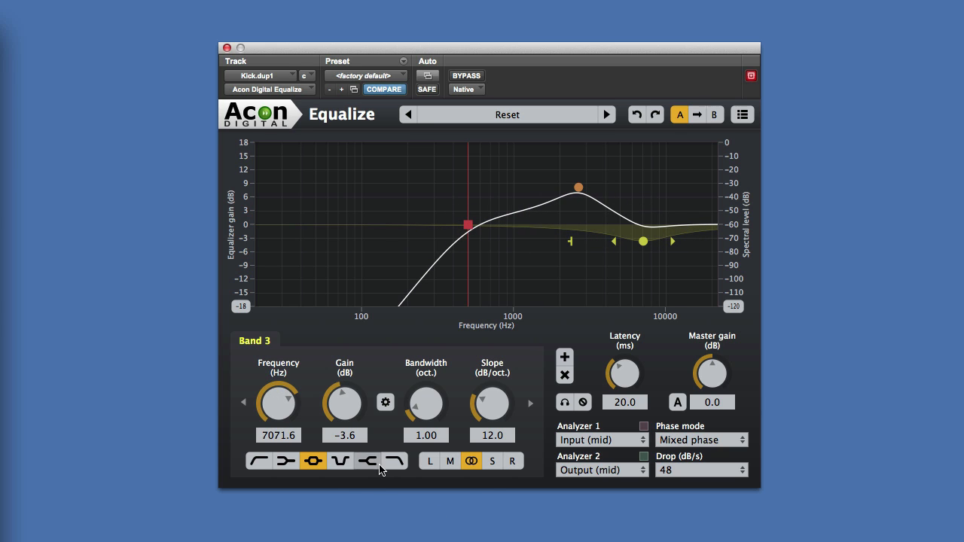
{"action": "left_click", "coordinate": [395, 461]}
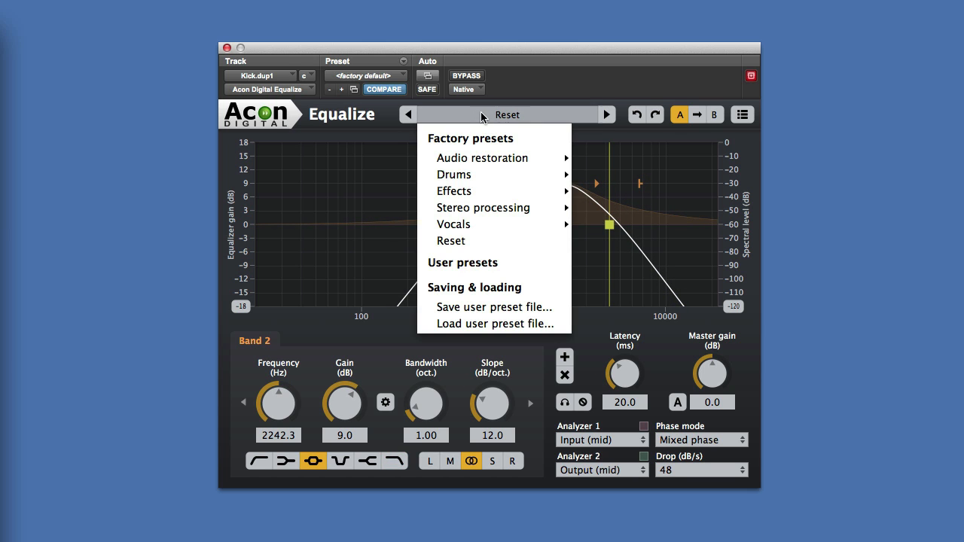
- Reset to flat, then boost band 1 to +7.4 dB at 3959 Hz, 0.82 octaves wide
{"action": "left_click", "coordinate": [451, 241]}
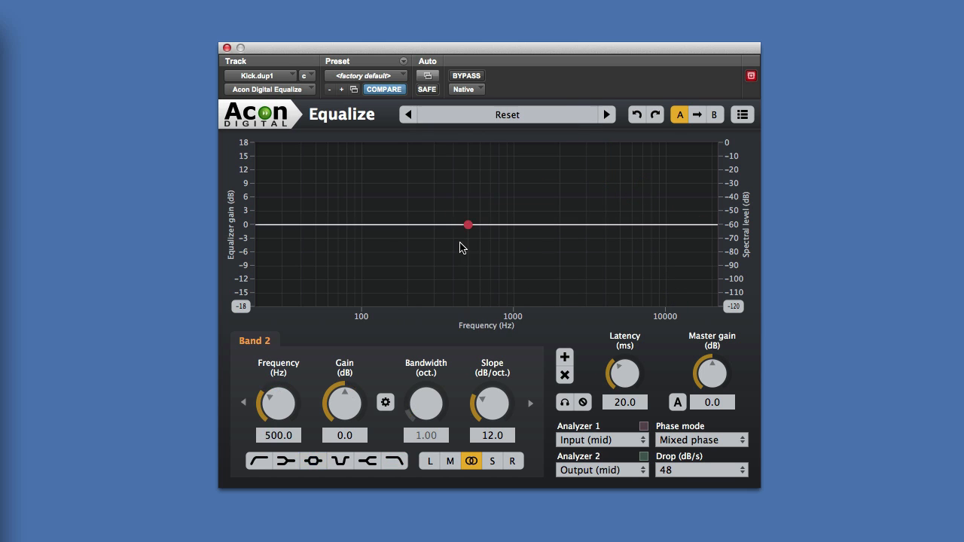
{"action": "mouse_move", "coordinate": [462, 249]}
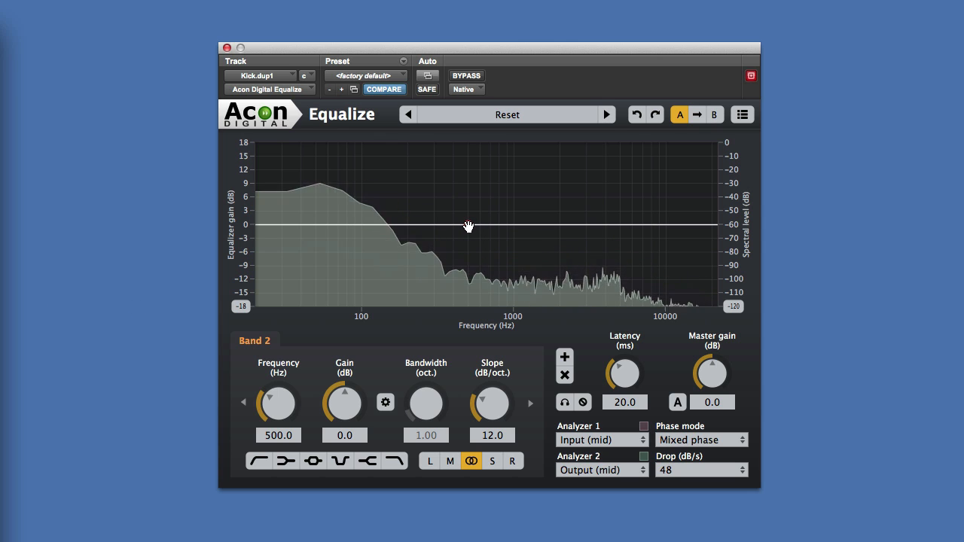
{"action": "left_click", "coordinate": [557, 218]}
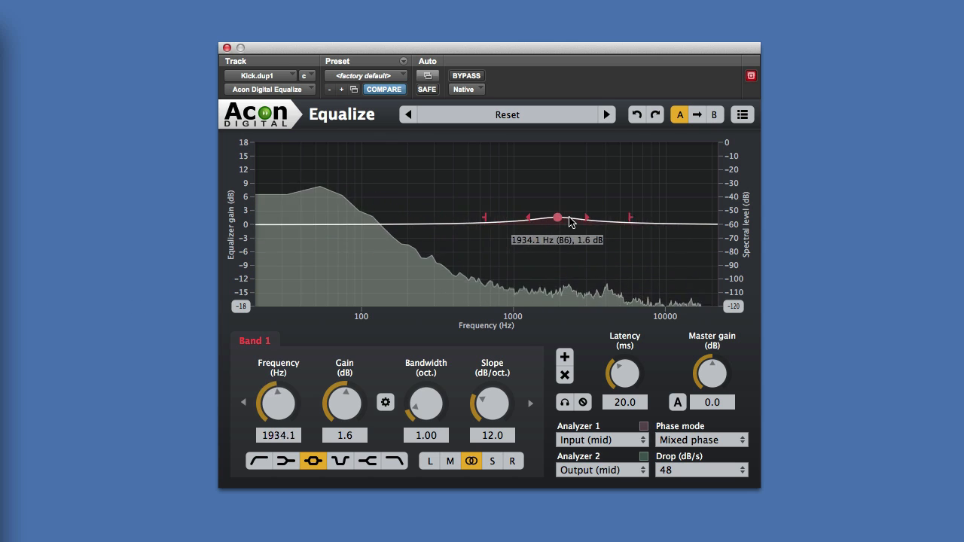
{"action": "left_click_drag", "start_coordinate": [556, 218], "coordinate": [606, 203]}
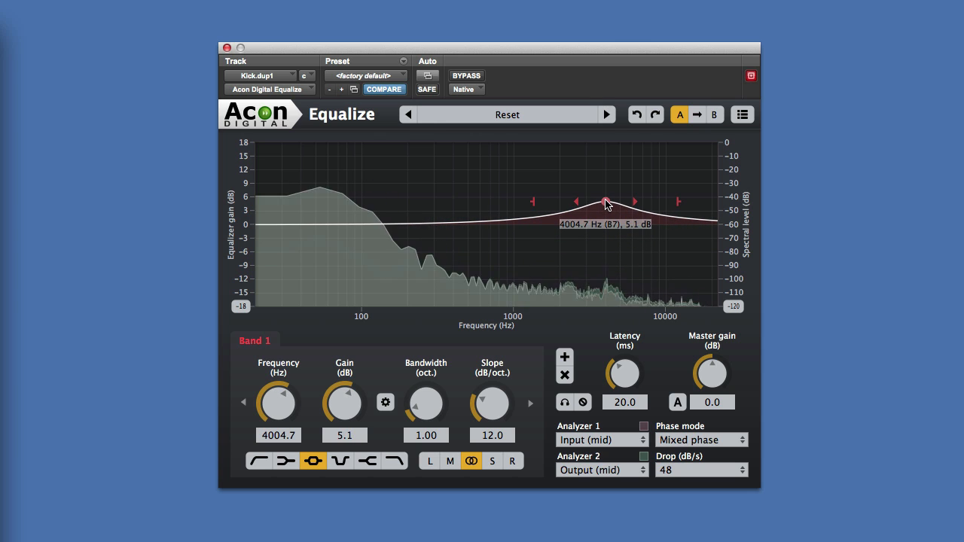
{"action": "left_click_drag", "start_coordinate": [606, 205], "coordinate": [606, 189]}
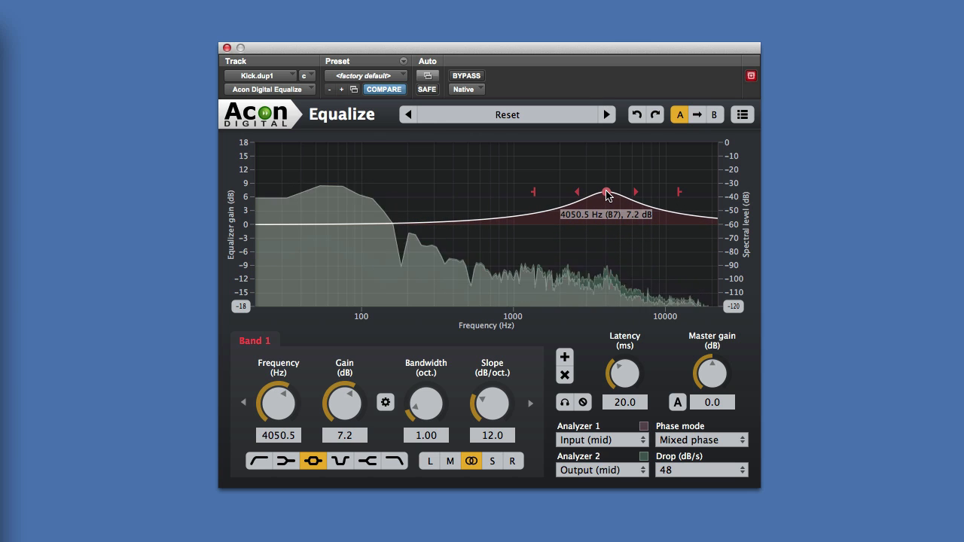
{"action": "left_click_drag", "start_coordinate": [606, 190], "coordinate": [604, 188]}
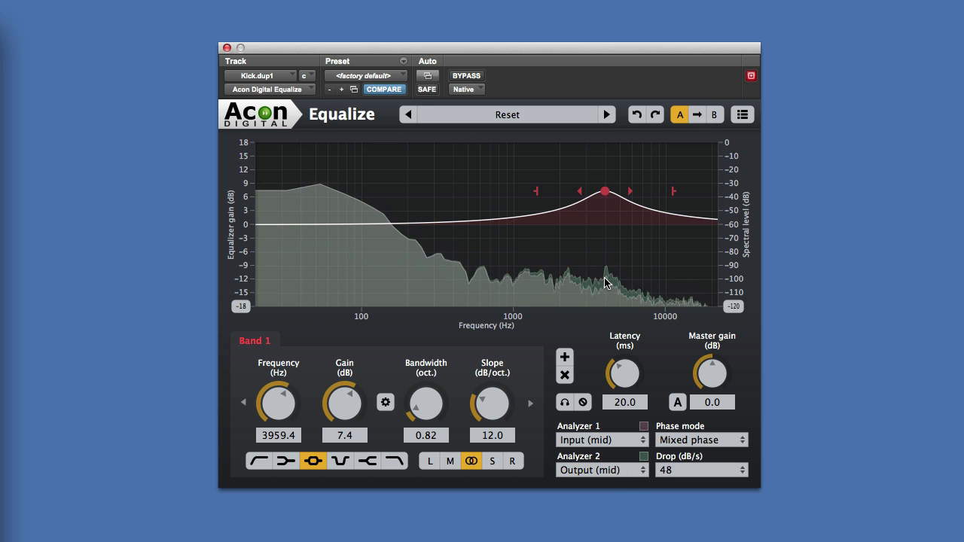
{"action": "mouse_move", "coordinate": [590, 279]}
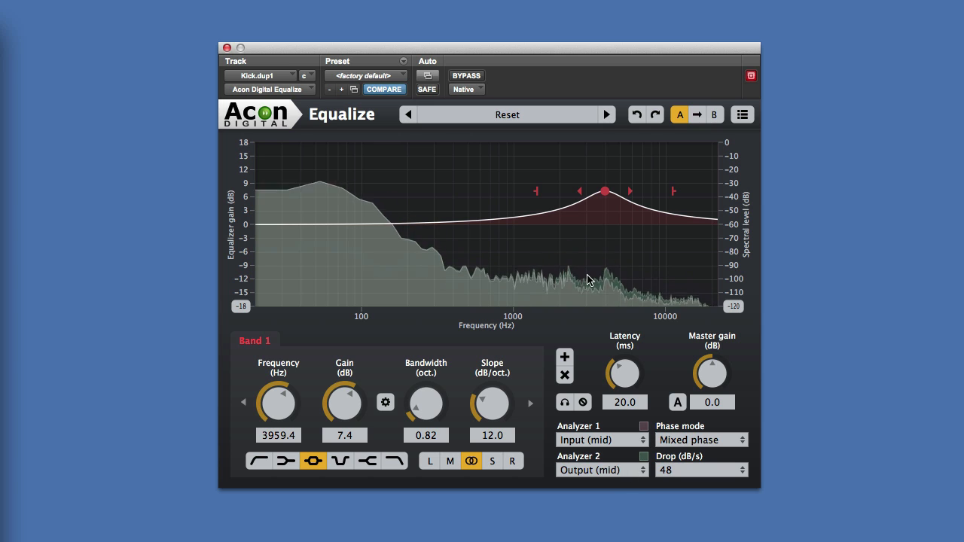
{"action": "mouse_move", "coordinate": [603, 205]}
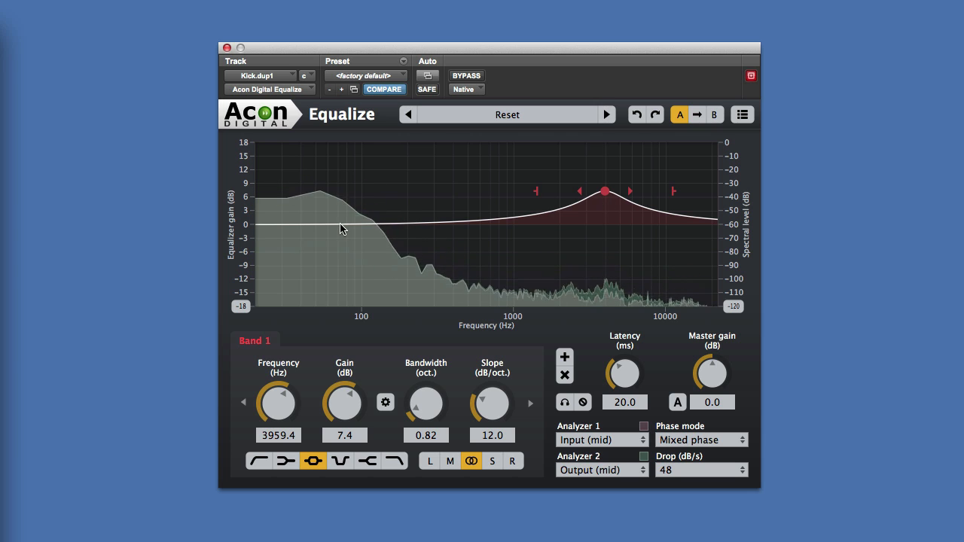
- Add band 2 and place it at 84.8 Hz with a +4.1 dB, 0.66-octave boost
{"action": "left_click", "coordinate": [480, 225]}
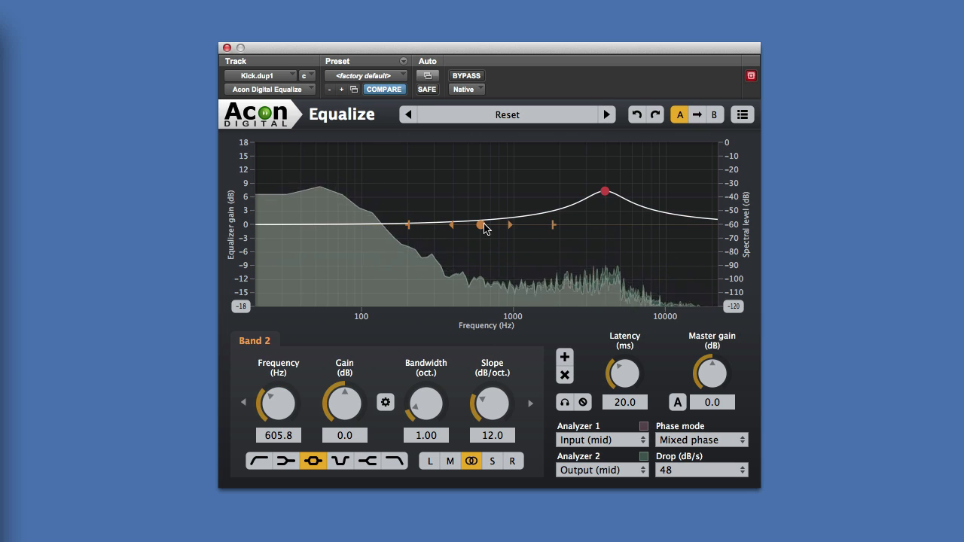
{"action": "left_click_drag", "start_coordinate": [480, 227], "coordinate": [350, 212]}
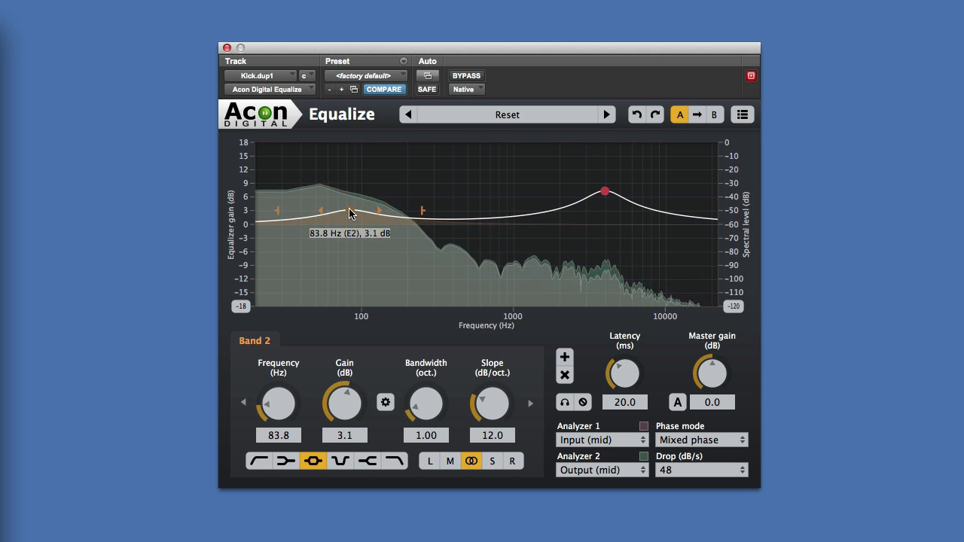
{"action": "left_click_drag", "start_coordinate": [350, 214], "coordinate": [351, 209]}
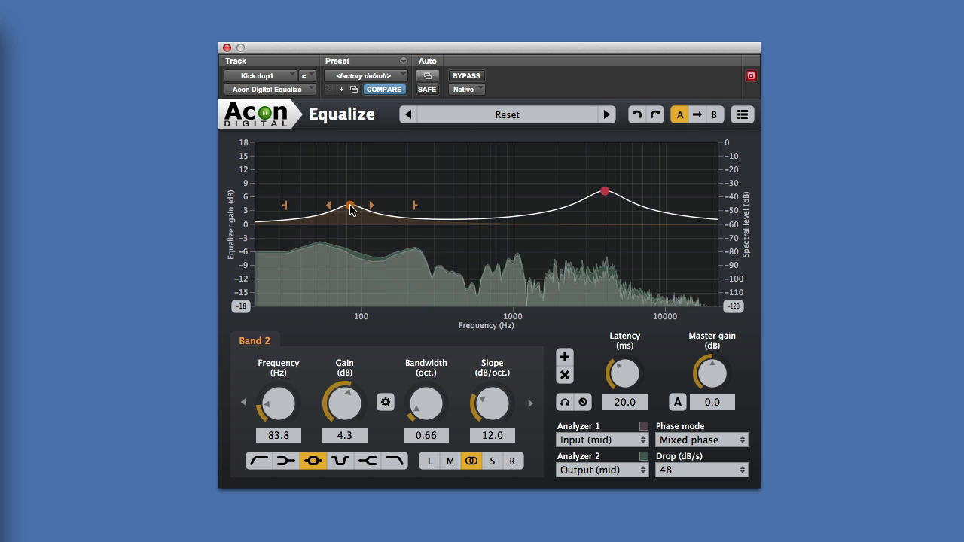
{"action": "left_click_drag", "start_coordinate": [350, 208], "coordinate": [350, 205]}
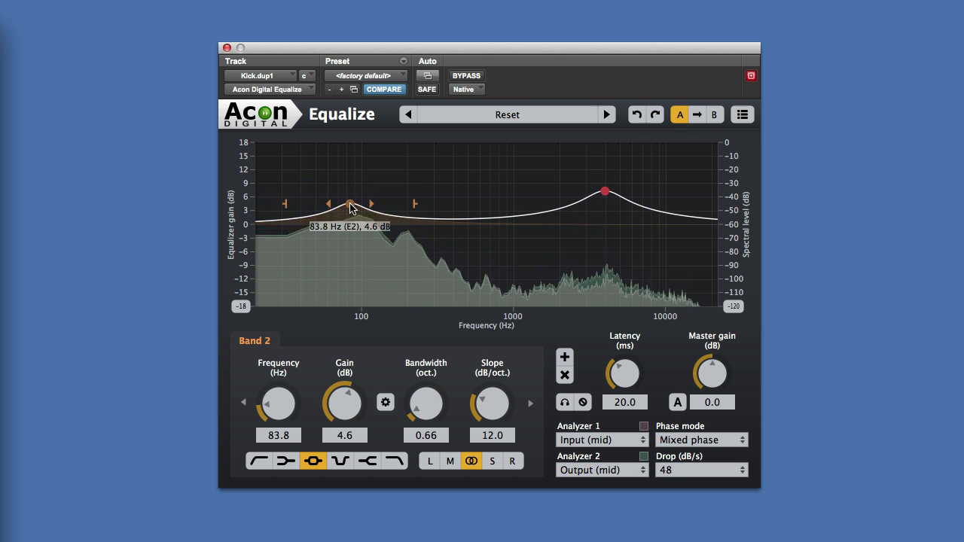
{"action": "left_click_drag", "start_coordinate": [351, 209], "coordinate": [354, 211]}
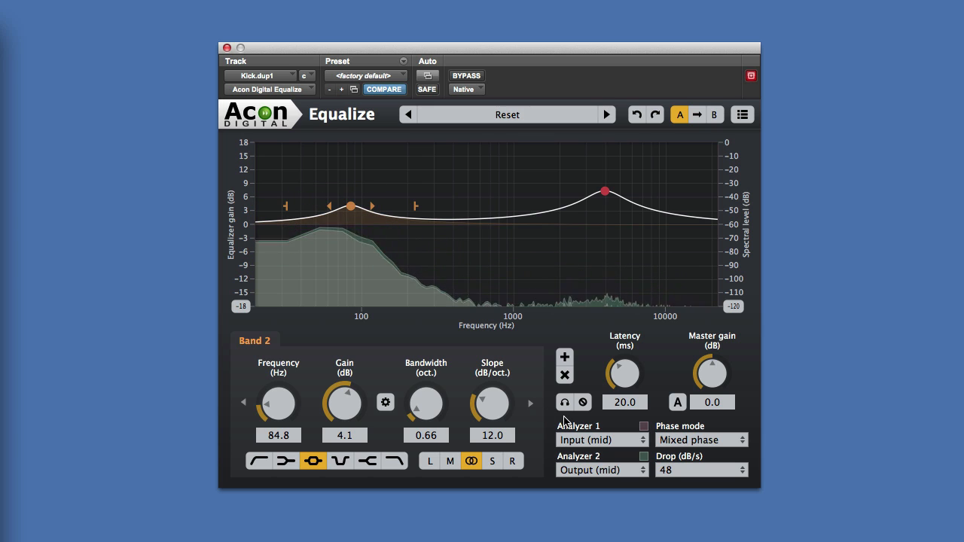
{"action": "mouse_move", "coordinate": [565, 402]}
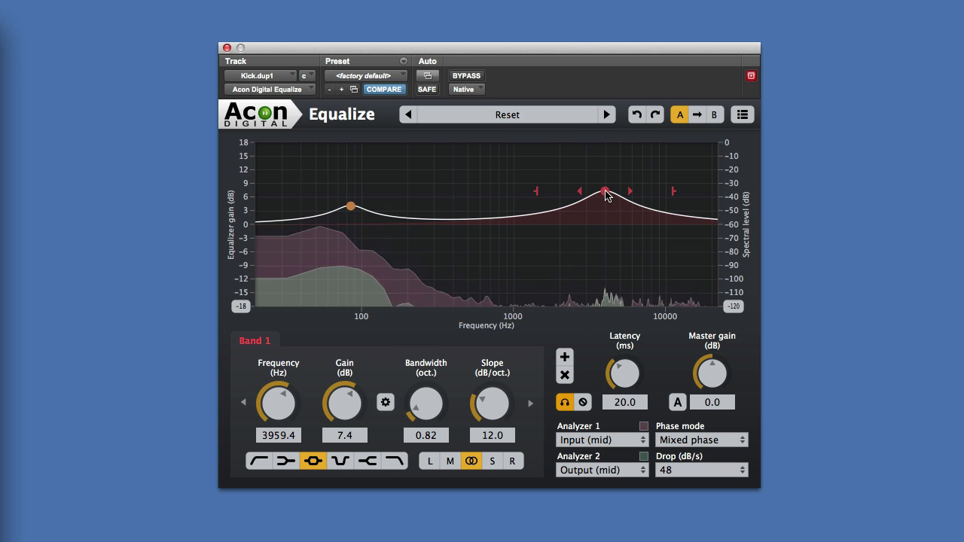
- Refine the soloed high boost to 4096.8 Hz, +9.2 dB, 0.59 octaves, then unsolo it
{"action": "left_click_drag", "start_coordinate": [605, 190], "coordinate": [606, 184]}
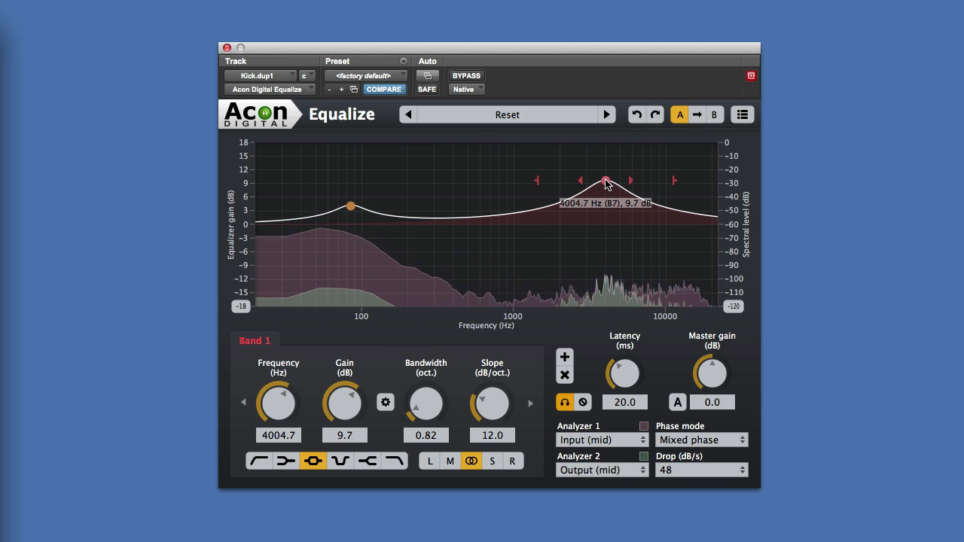
{"action": "left_click_drag", "start_coordinate": [606, 181], "coordinate": [584, 184]}
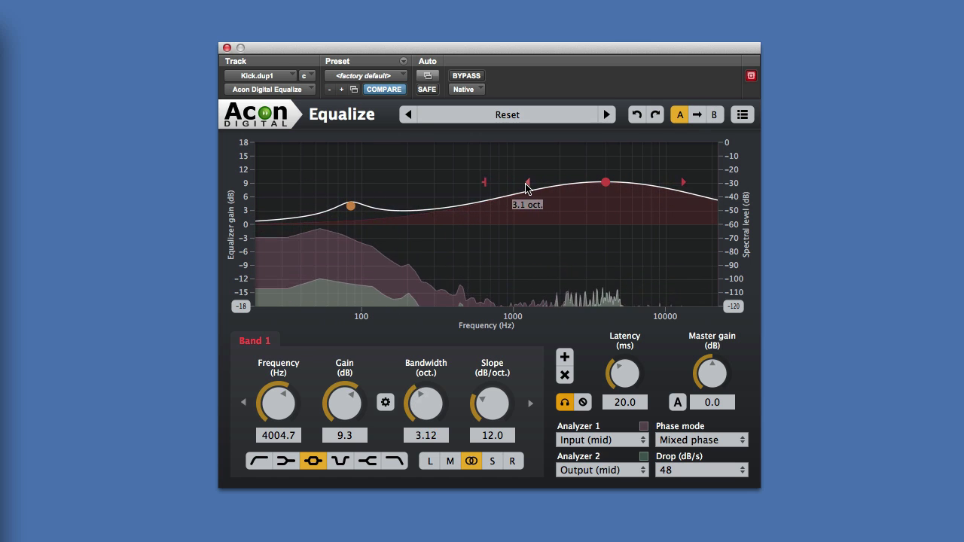
{"action": "left_click_drag", "start_coordinate": [527, 183], "coordinate": [443, 191]}
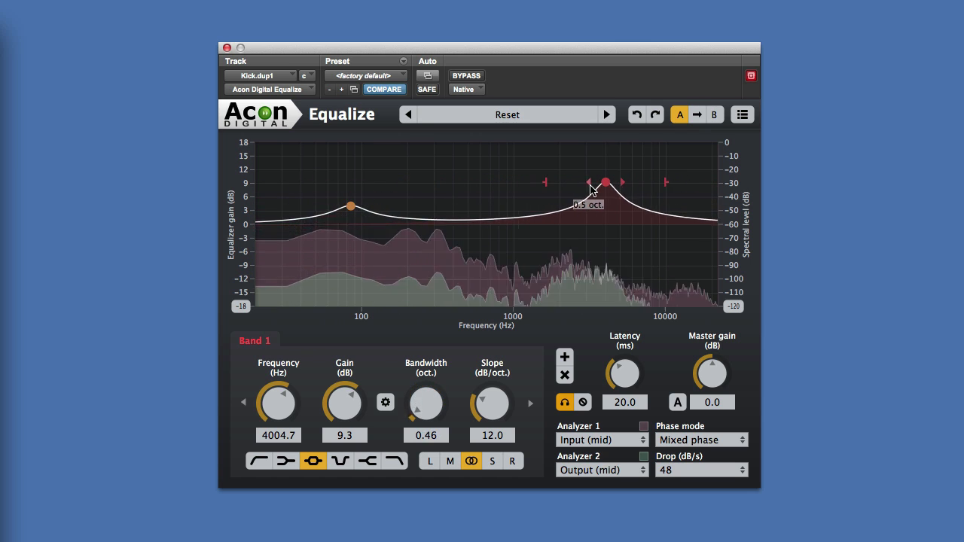
{"action": "left_click_drag", "start_coordinate": [622, 182], "coordinate": [618, 182]}
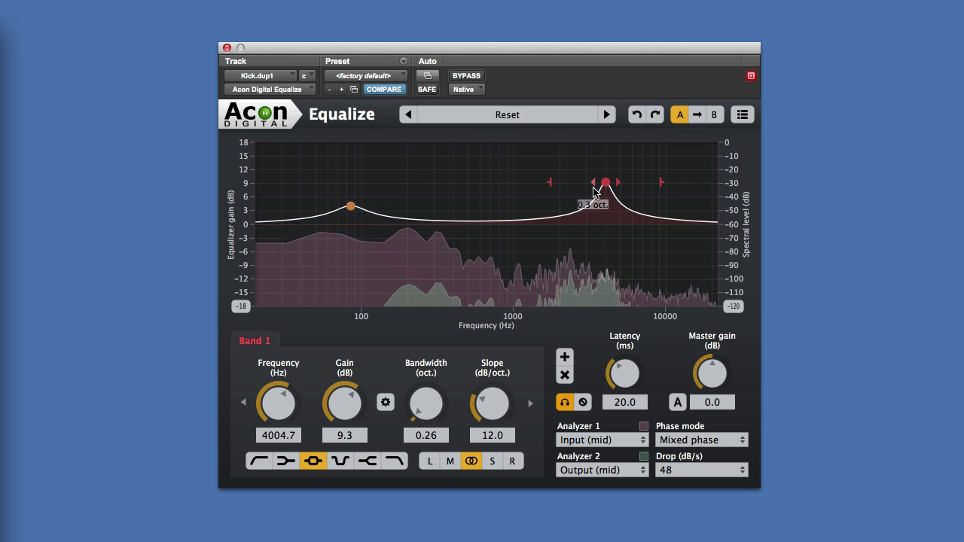
{"action": "left_click_drag", "start_coordinate": [595, 188], "coordinate": [590, 195]}
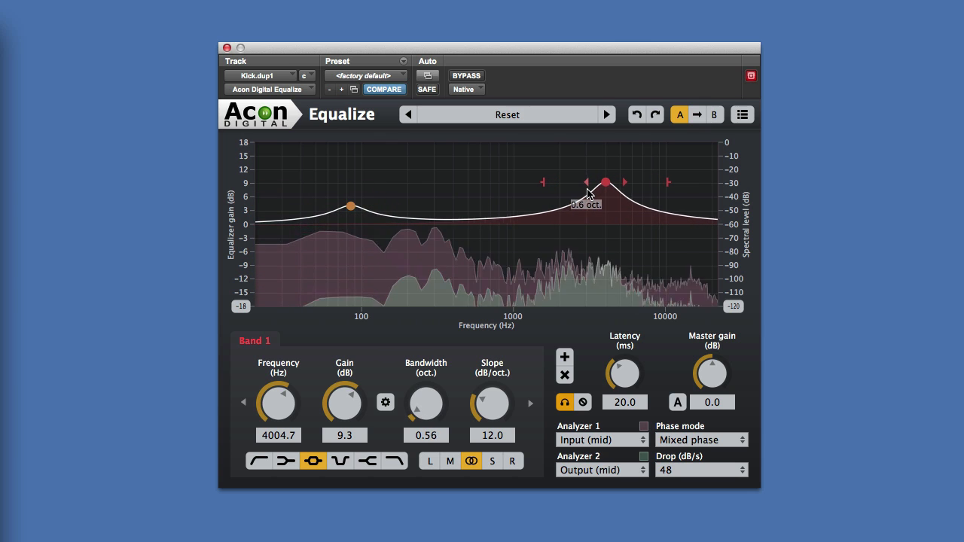
{"action": "left_click_drag", "start_coordinate": [606, 192], "coordinate": [606, 183]}
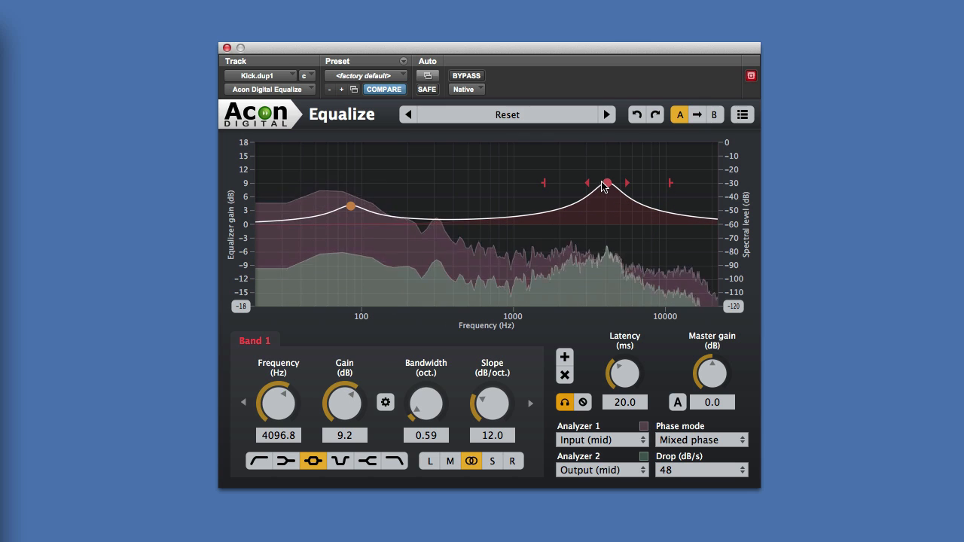
{"action": "left_click", "coordinate": [582, 402]}
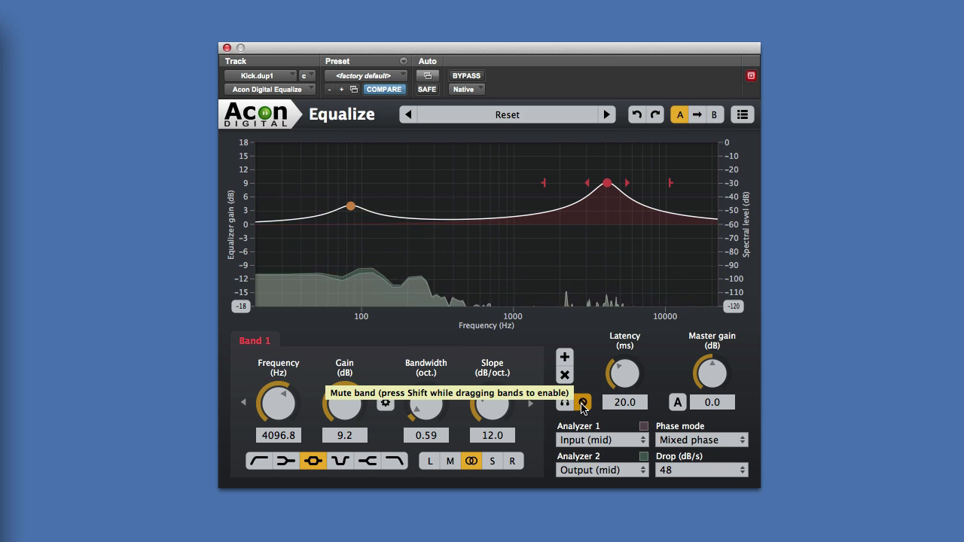
{"action": "left_click", "coordinate": [583, 401]}
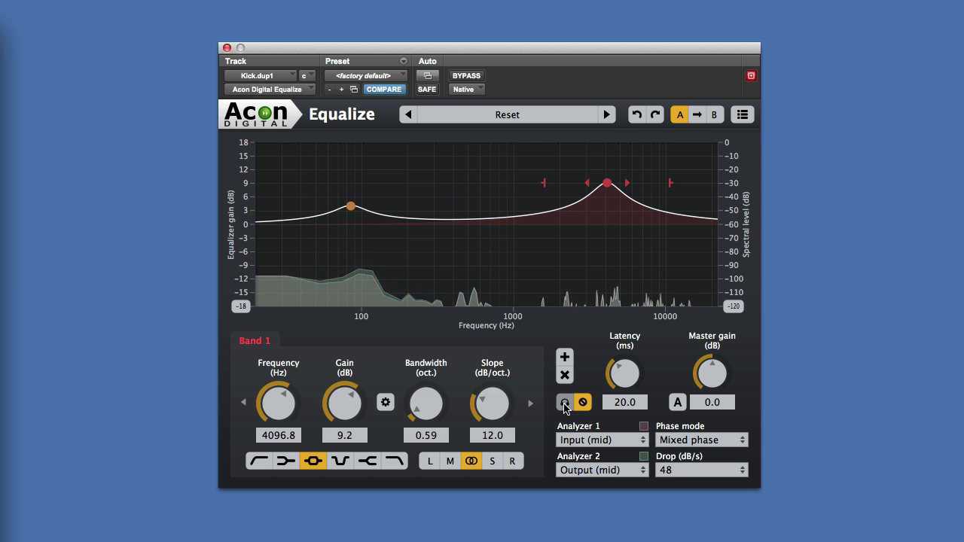
{"action": "left_click", "coordinate": [564, 401]}
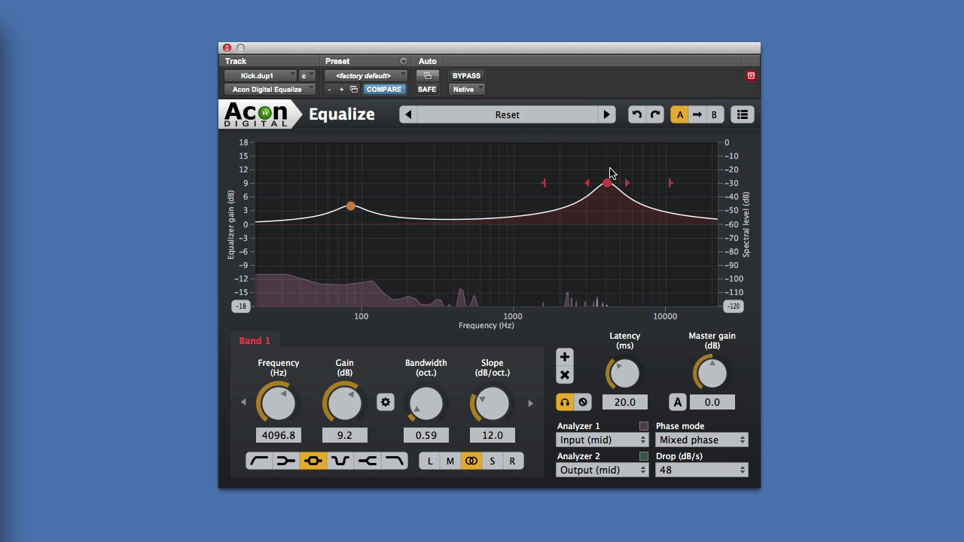
{"action": "left_click", "coordinate": [565, 402]}
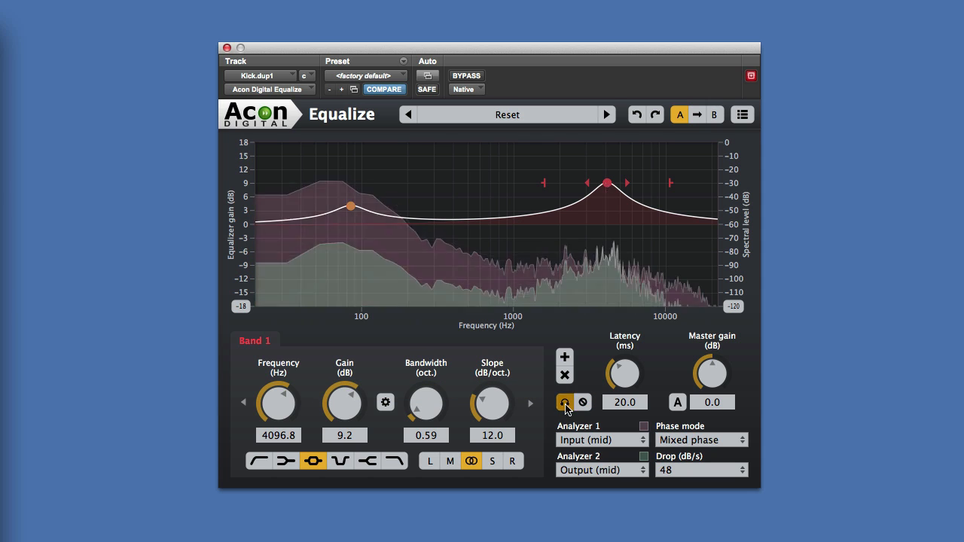
{"action": "left_click", "coordinate": [565, 401]}
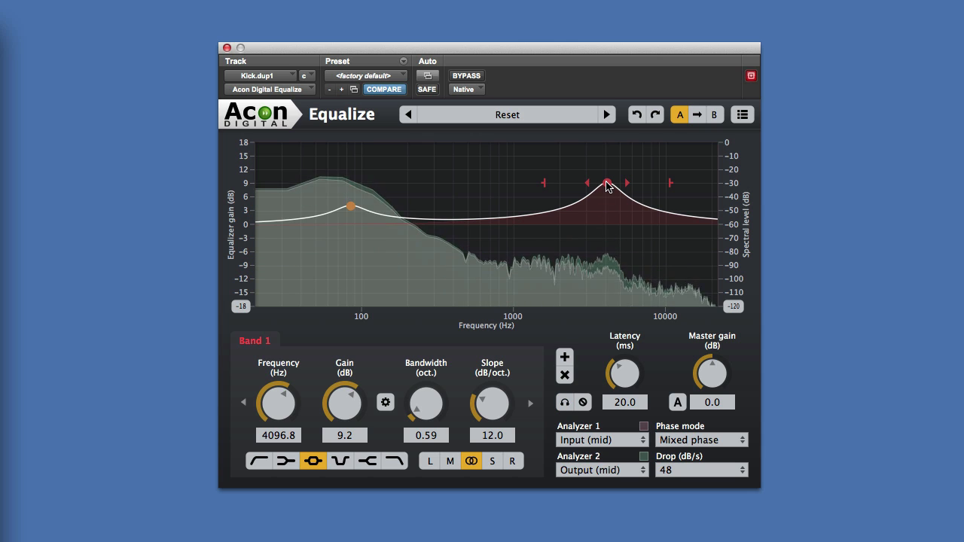
- Sweep the high boost between roughly 2 and 5 kHz on the snare, settling near 3.7-3.8 kHz
{"action": "left_click_drag", "start_coordinate": [606, 183], "coordinate": [616, 188]}
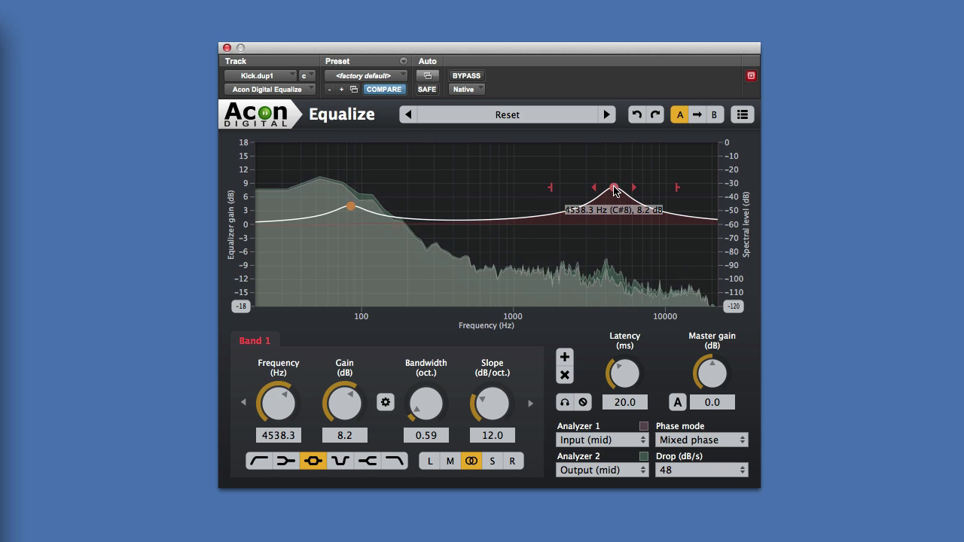
{"action": "left_click_drag", "start_coordinate": [615, 189], "coordinate": [598, 179]}
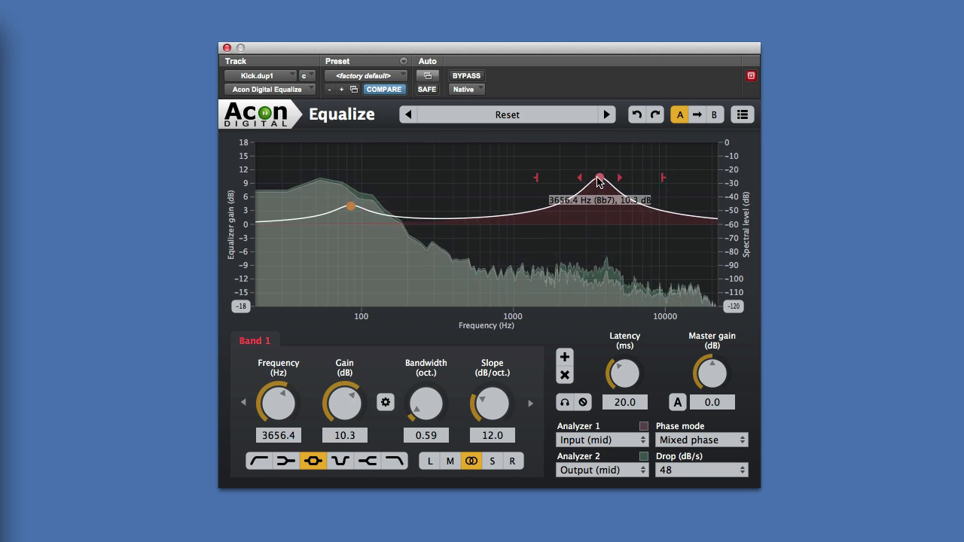
{"action": "left_click_drag", "start_coordinate": [599, 177], "coordinate": [561, 180]}
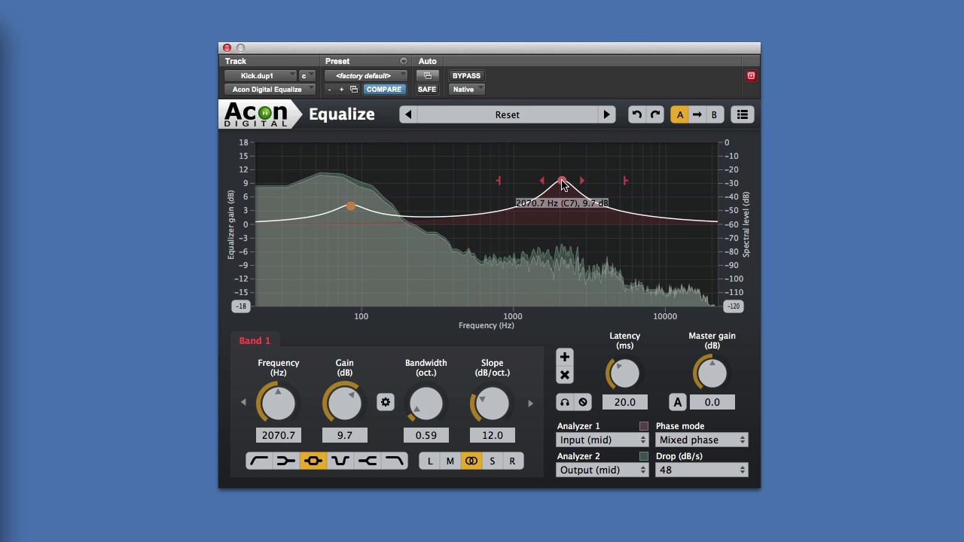
{"action": "left_click_drag", "start_coordinate": [563, 179], "coordinate": [596, 177]}
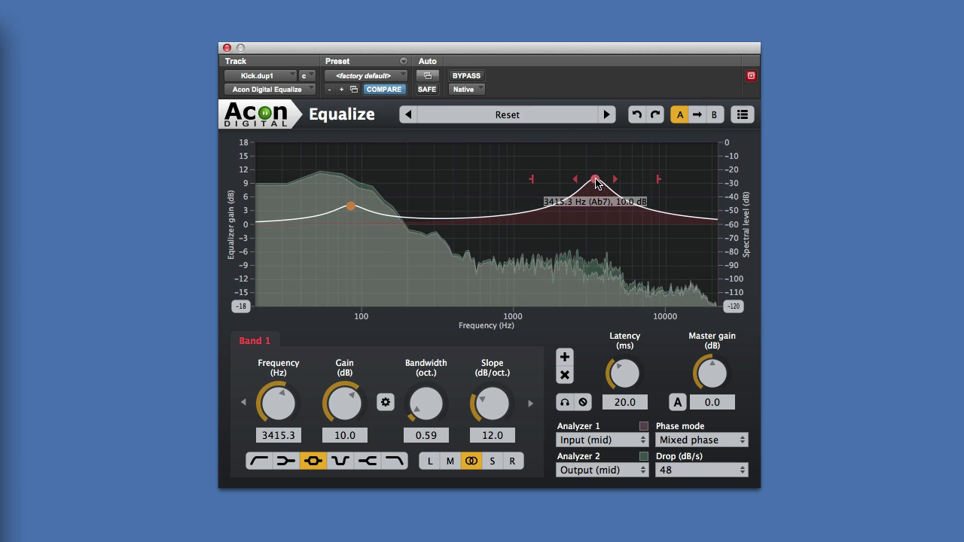
{"action": "left_click_drag", "start_coordinate": [595, 179], "coordinate": [621, 177]}
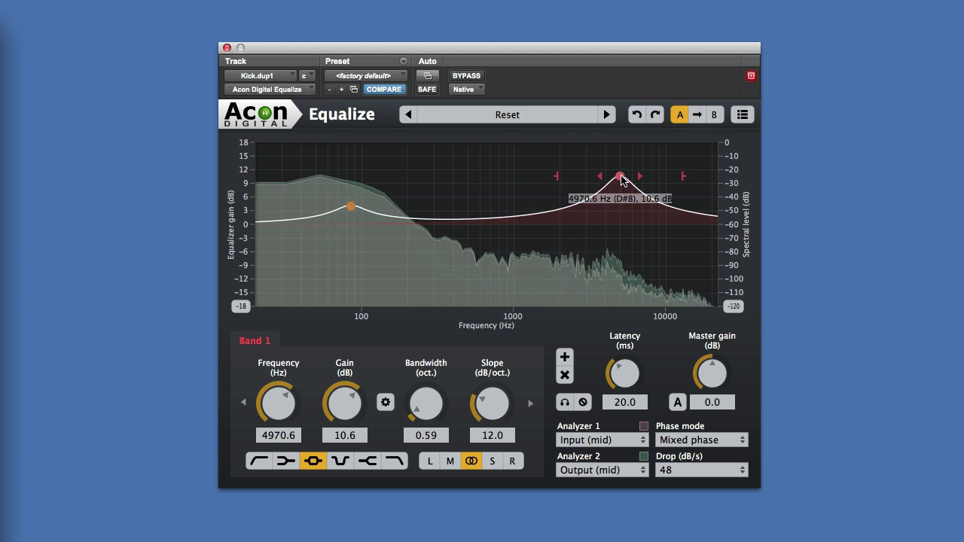
{"action": "left_click_drag", "start_coordinate": [622, 178], "coordinate": [612, 180]}
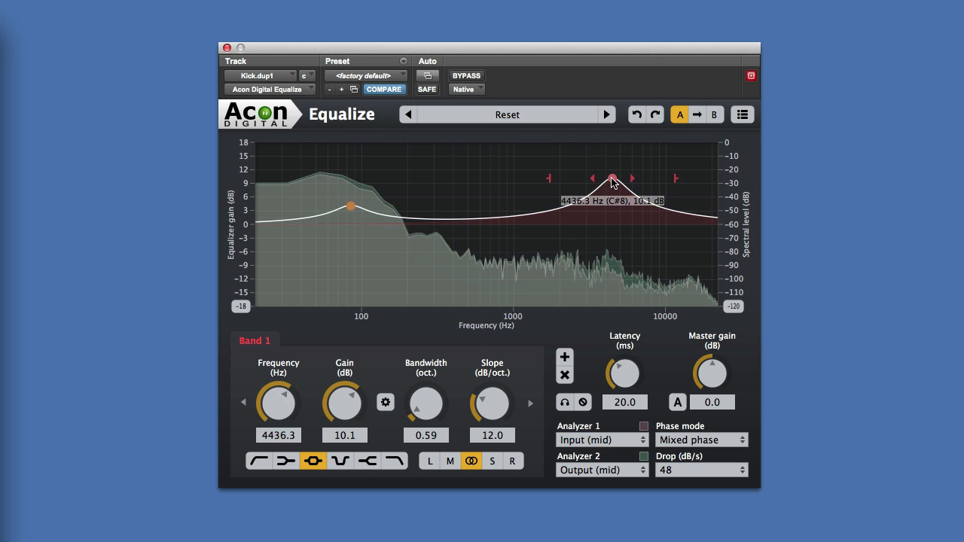
{"action": "left_click_drag", "start_coordinate": [613, 178], "coordinate": [607, 180]}
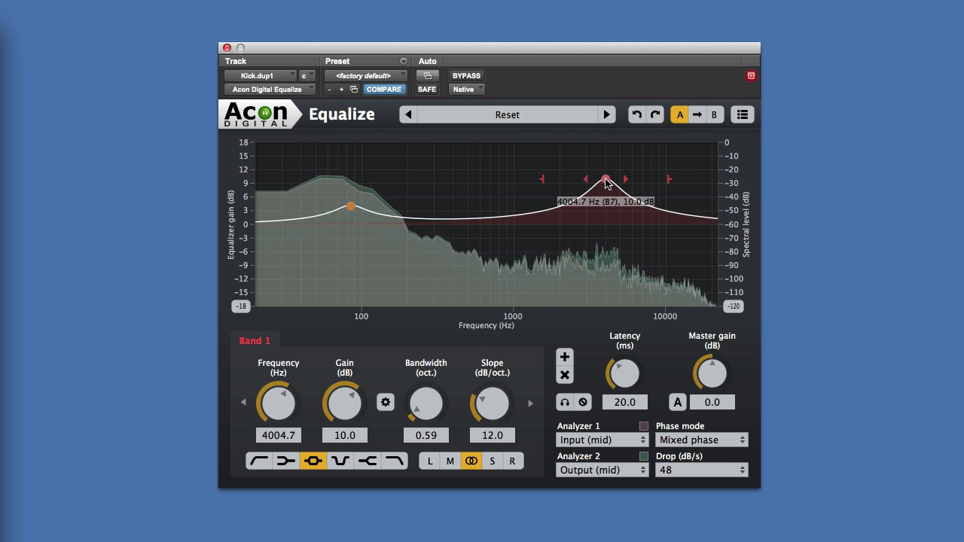
{"action": "left_click_drag", "start_coordinate": [606, 179], "coordinate": [602, 185]}
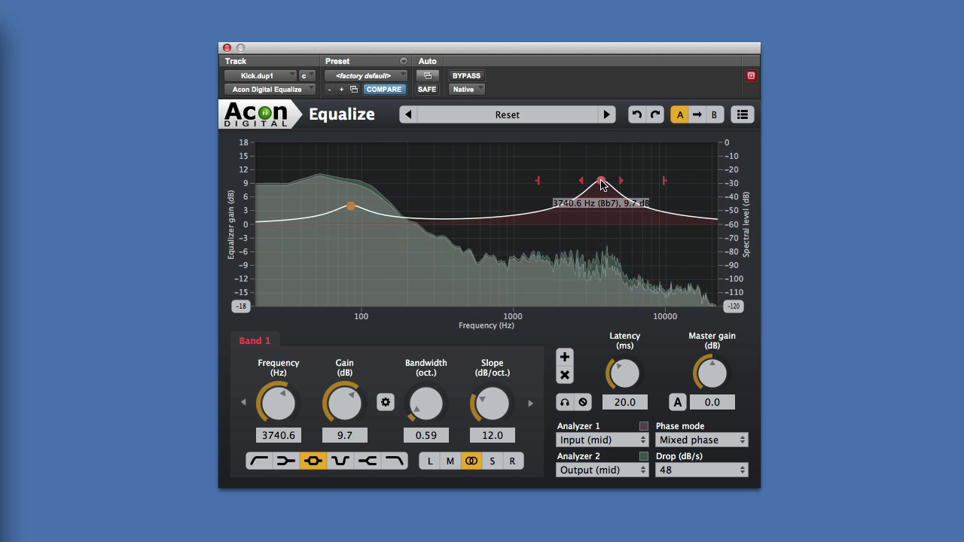
{"action": "left_click_drag", "start_coordinate": [603, 181], "coordinate": [604, 180]}
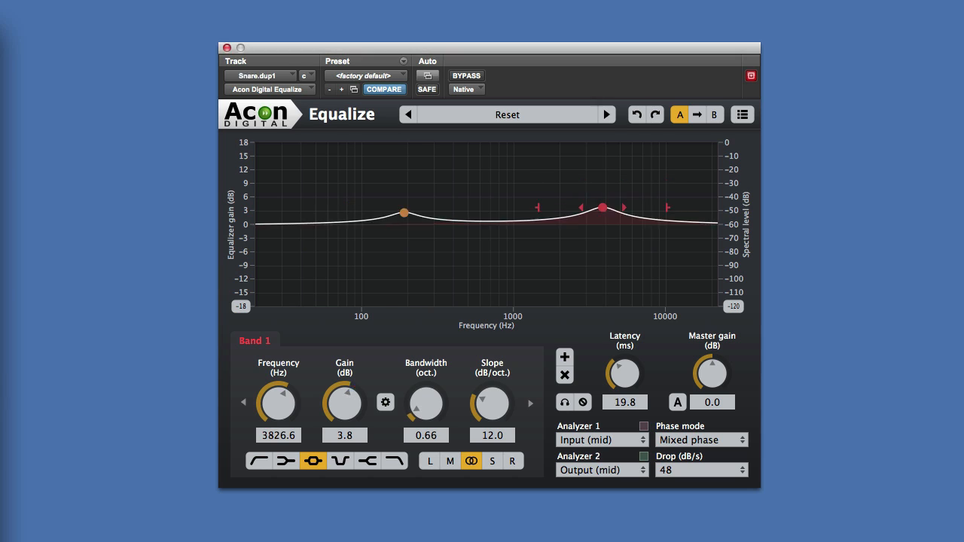
{"action": "mouse_move", "coordinate": [173, 412]}
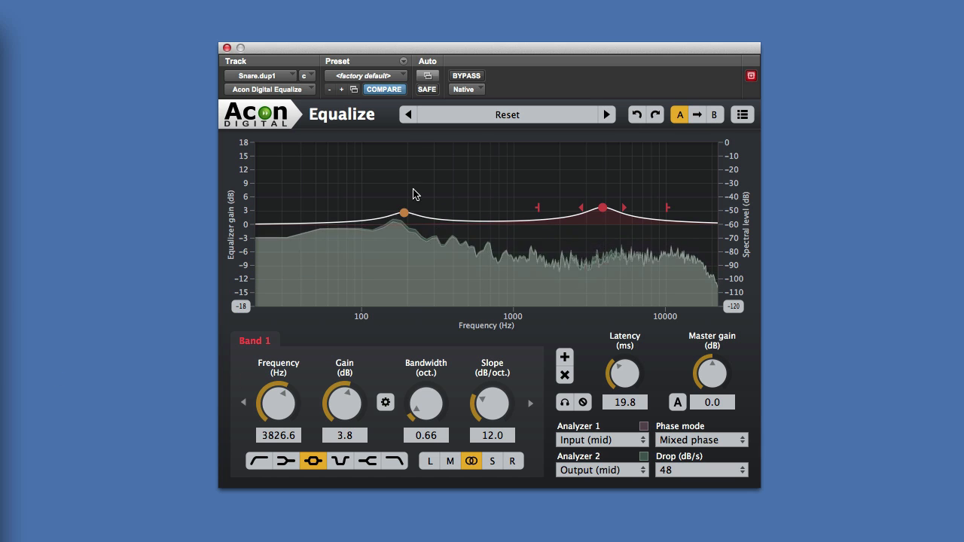
- Try band 2 gains from 2 to 4.7 dB and settle it at 187.9 Hz, +2.8 dB, 0.59 octaves
{"action": "left_click_drag", "start_coordinate": [403, 212], "coordinate": [404, 218]}
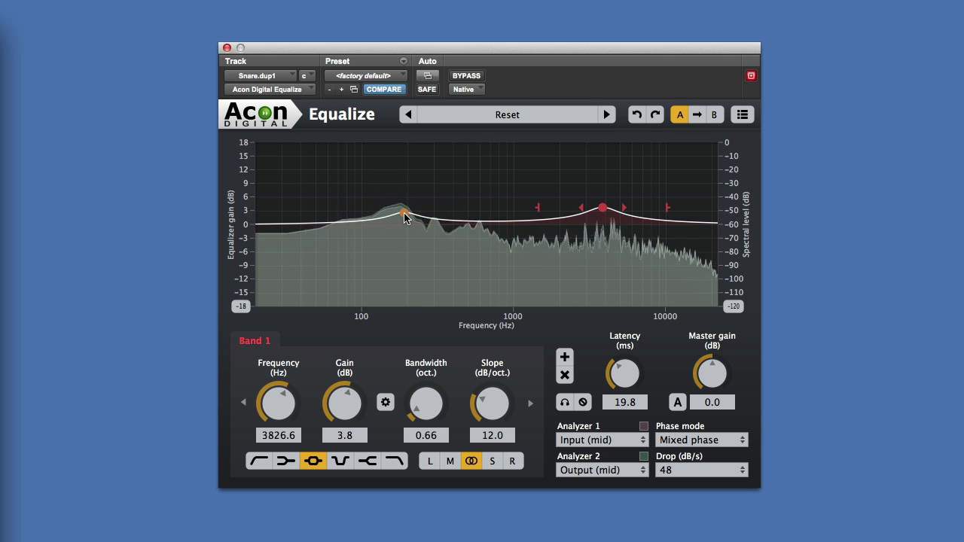
{"action": "left_click", "coordinate": [404, 210]}
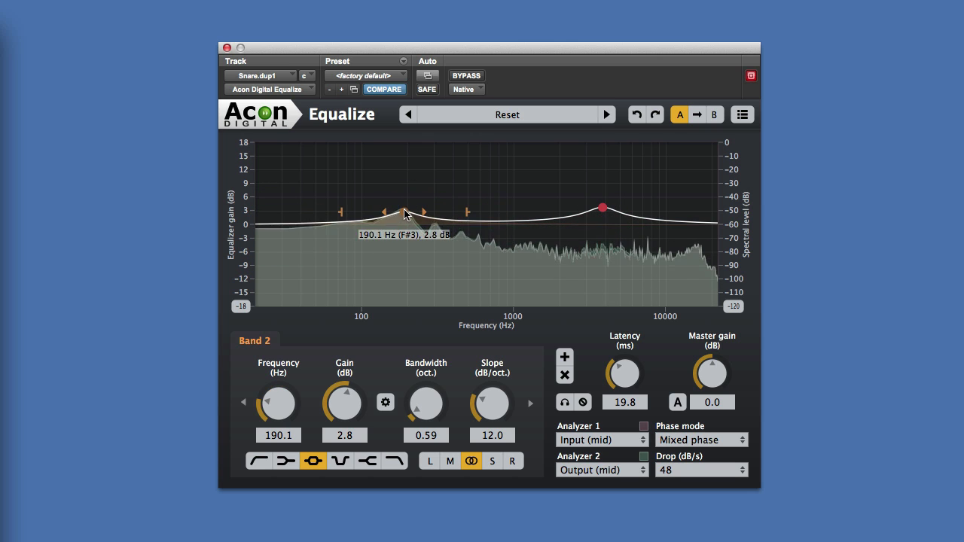
{"action": "left_click_drag", "start_coordinate": [405, 212], "coordinate": [405, 211]}
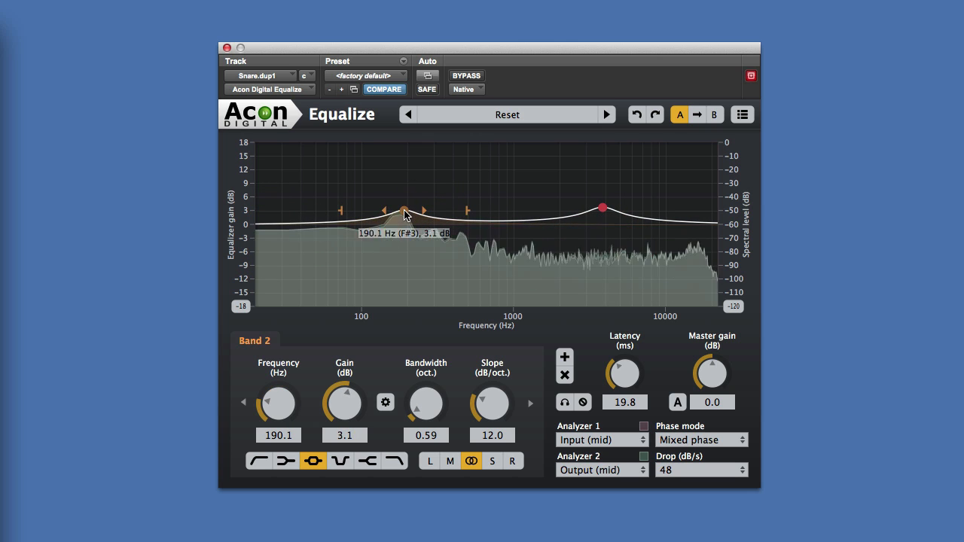
{"action": "left_click", "coordinate": [602, 209]}
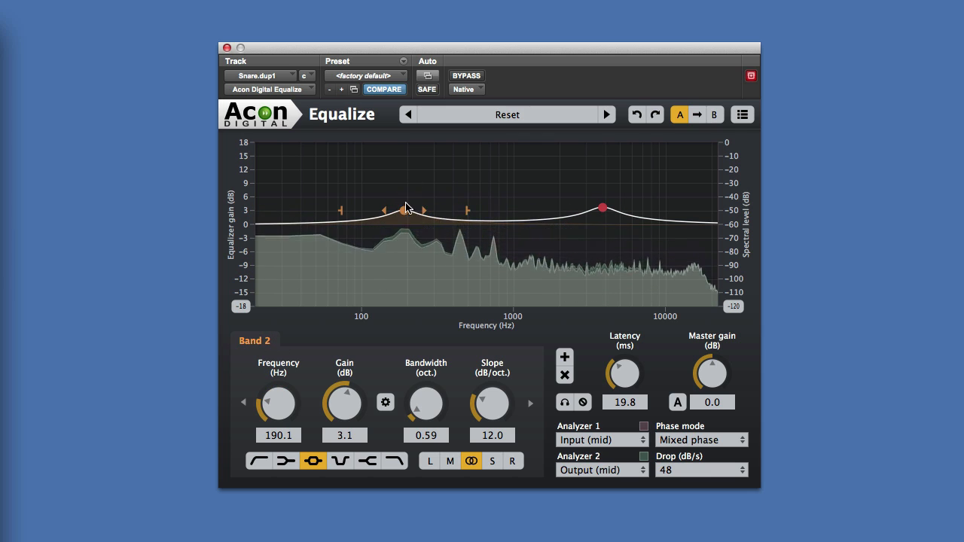
{"action": "left_click_drag", "start_coordinate": [407, 209], "coordinate": [403, 202]}
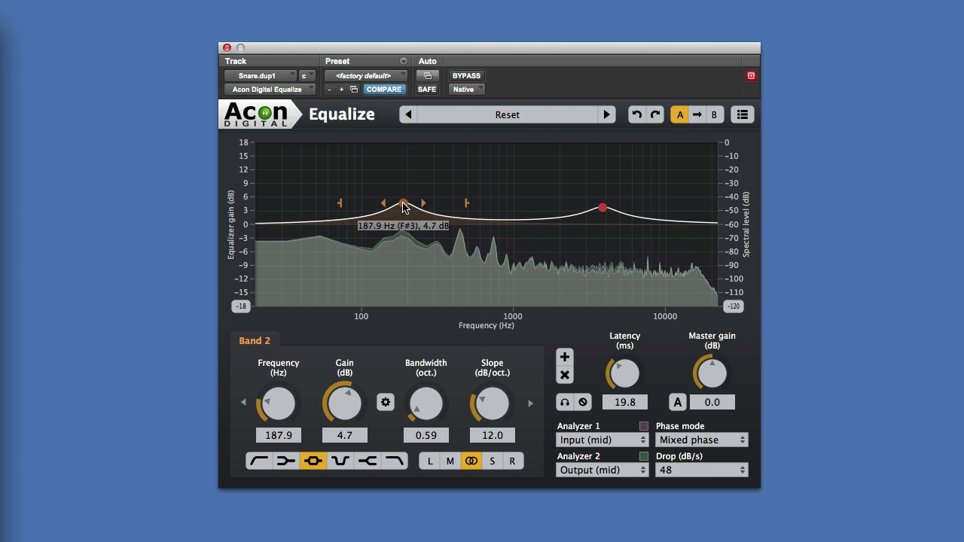
{"action": "left_click_drag", "start_coordinate": [403, 208], "coordinate": [403, 219]}
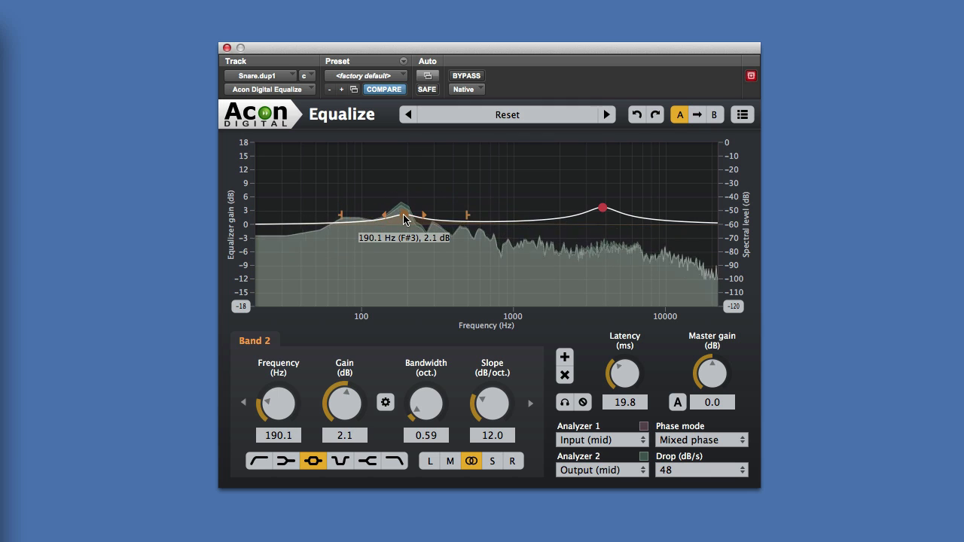
{"action": "left_click_drag", "start_coordinate": [405, 218], "coordinate": [405, 213]}
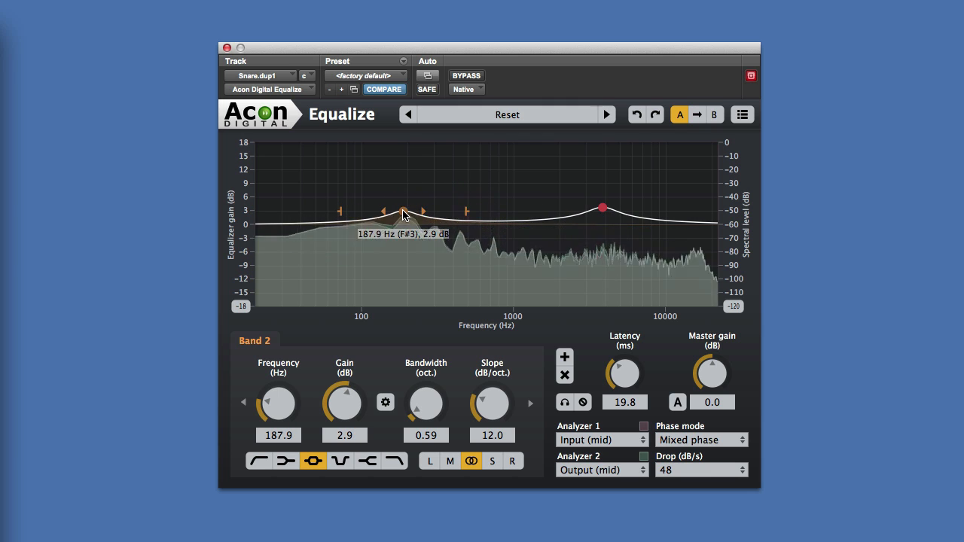
{"action": "left_click_drag", "start_coordinate": [403, 210], "coordinate": [405, 209]}
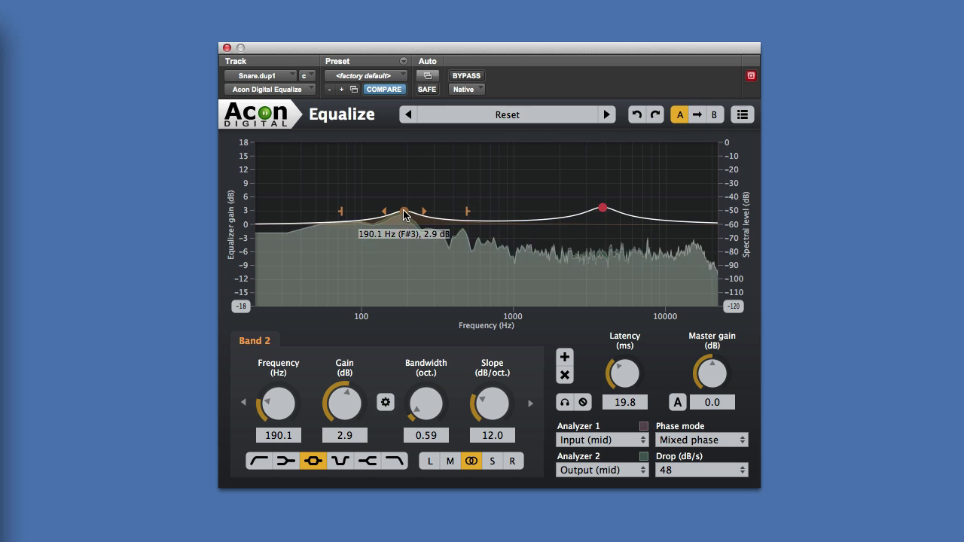
{"action": "left_click_drag", "start_coordinate": [405, 210], "coordinate": [404, 212]}
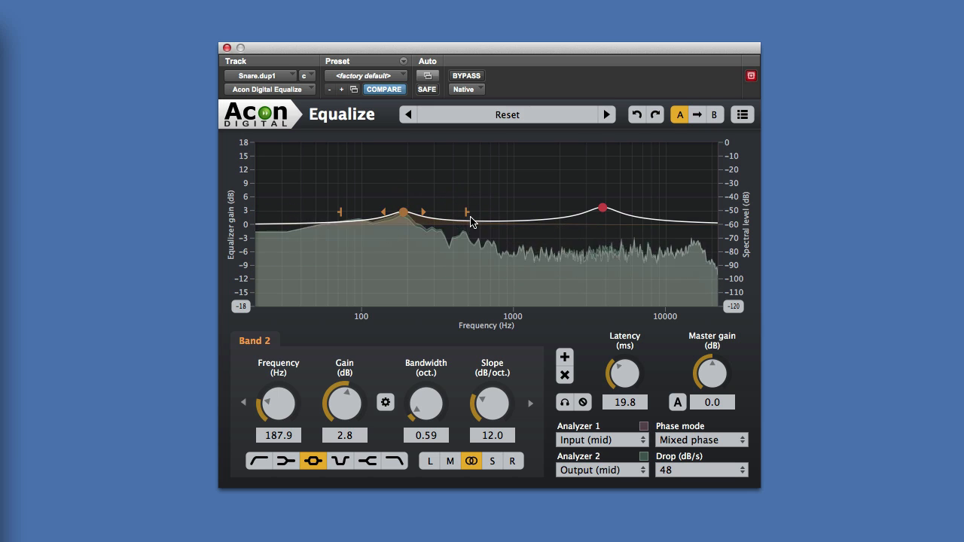
- Place the snare's upper boost at about 4005 Hz, 4.4 dB, then A/B it against bypass
{"action": "left_click", "coordinate": [602, 208]}
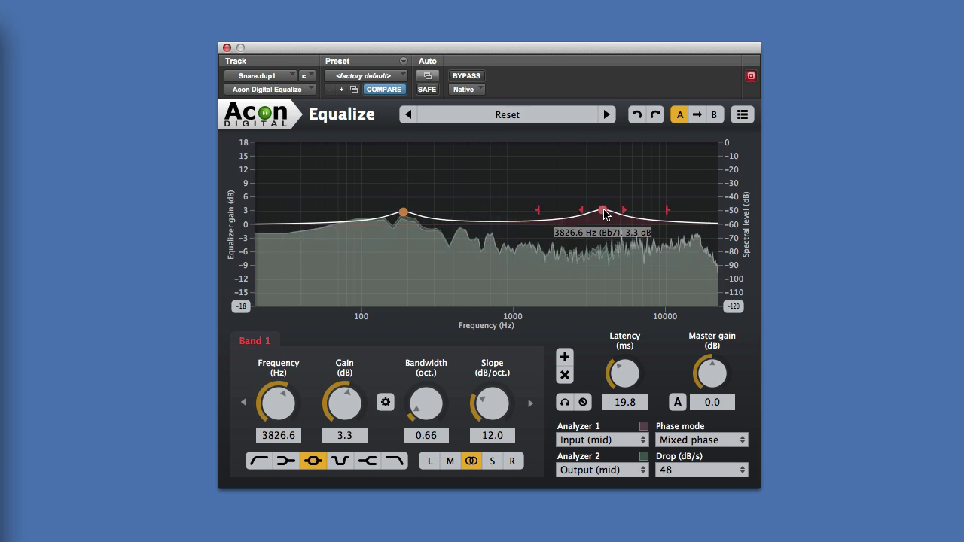
{"action": "left_click_drag", "start_coordinate": [604, 211], "coordinate": [606, 207]}
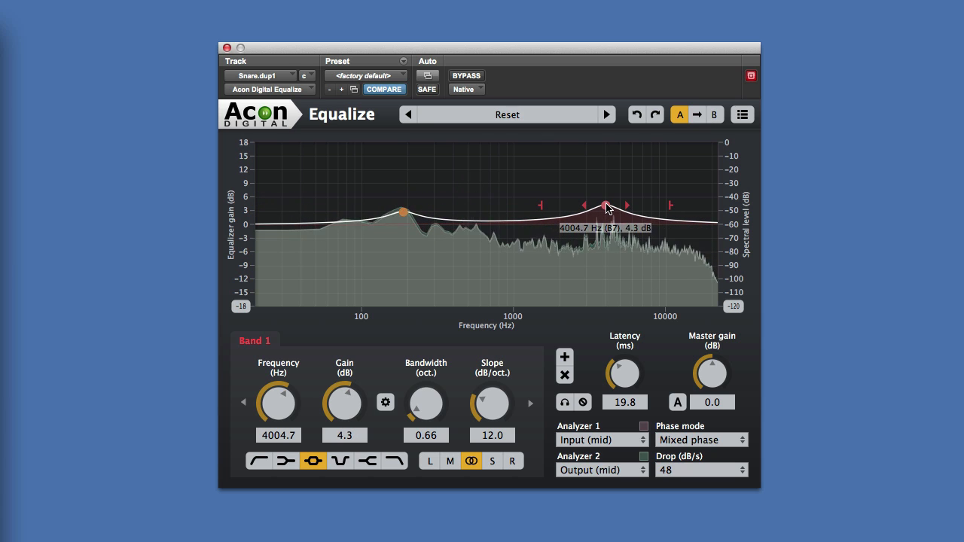
{"action": "left_click_drag", "start_coordinate": [604, 206], "coordinate": [605, 204]}
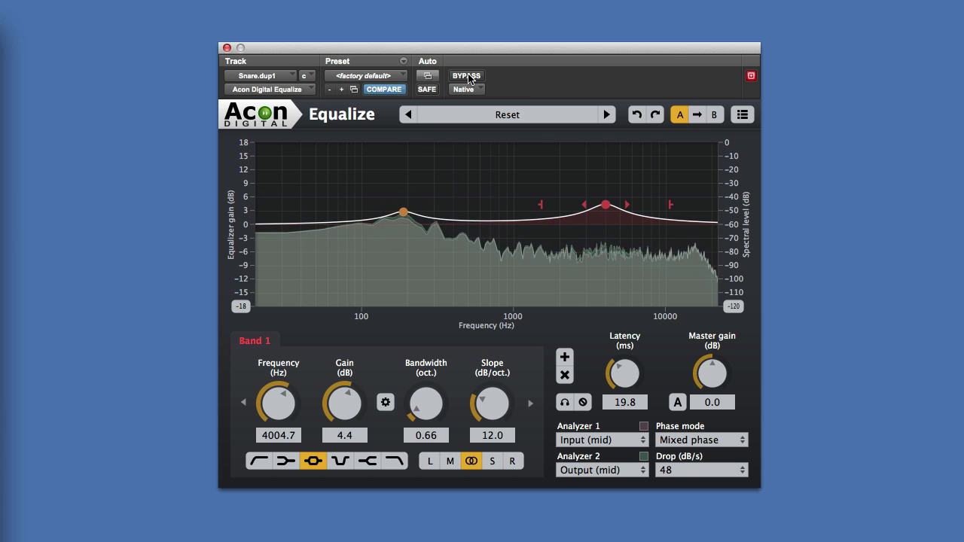
{"action": "left_click", "coordinate": [465, 76]}
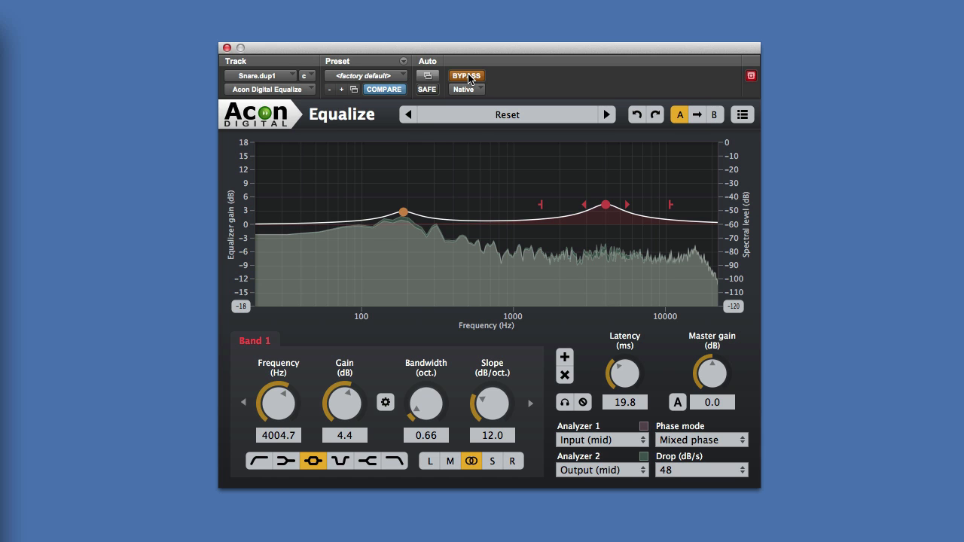
{"action": "left_click", "coordinate": [466, 75]}
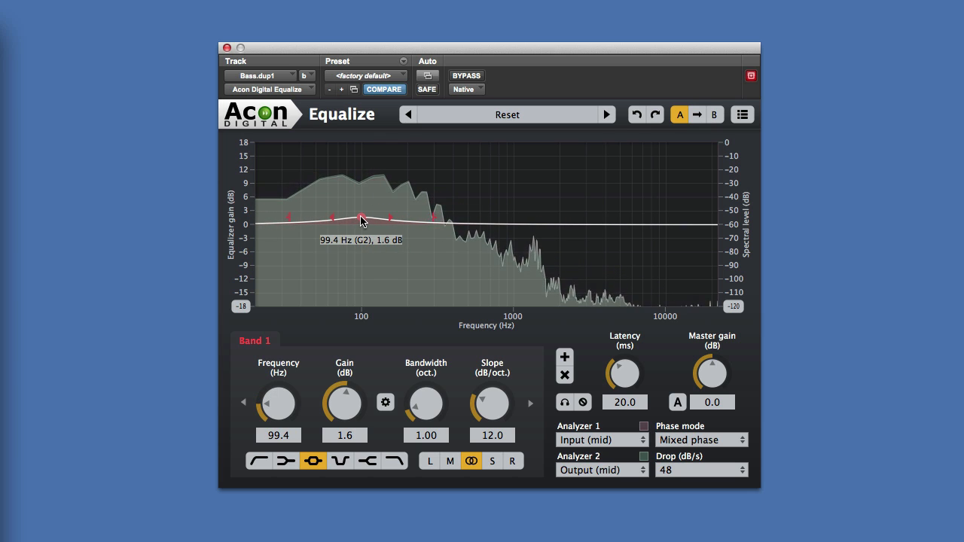
- Boost Band 1 about 2.5 dB at ~86 Hz and add Band 2 lifting ~4.7 kHz, narrowed to about 0.7 octave
{"action": "left_click_drag", "start_coordinate": [362, 219], "coordinate": [356, 216]}
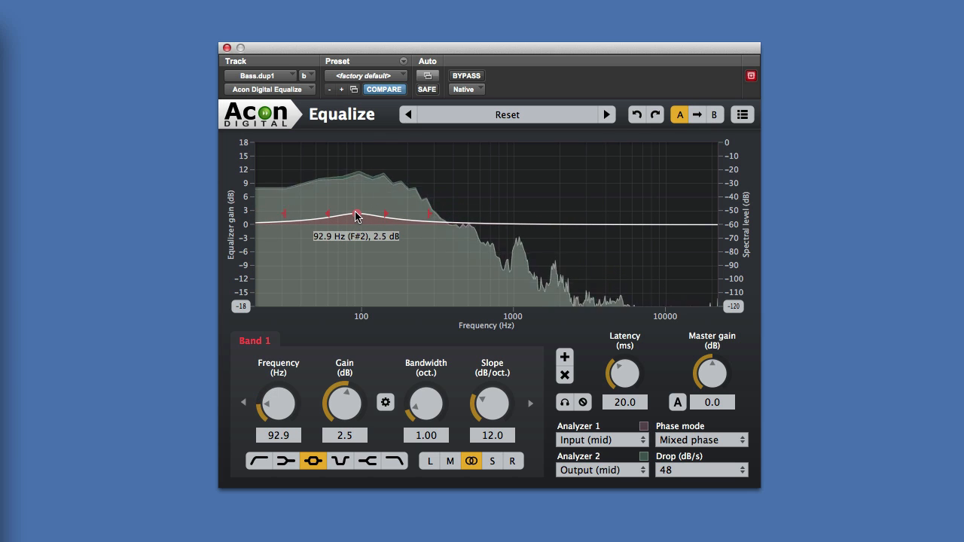
{"action": "left_click_drag", "start_coordinate": [357, 215], "coordinate": [350, 217]}
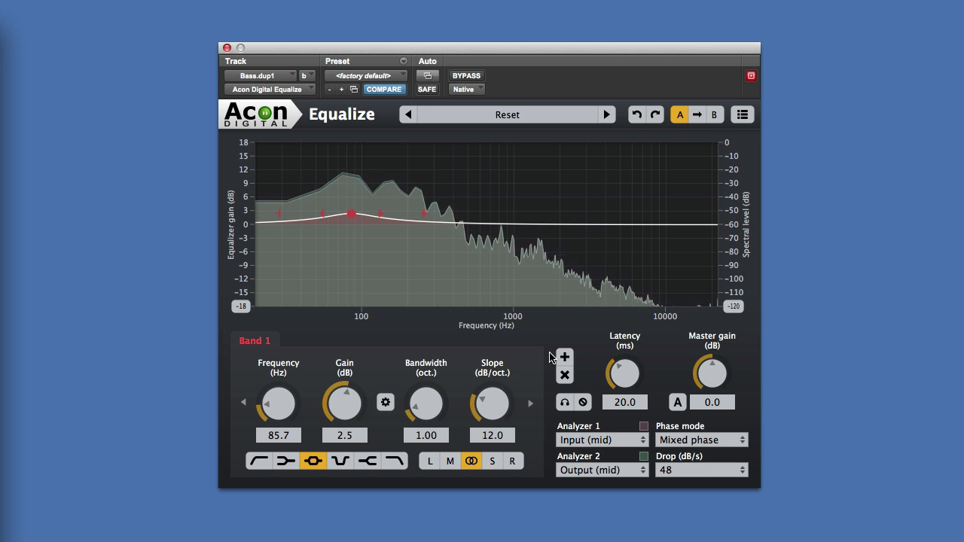
{"action": "left_click", "coordinate": [478, 228]}
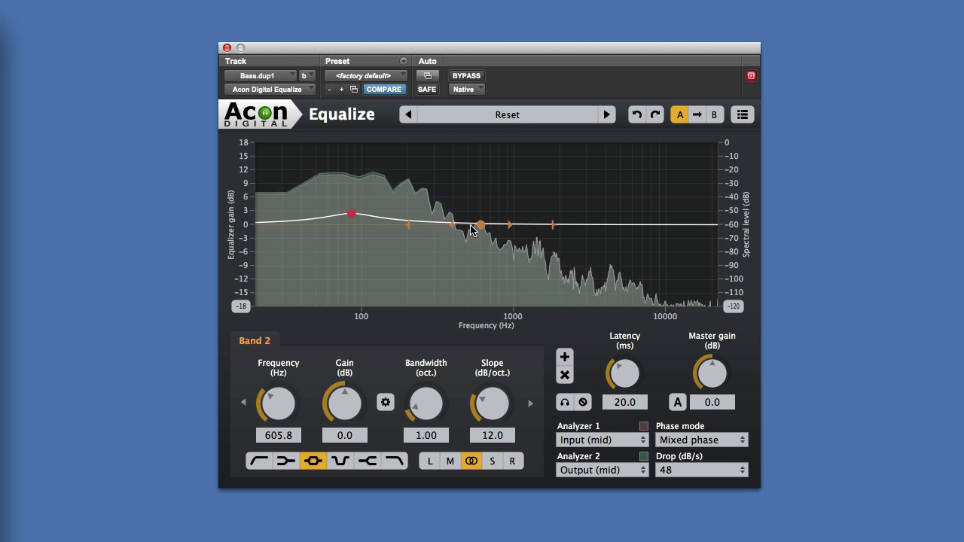
{"action": "left_click_drag", "start_coordinate": [478, 227], "coordinate": [599, 220]}
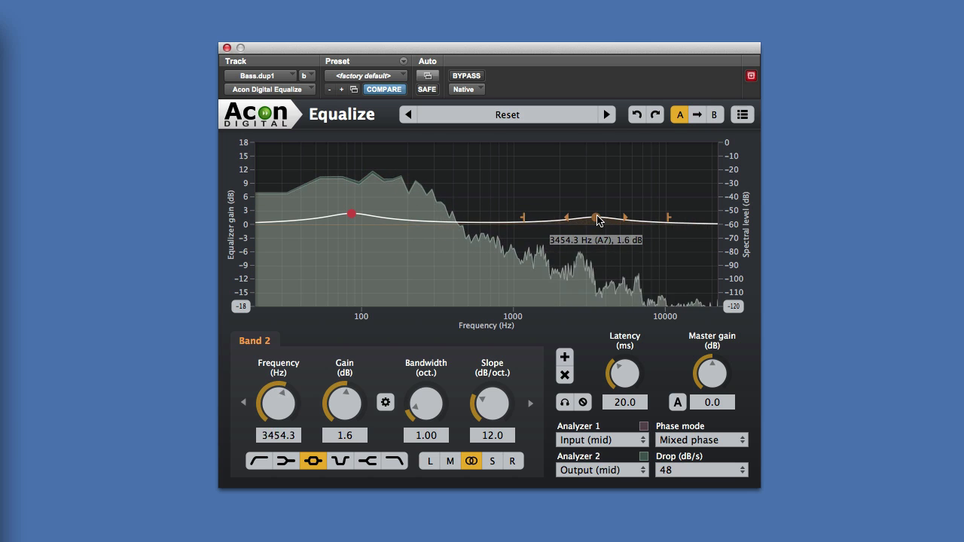
{"action": "left_click_drag", "start_coordinate": [599, 221], "coordinate": [607, 199]}
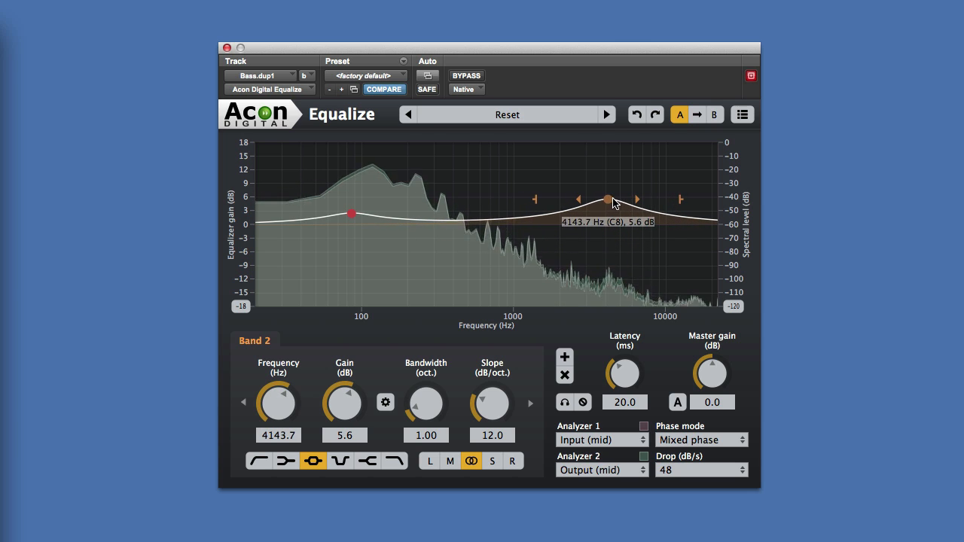
{"action": "left_click_drag", "start_coordinate": [606, 199], "coordinate": [614, 207]}
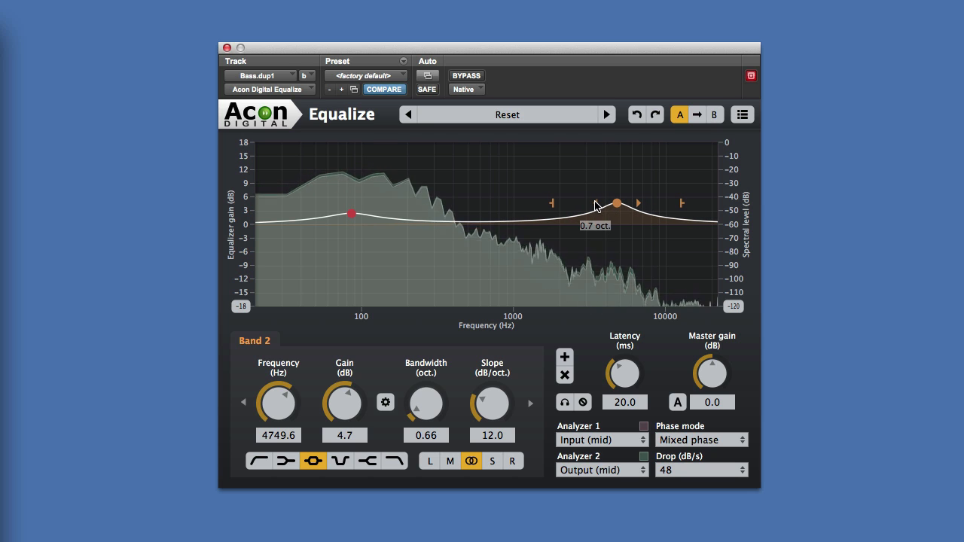
{"action": "mouse_move", "coordinate": [618, 204]}
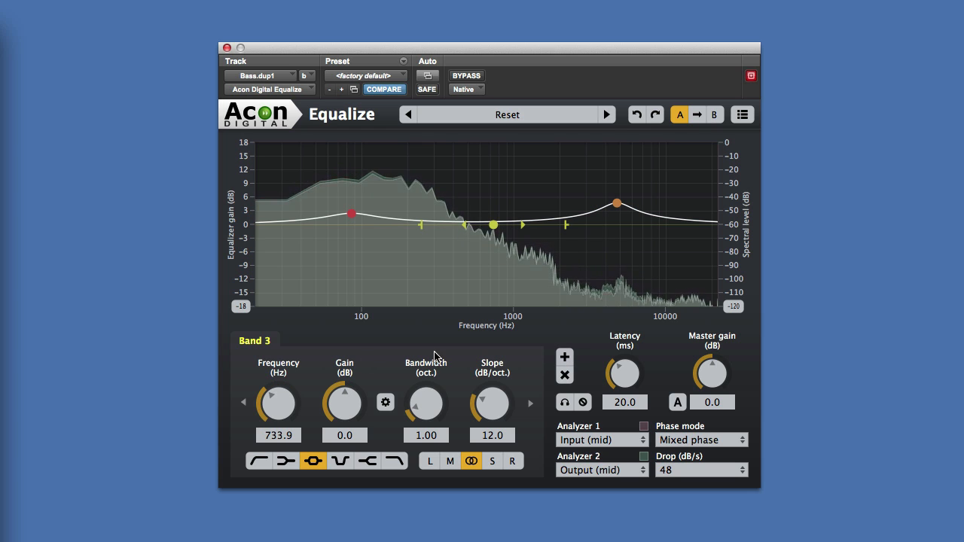
- Make Band 3 a high-pass with a 120 dB/oct slope and cutoff at about 38 Hz
{"action": "left_click", "coordinate": [259, 460]}
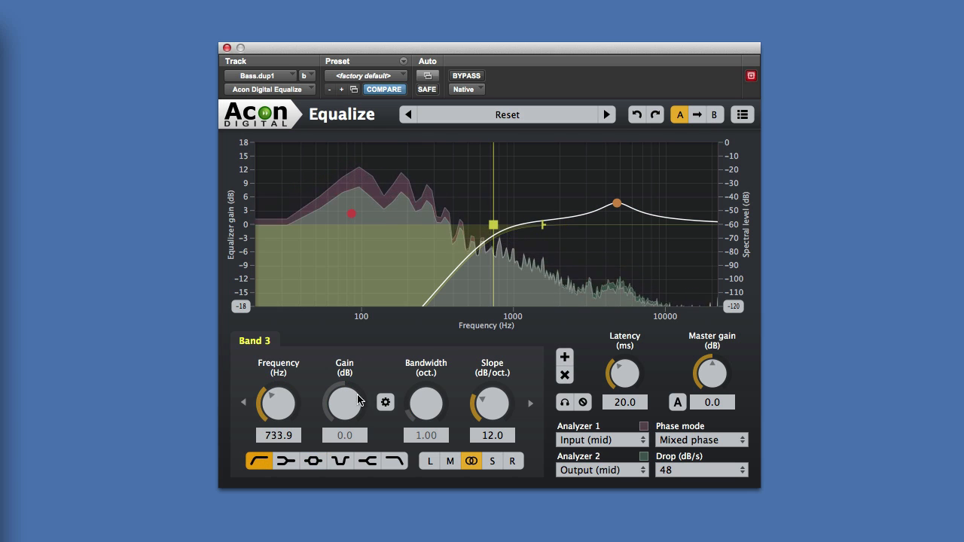
{"action": "left_click_drag", "start_coordinate": [491, 225], "coordinate": [500, 222]}
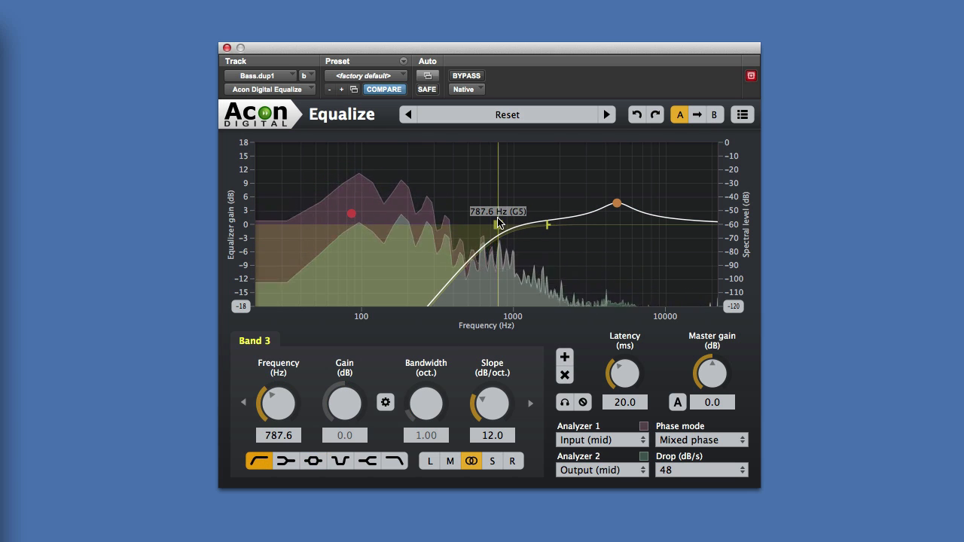
{"action": "left_click_drag", "start_coordinate": [500, 215], "coordinate": [331, 230]}
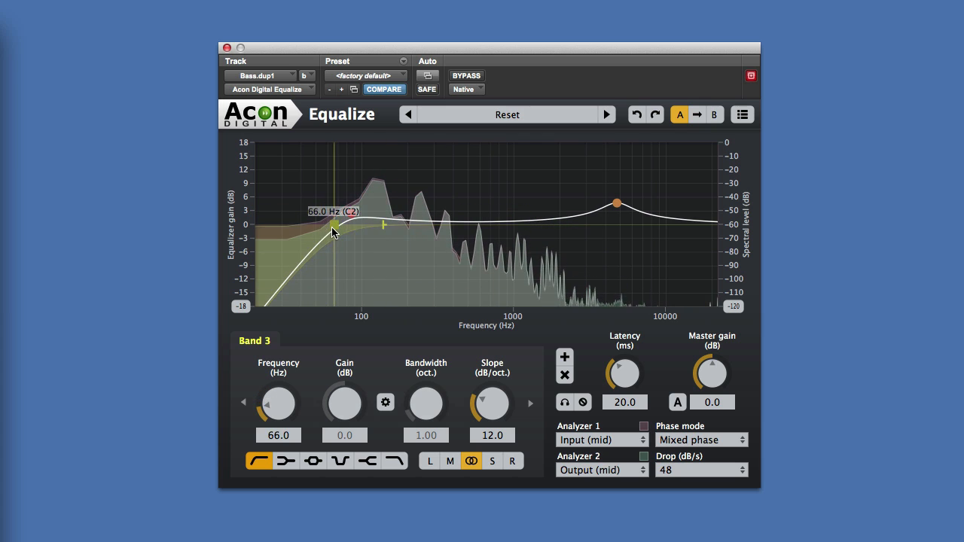
{"action": "left_click_drag", "start_coordinate": [333, 231], "coordinate": [294, 224]}
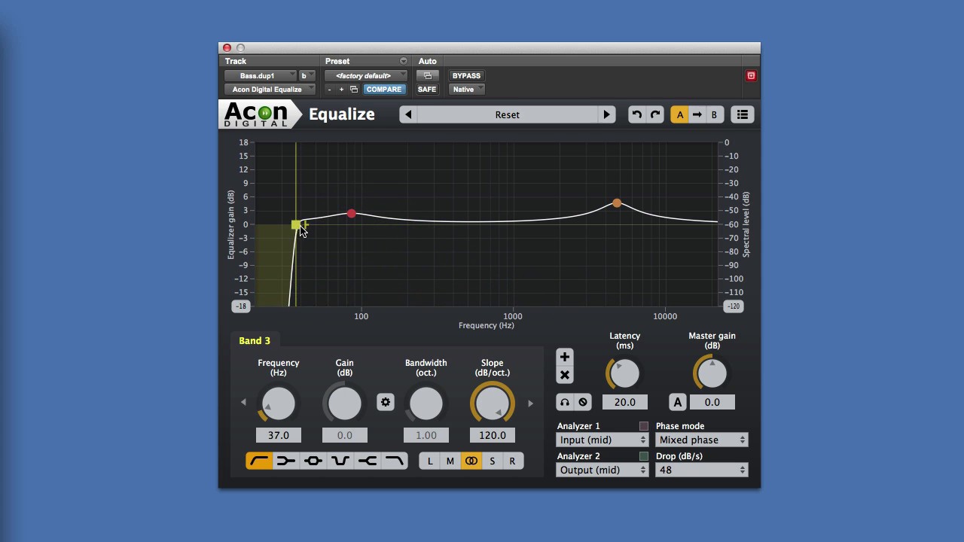
{"action": "mouse_move", "coordinate": [295, 225]}
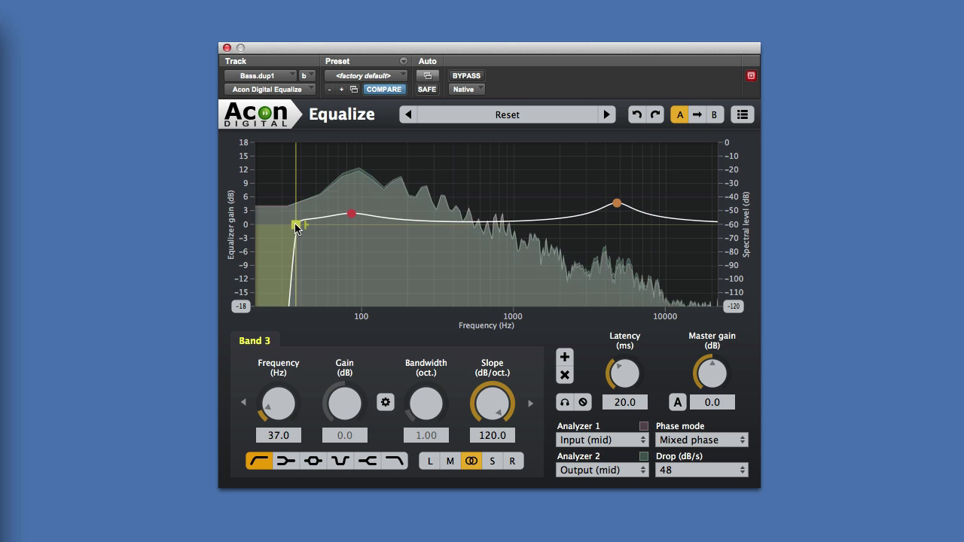
{"action": "left_click_drag", "start_coordinate": [294, 226], "coordinate": [301, 226]}
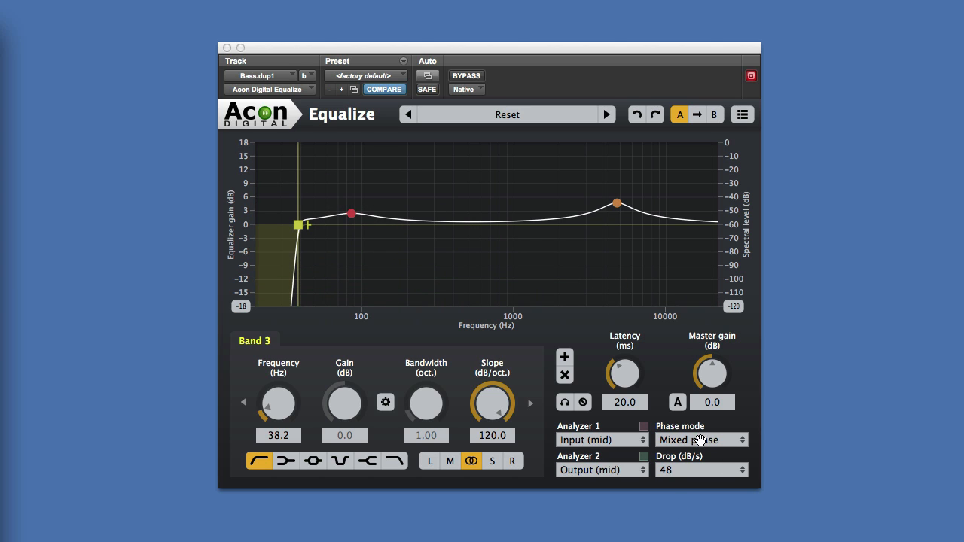
{"action": "mouse_move", "coordinate": [700, 440]}
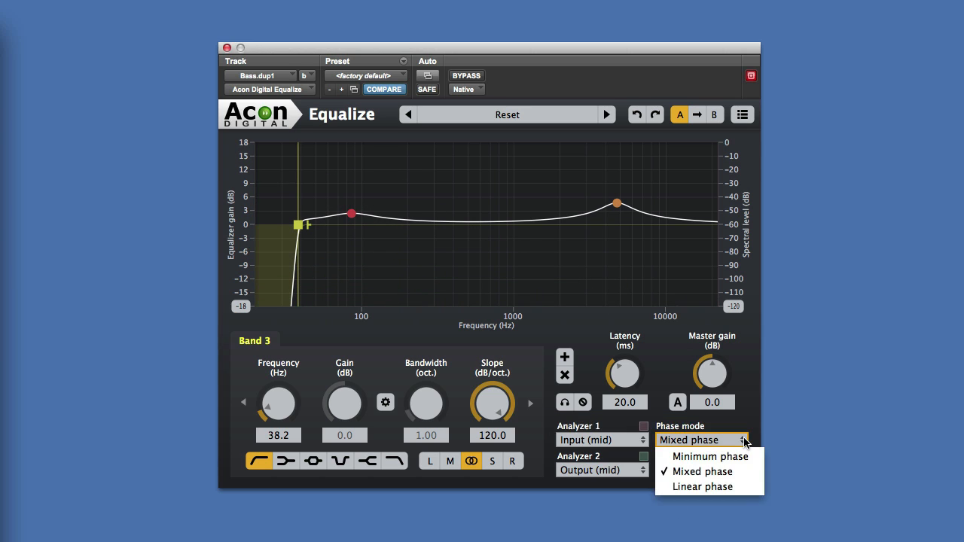
- Toggle the phase mode between minimum and linear phase, leaving it on linear phase
{"action": "left_click", "coordinate": [710, 456]}
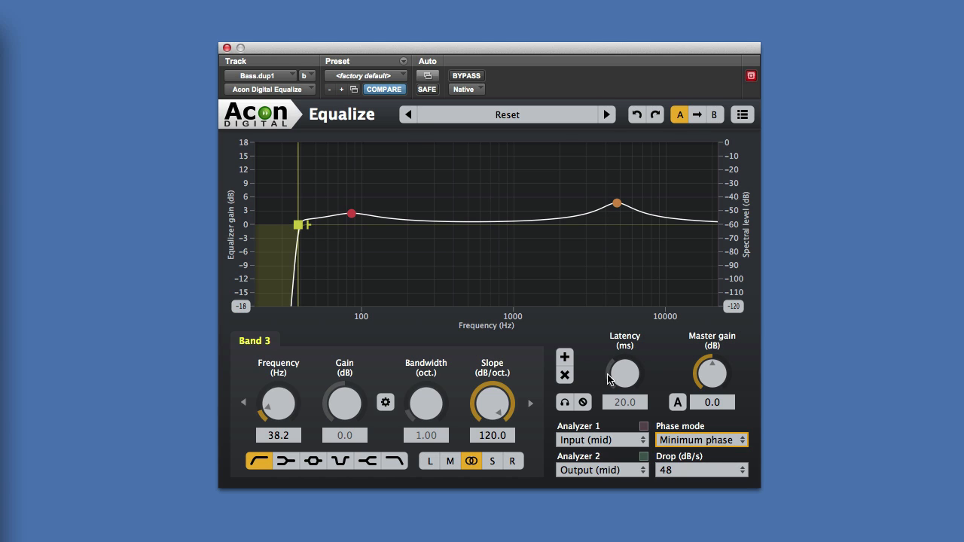
{"action": "mouse_move", "coordinate": [745, 443]}
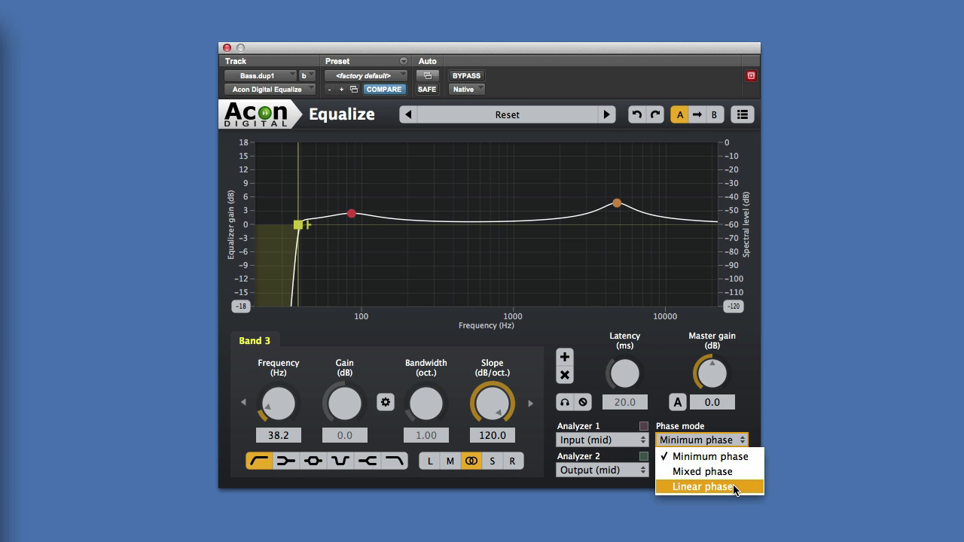
{"action": "left_click", "coordinate": [707, 486]}
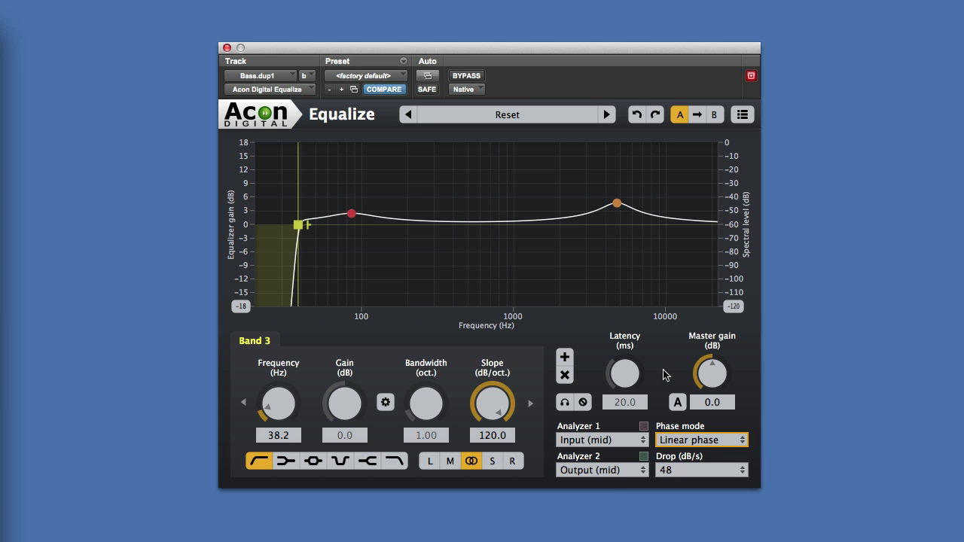
{"action": "mouse_move", "coordinate": [710, 430]}
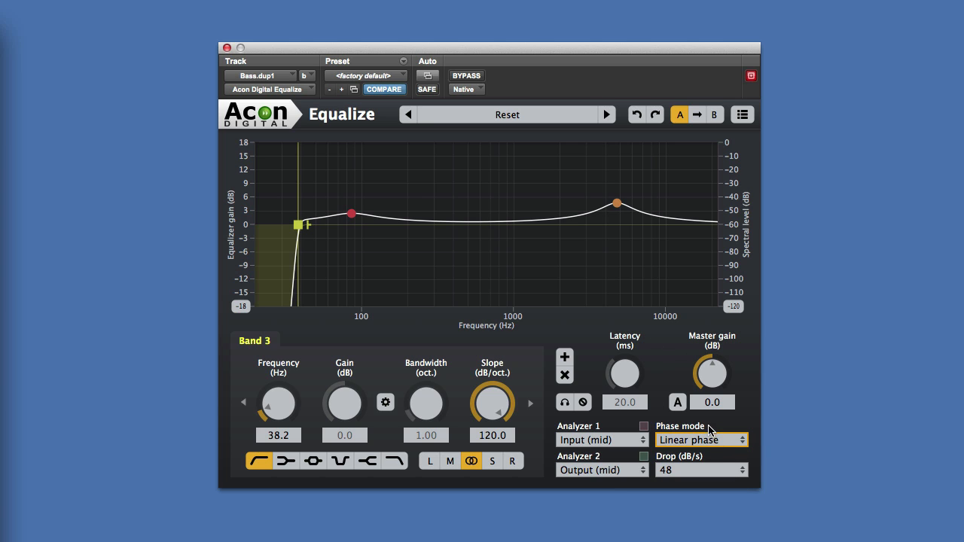
{"action": "mouse_move", "coordinate": [706, 447]}
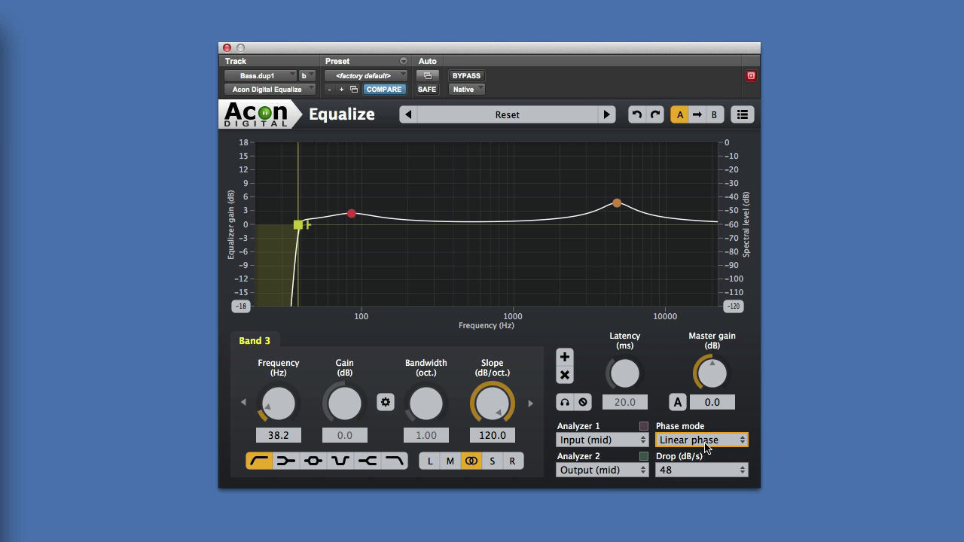
{"action": "mouse_move", "coordinate": [743, 429]}
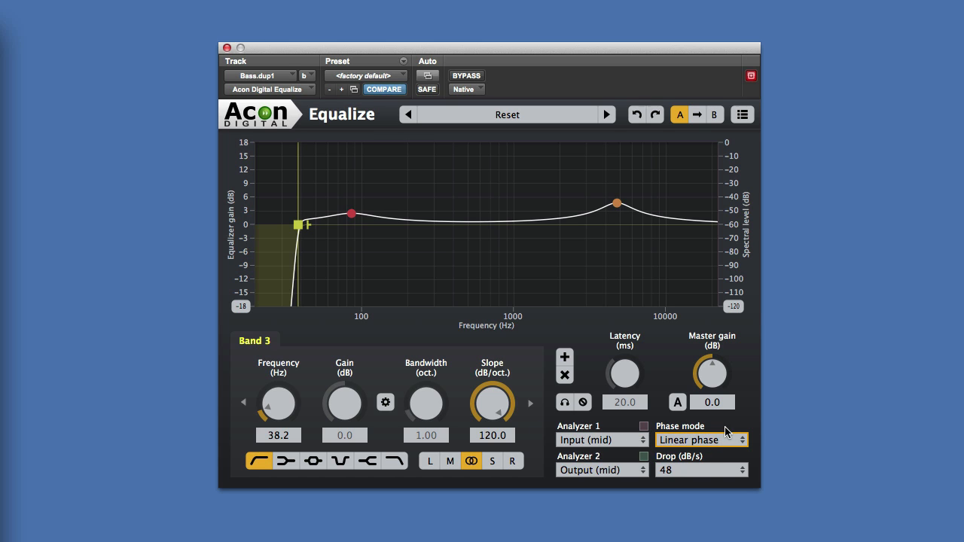
{"action": "left_click", "coordinate": [699, 439]}
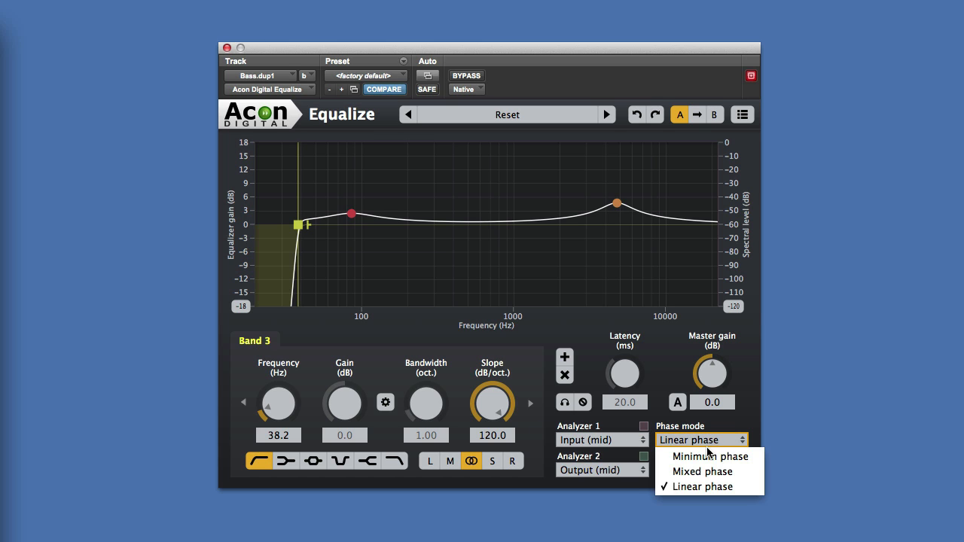
{"action": "left_click", "coordinate": [710, 457]}
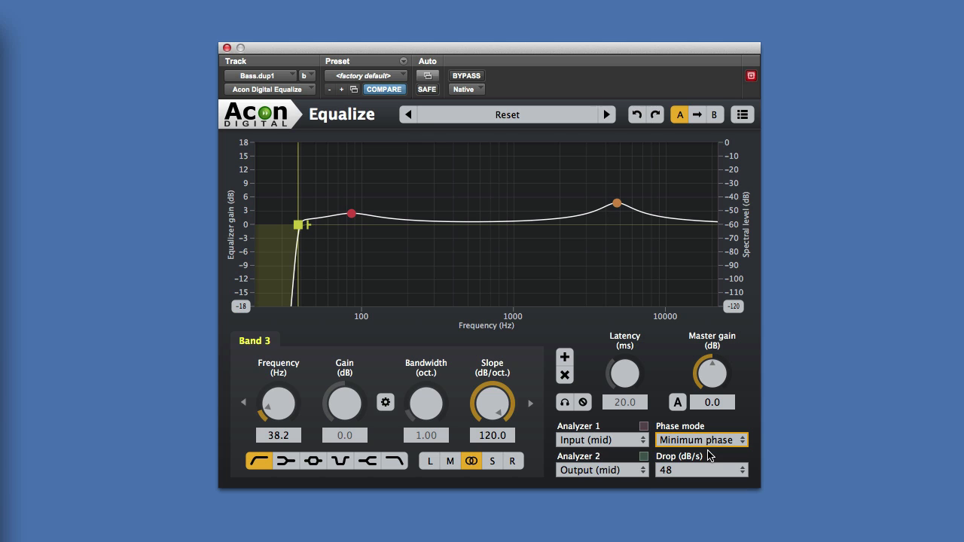
{"action": "mouse_move", "coordinate": [714, 443]}
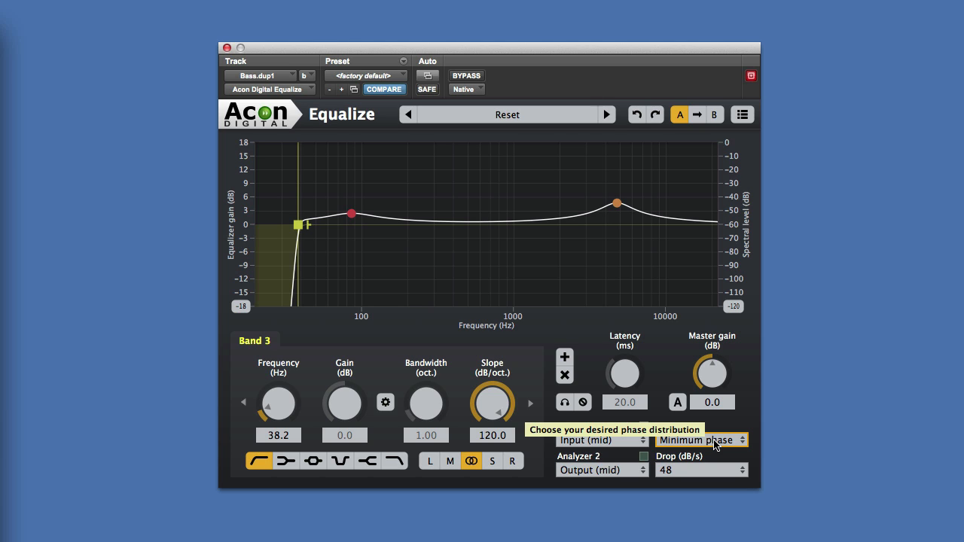
{"action": "mouse_move", "coordinate": [719, 432]}
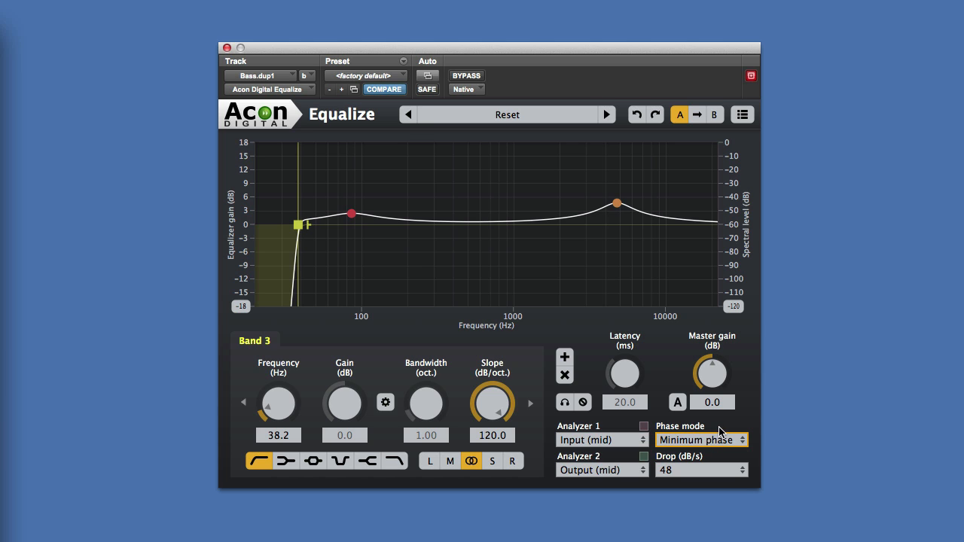
{"action": "mouse_move", "coordinate": [745, 443]}
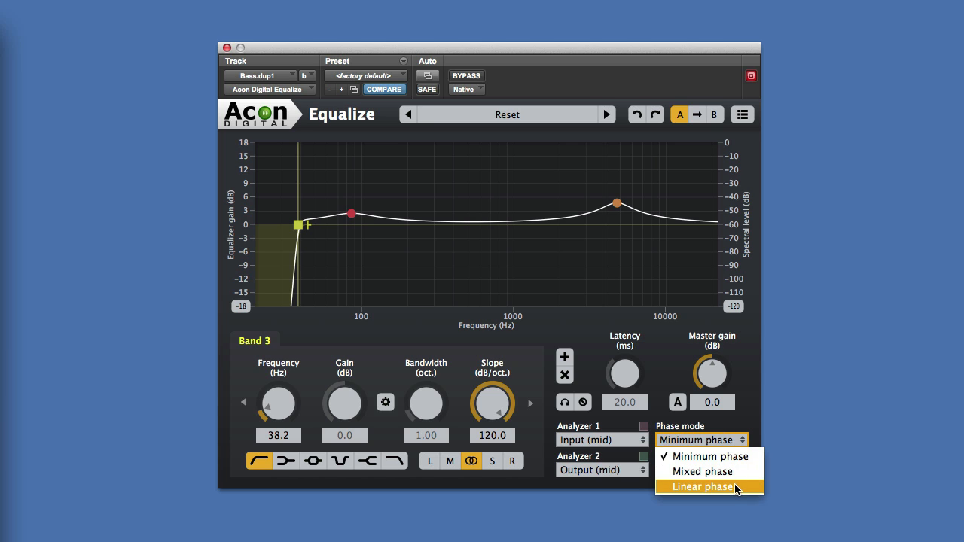
{"action": "left_click", "coordinate": [700, 487]}
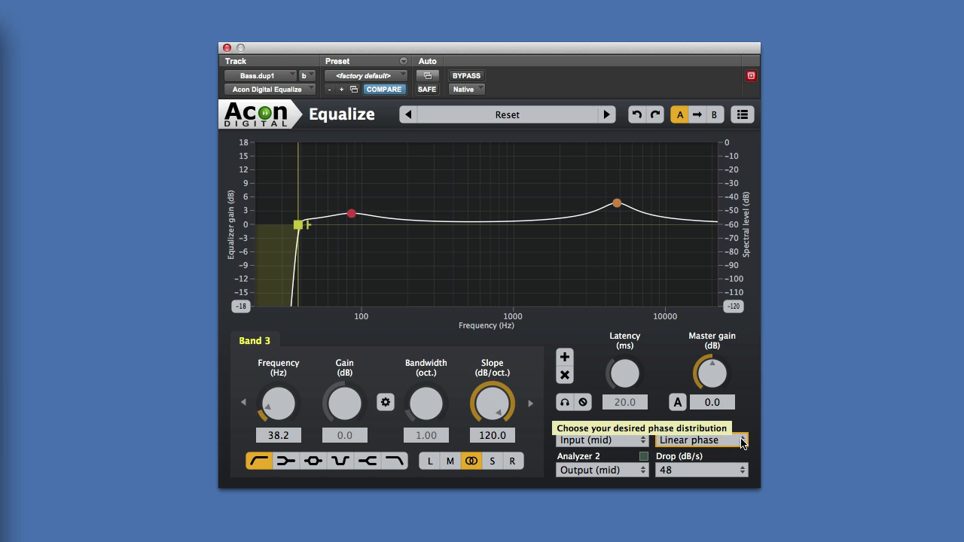
{"action": "mouse_move", "coordinate": [734, 454]}
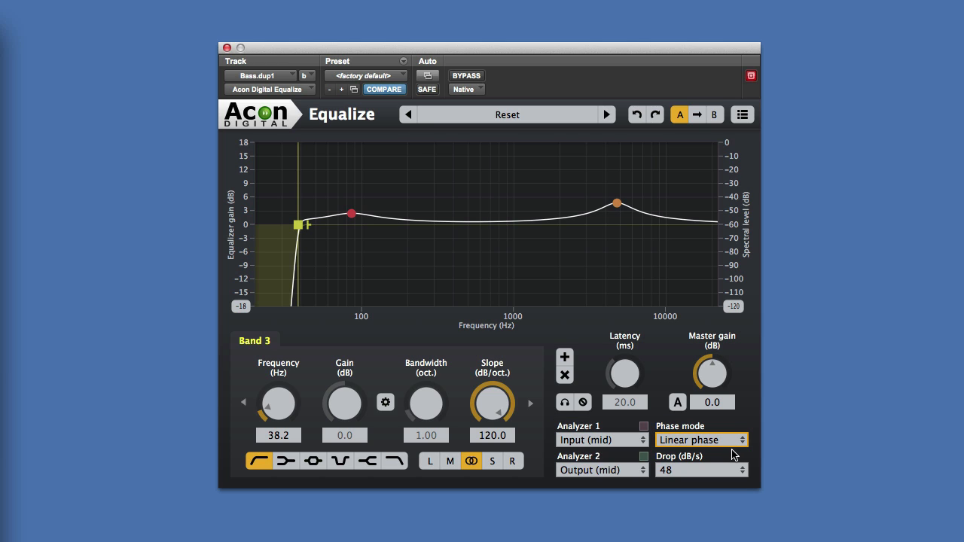
{"action": "mouse_move", "coordinate": [737, 437]}
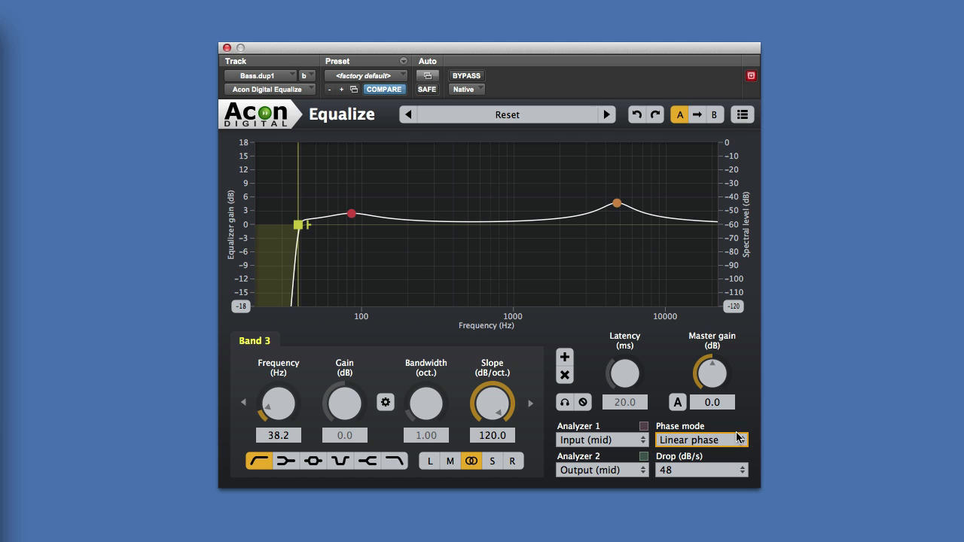
{"action": "mouse_move", "coordinate": [736, 456]}
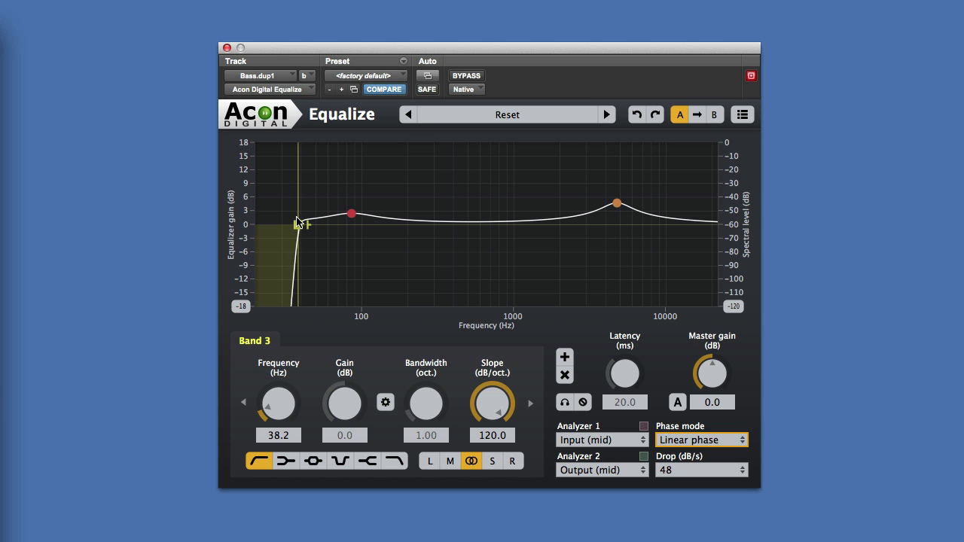
{"action": "mouse_move", "coordinate": [295, 277]}
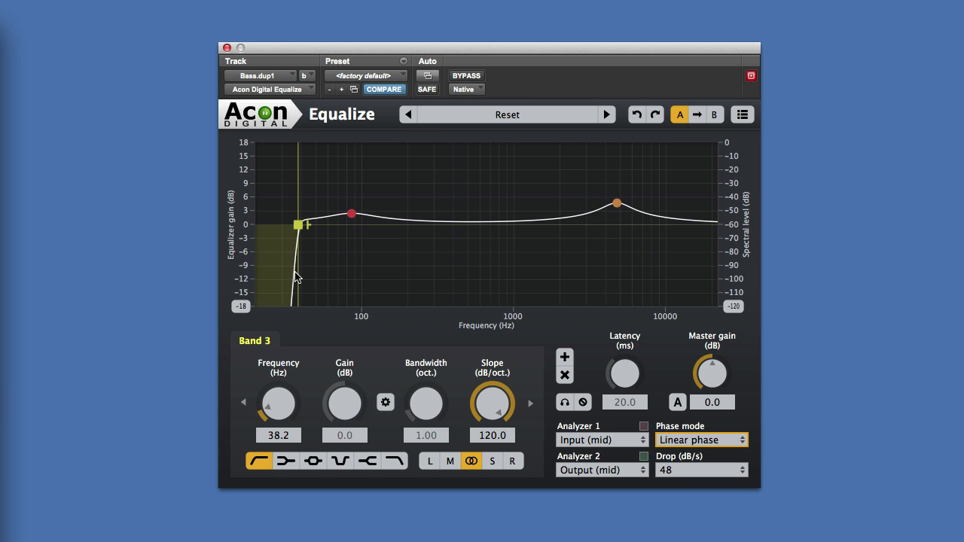
{"action": "mouse_move", "coordinate": [742, 439]}
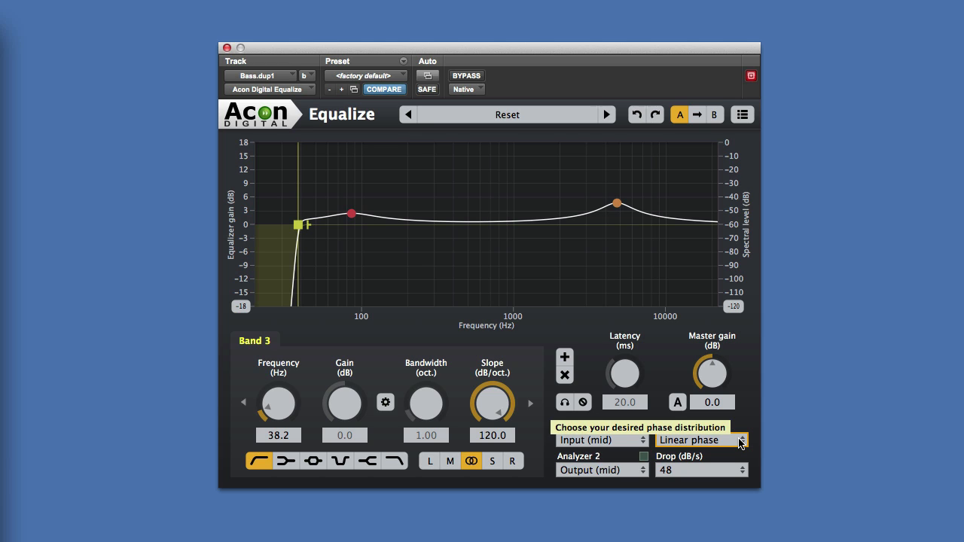
{"action": "mouse_move", "coordinate": [740, 443]}
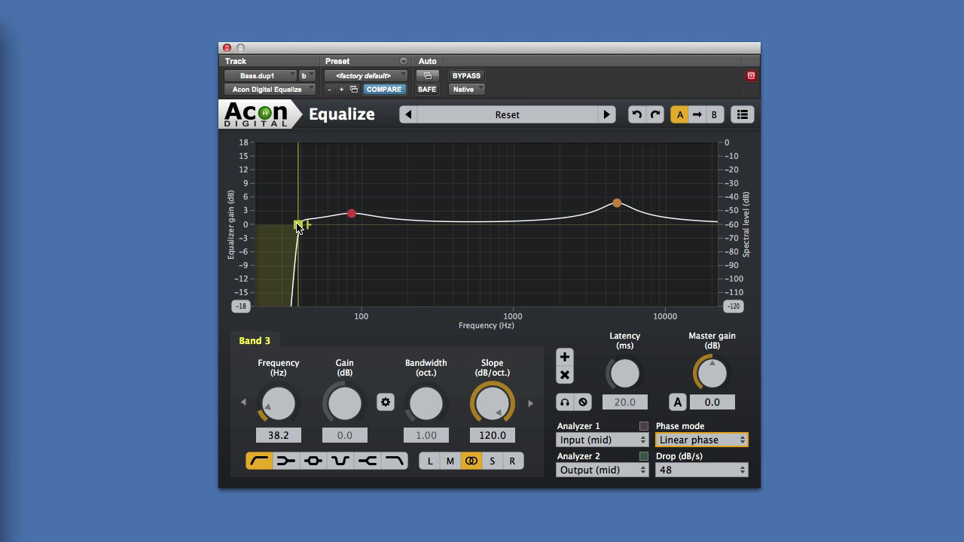
{"action": "mouse_move", "coordinate": [448, 323]}
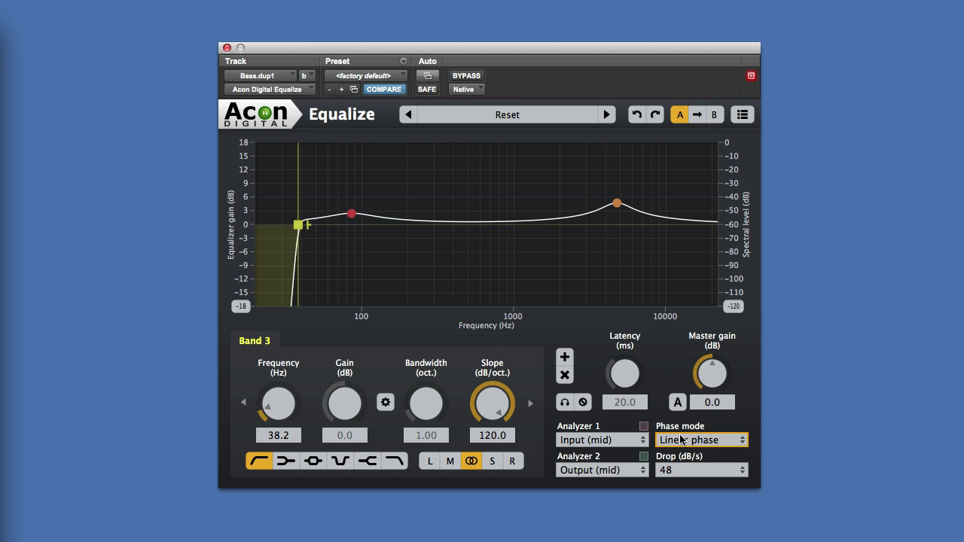
{"action": "mouse_move", "coordinate": [693, 443]}
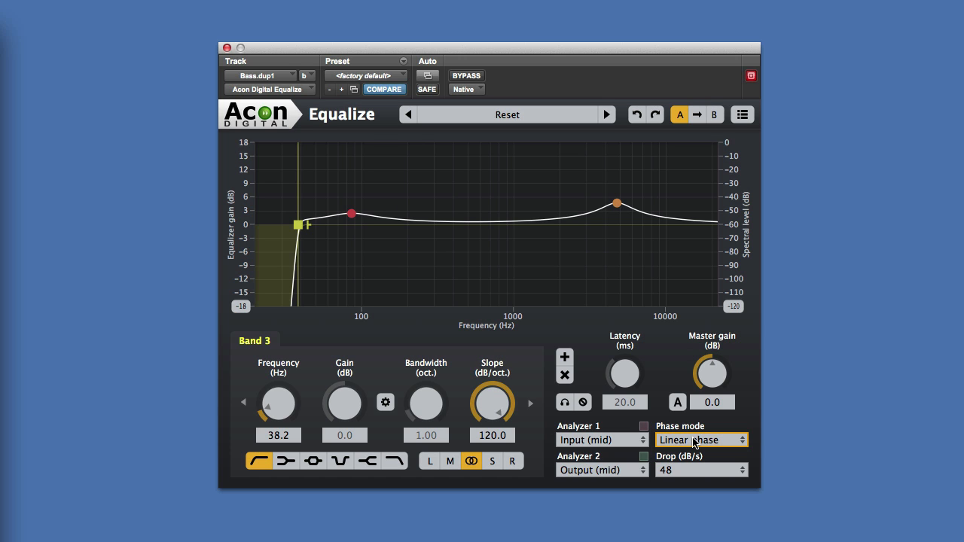
{"action": "mouse_move", "coordinate": [700, 440]}
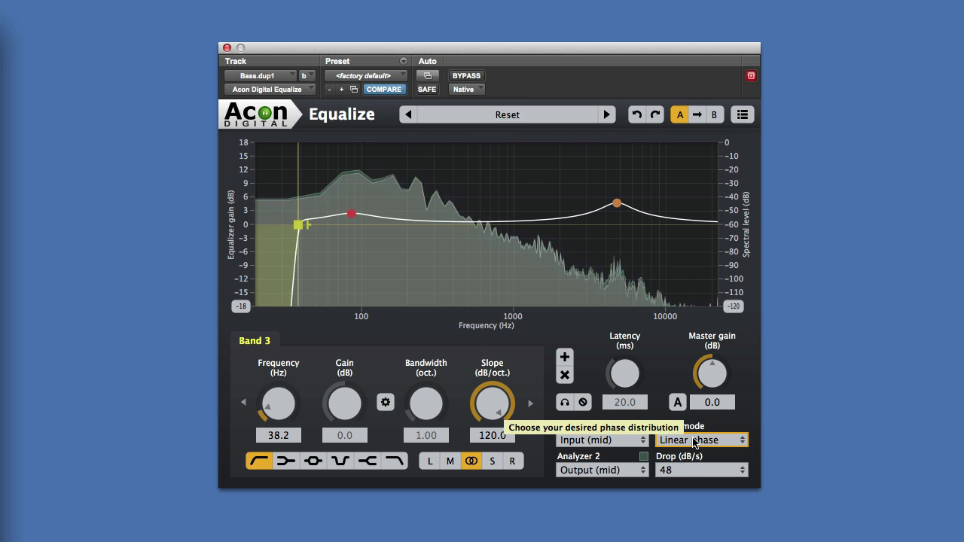
- Audition minimum phase, then linear phase, then mixed phase from the Phase mode dropdown
{"action": "left_click", "coordinate": [701, 439]}
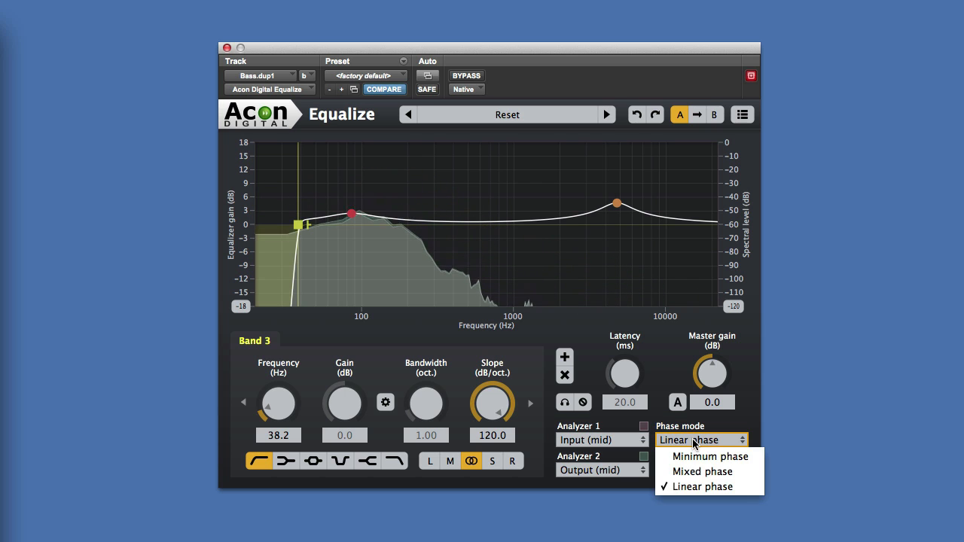
{"action": "left_click", "coordinate": [709, 457]}
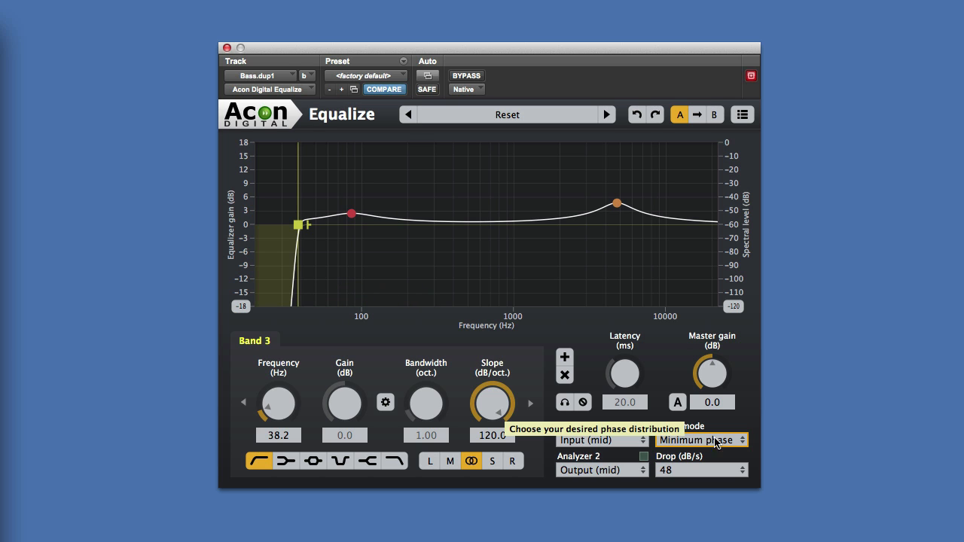
{"action": "left_click", "coordinate": [700, 439]}
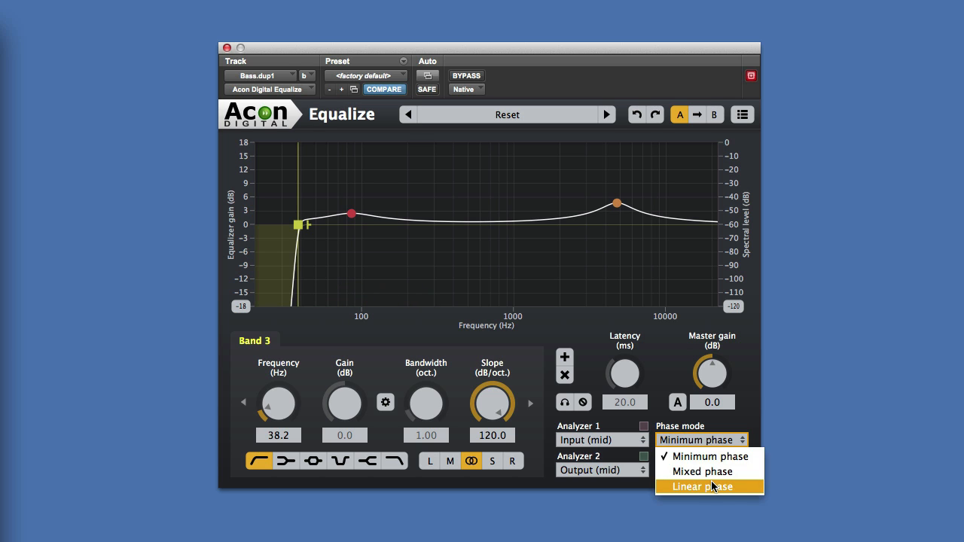
{"action": "left_click", "coordinate": [701, 487]}
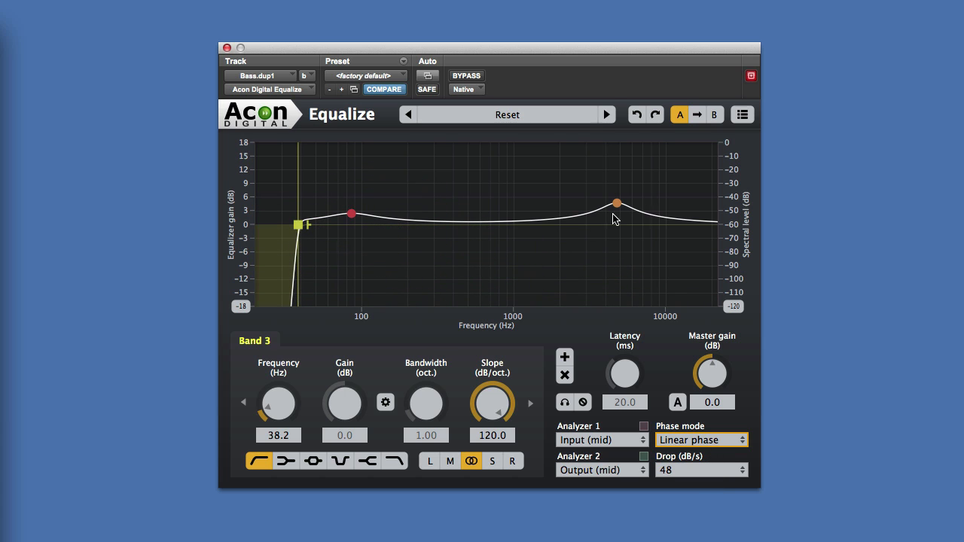
{"action": "mouse_move", "coordinate": [714, 442]}
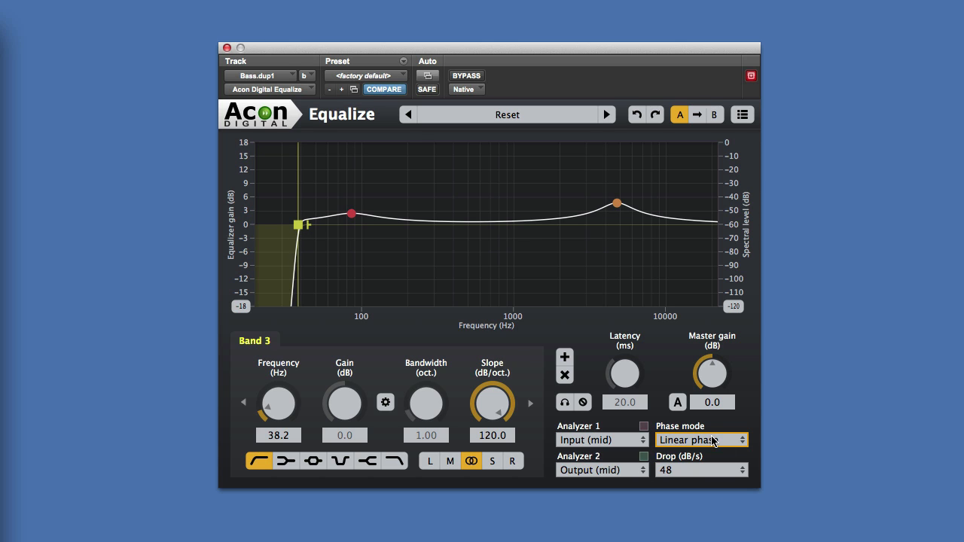
{"action": "left_click", "coordinate": [700, 440]}
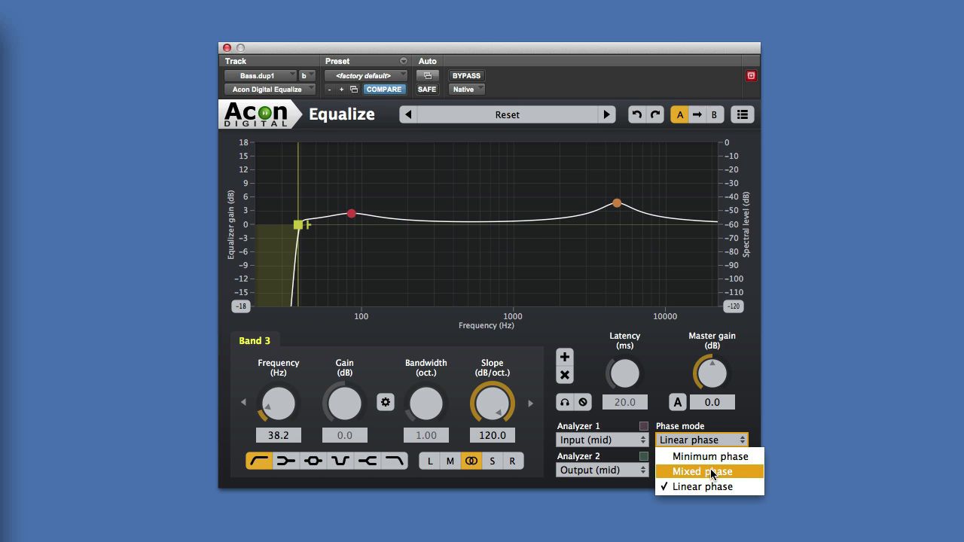
{"action": "left_click", "coordinate": [701, 471]}
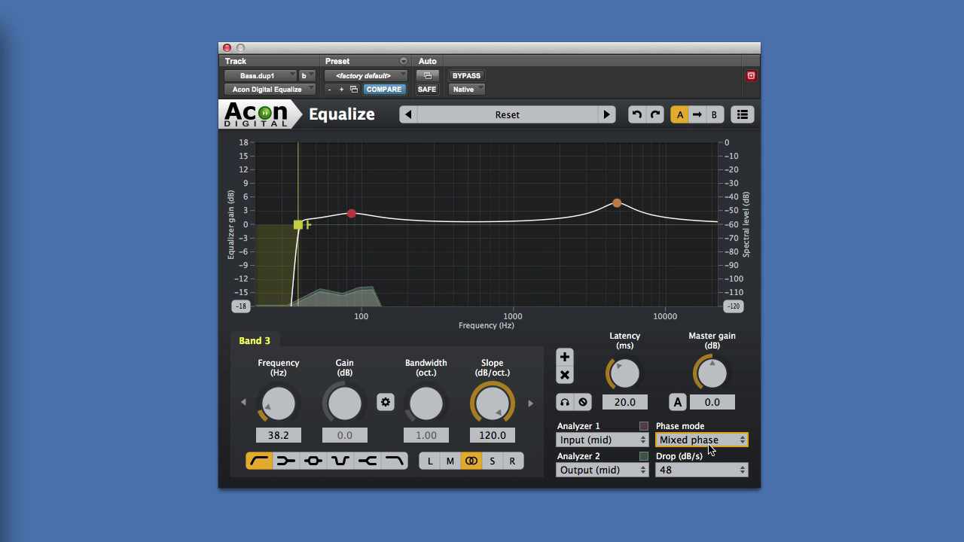
{"action": "mouse_move", "coordinate": [700, 440]}
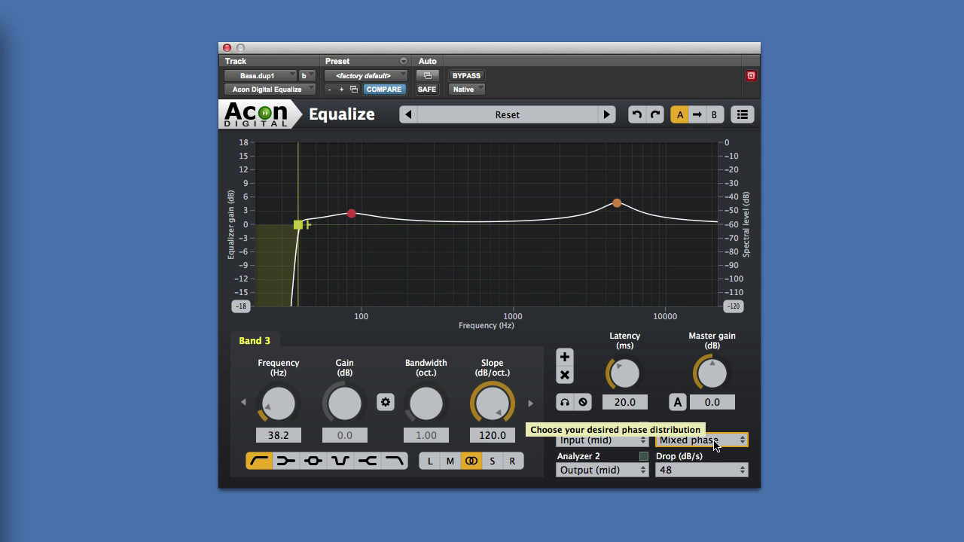
{"action": "mouse_move", "coordinate": [716, 451]}
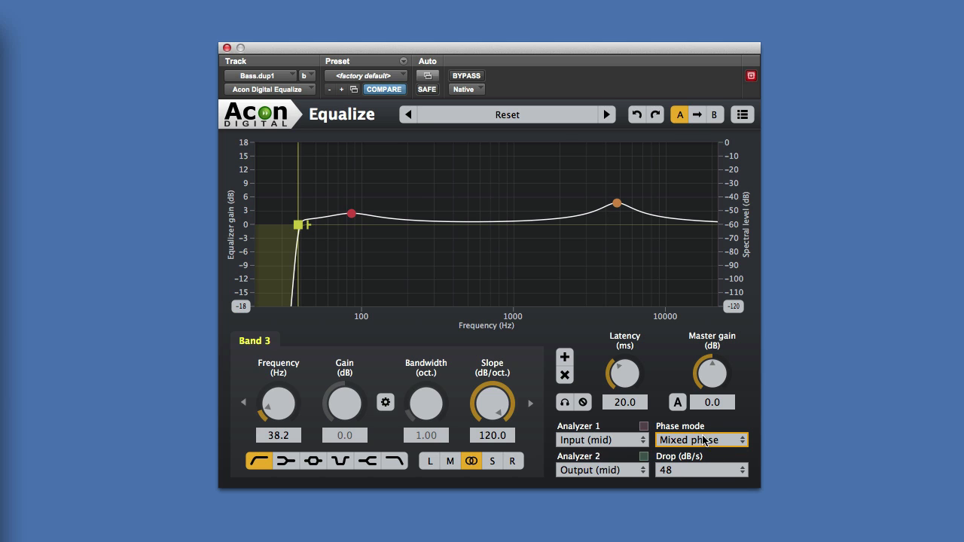
{"action": "mouse_move", "coordinate": [714, 443]}
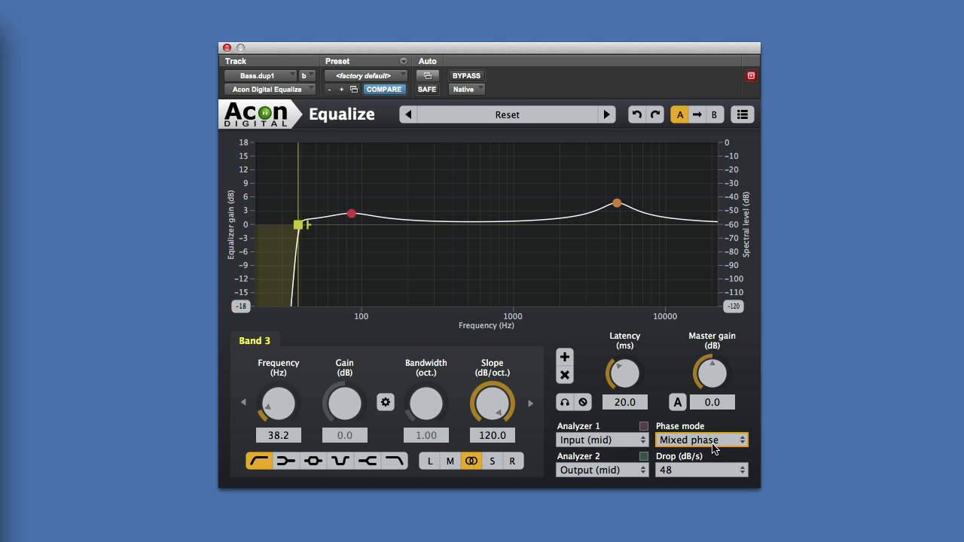
{"action": "mouse_move", "coordinate": [700, 440]}
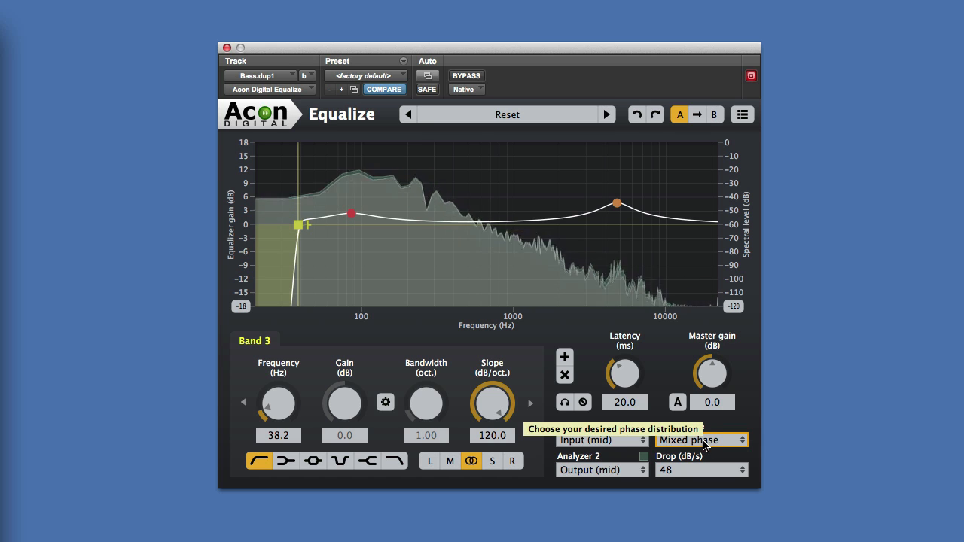
- Flip between minimum and linear phase once more, settling on minimum phase
{"action": "left_click", "coordinate": [697, 439]}
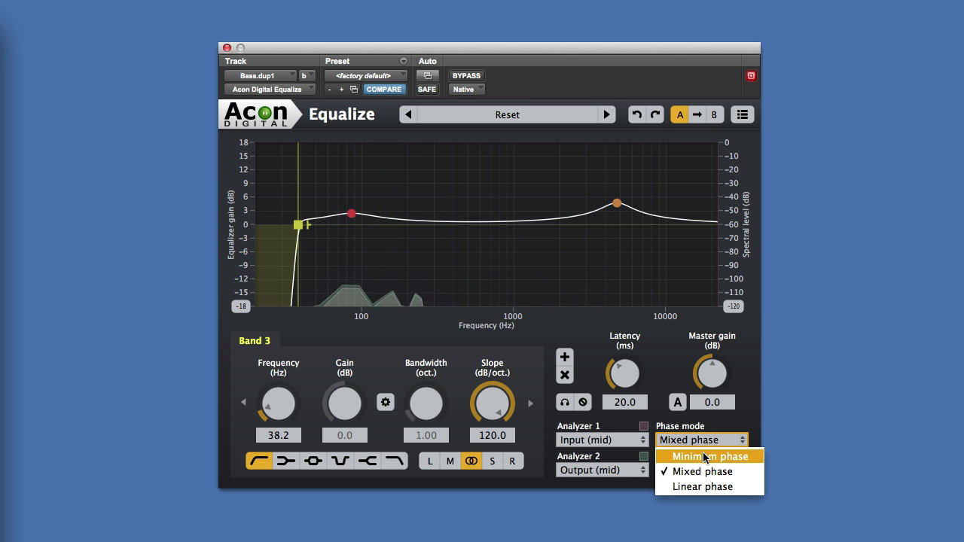
{"action": "left_click", "coordinate": [709, 455]}
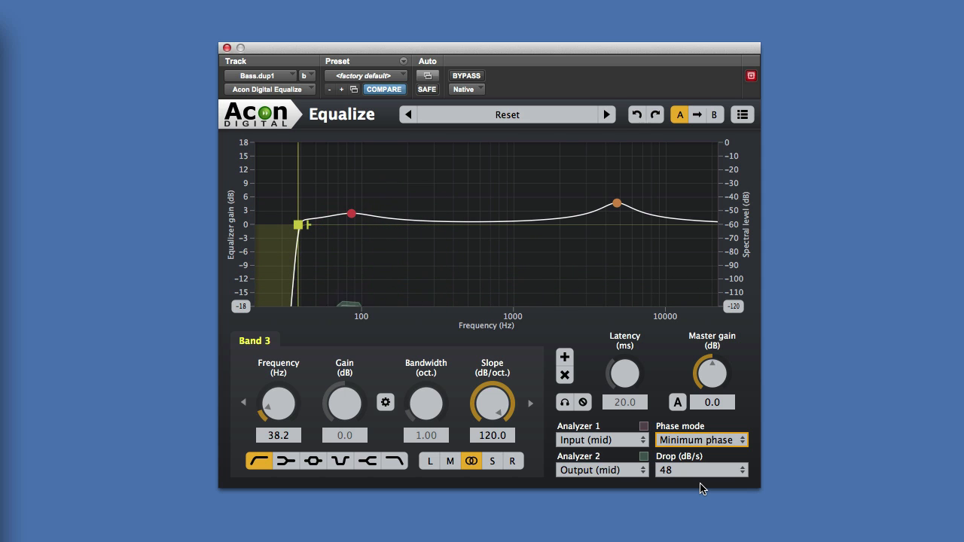
{"action": "left_click", "coordinate": [701, 439]}
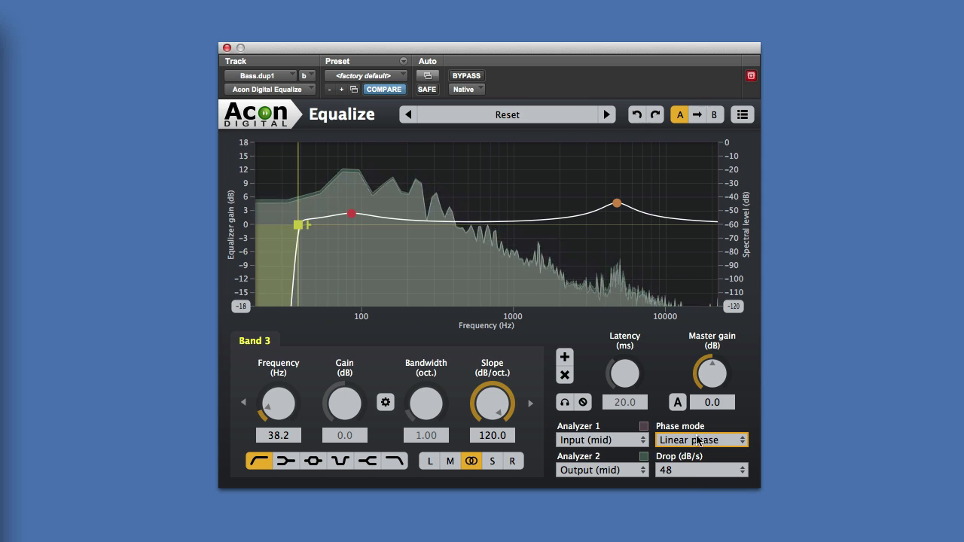
{"action": "left_click", "coordinate": [701, 439]}
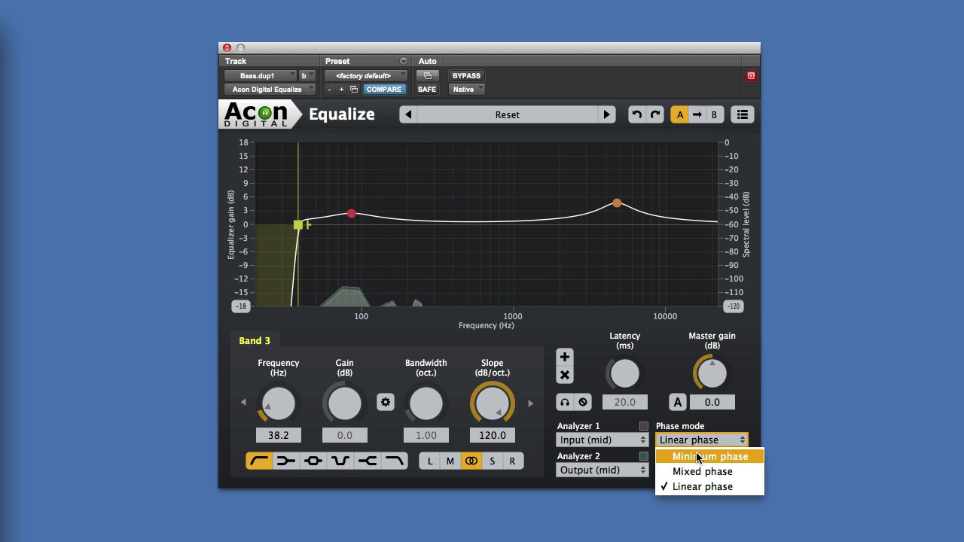
{"action": "left_click", "coordinate": [709, 457]}
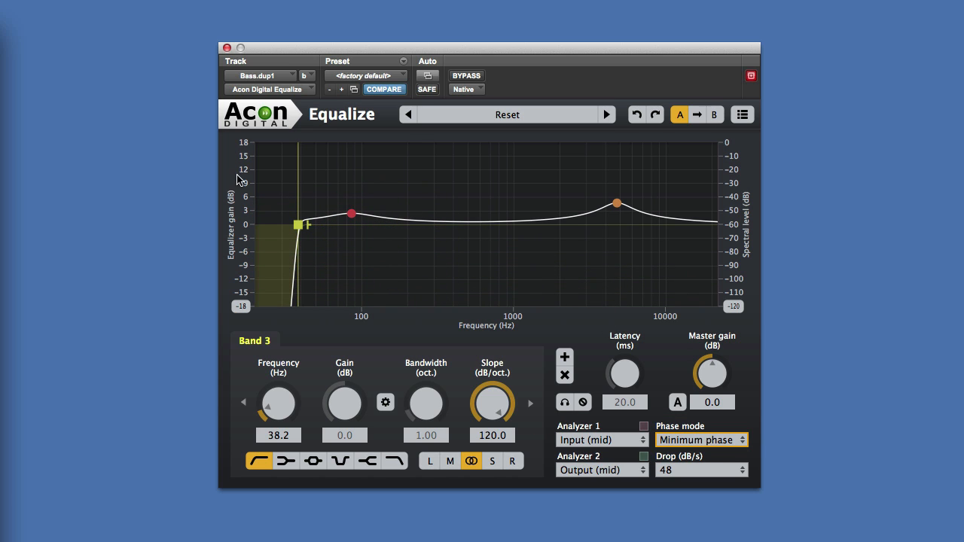
{"action": "mouse_move", "coordinate": [701, 440]}
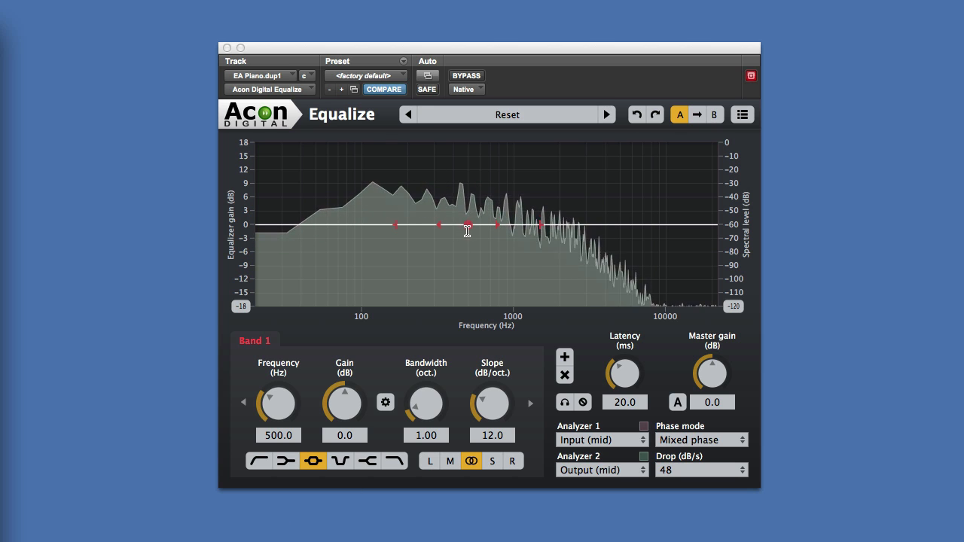
- Move Band 1 down to a boost near 95 Hz and Band 3 up to about 3870 Hz at 2.5 dB
{"action": "left_click_drag", "start_coordinate": [467, 225], "coordinate": [442, 224]}
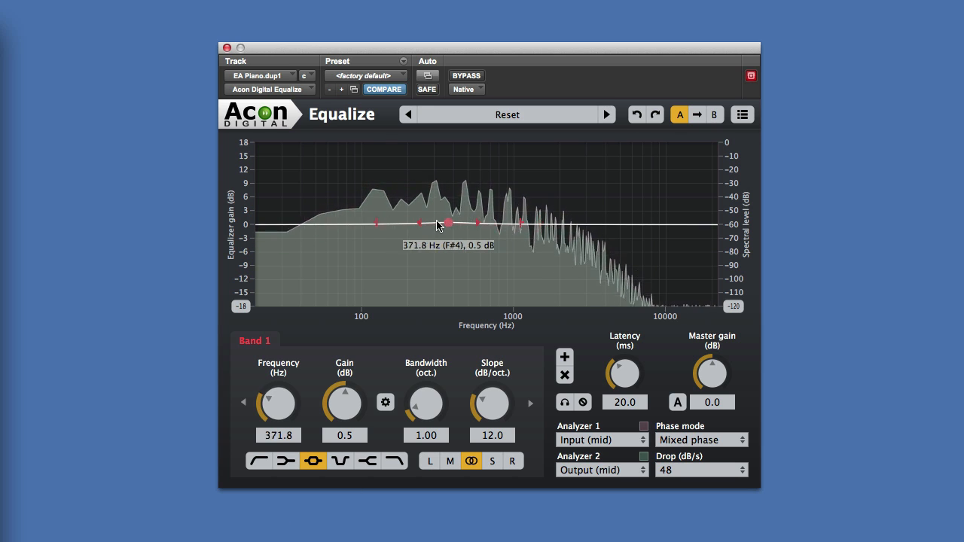
{"action": "left_click_drag", "start_coordinate": [447, 223], "coordinate": [365, 210]}
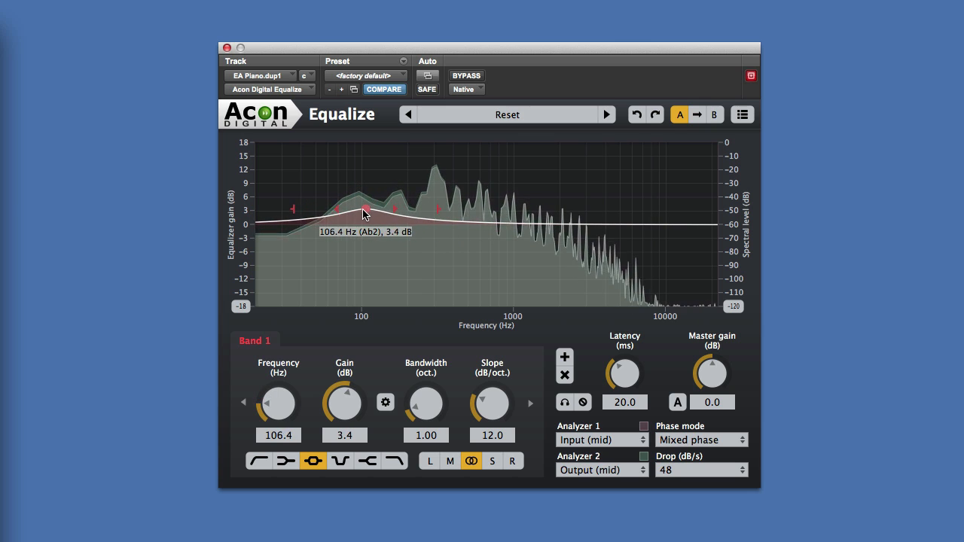
{"action": "left_click_drag", "start_coordinate": [365, 210], "coordinate": [358, 219]}
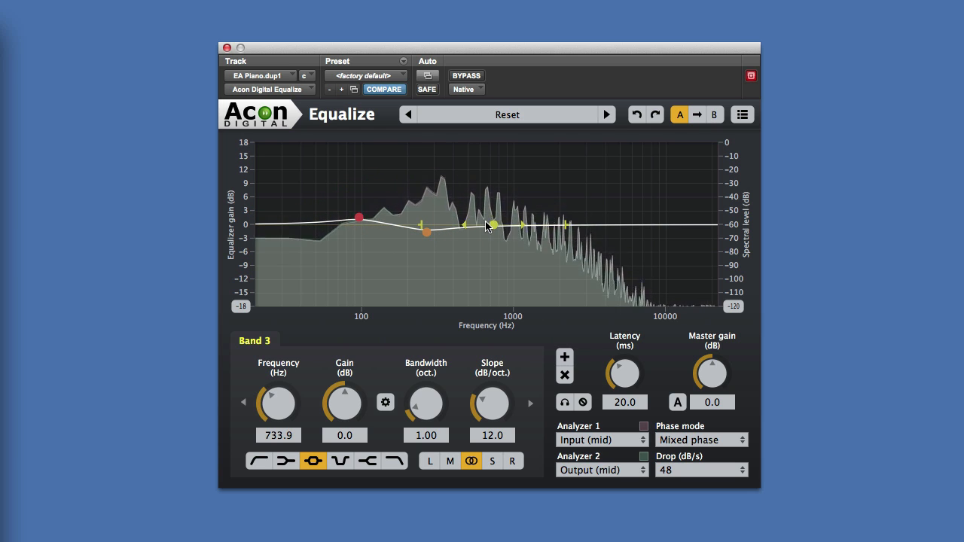
{"action": "left_click_drag", "start_coordinate": [490, 224], "coordinate": [605, 212]}
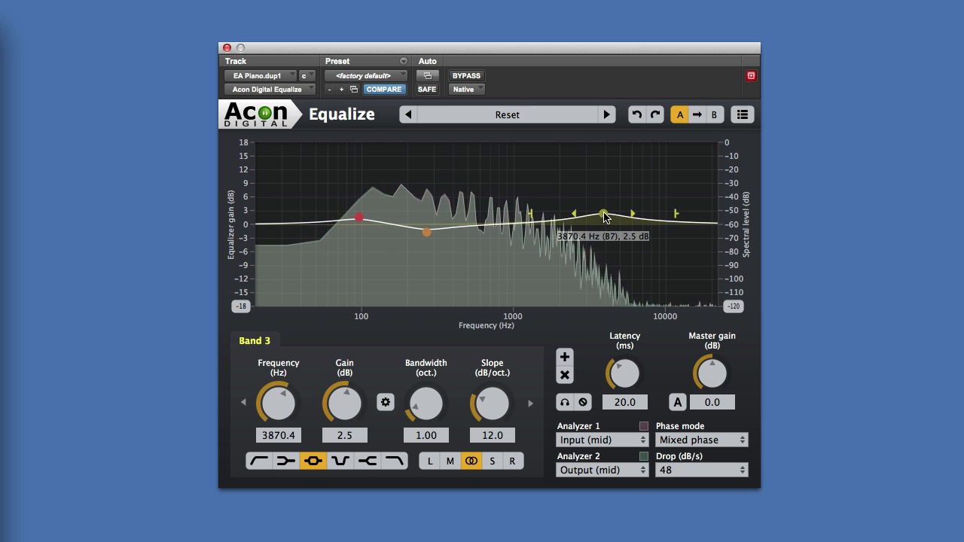
{"action": "left_click_drag", "start_coordinate": [605, 211], "coordinate": [606, 210]}
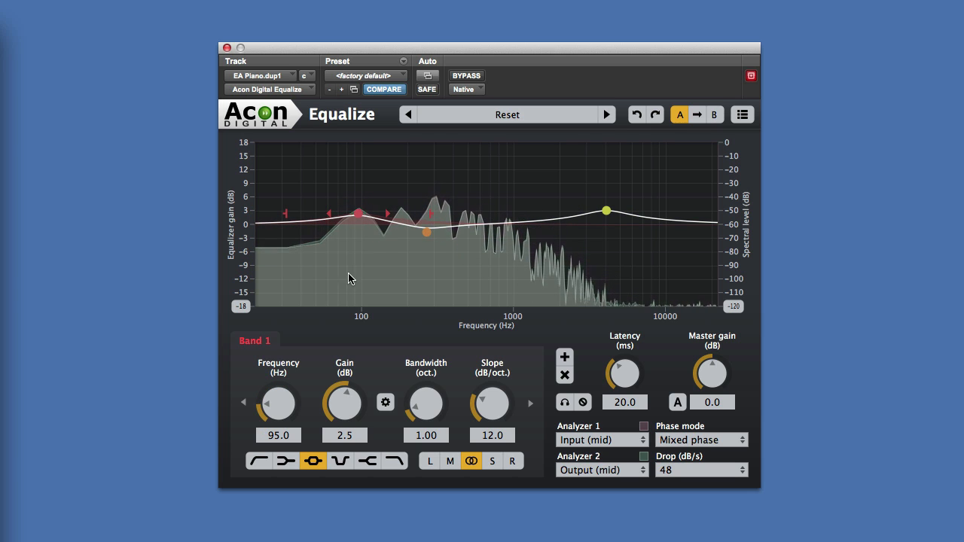
- Change Band 1 to a low shelf at about 104 Hz boosting 4.3 dB
{"action": "left_click", "coordinate": [285, 460]}
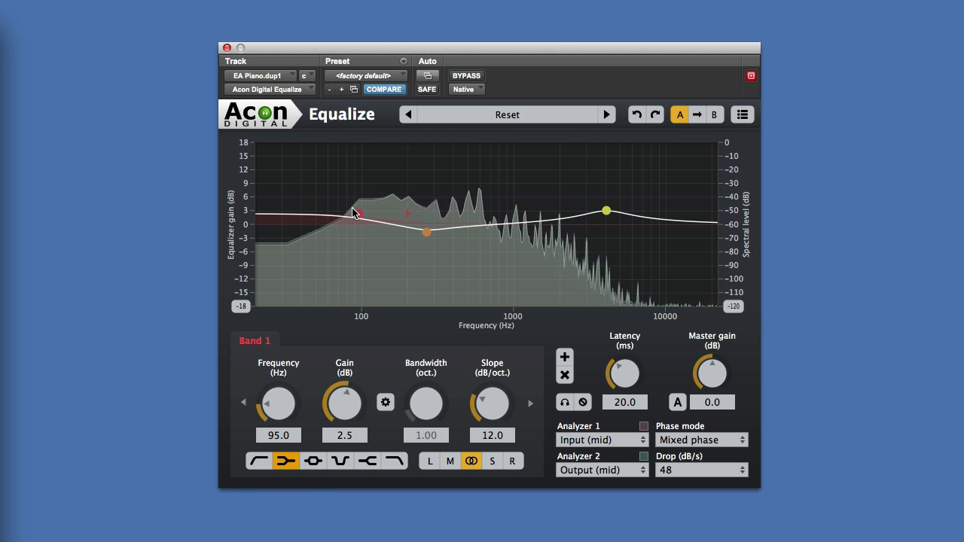
{"action": "left_click_drag", "start_coordinate": [360, 212], "coordinate": [360, 209]}
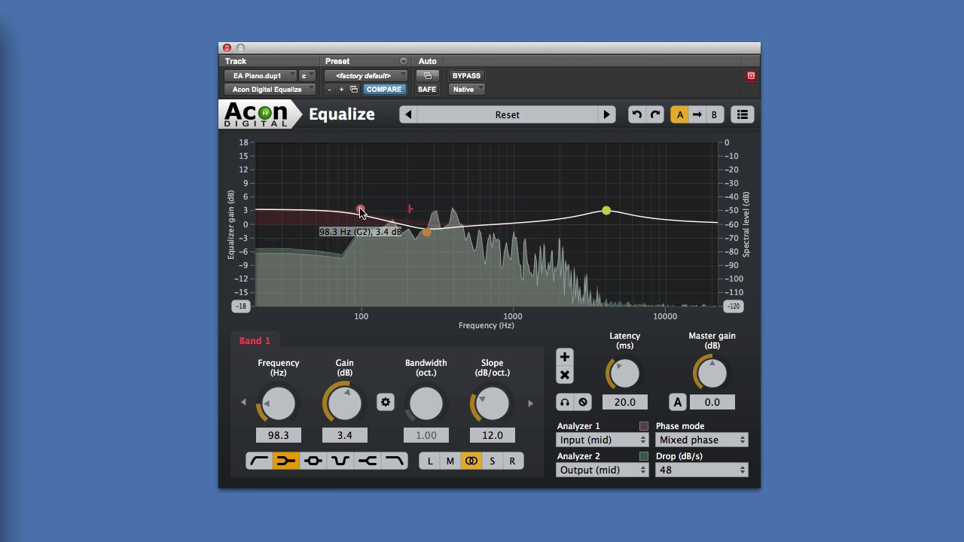
{"action": "left_click_drag", "start_coordinate": [360, 209], "coordinate": [363, 213]}
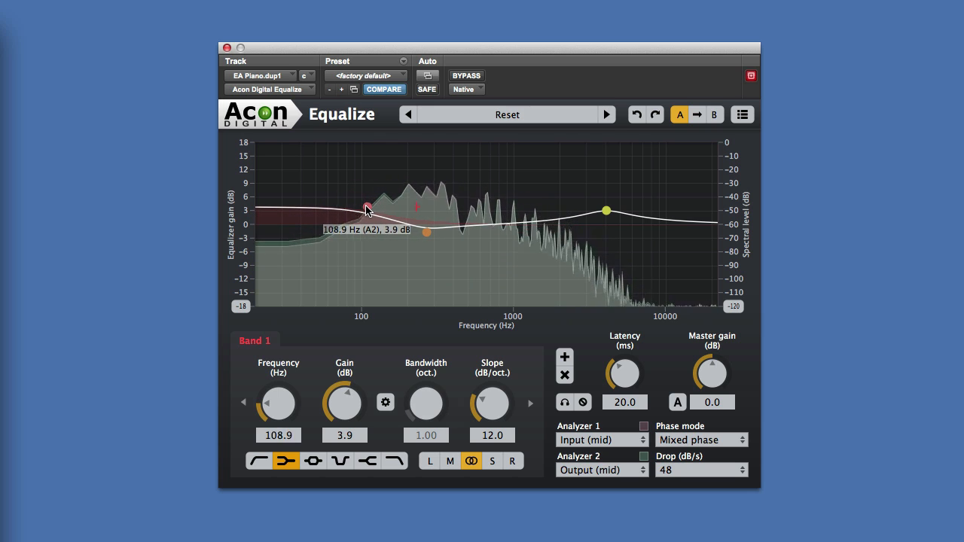
{"action": "left_click_drag", "start_coordinate": [366, 209], "coordinate": [361, 205]}
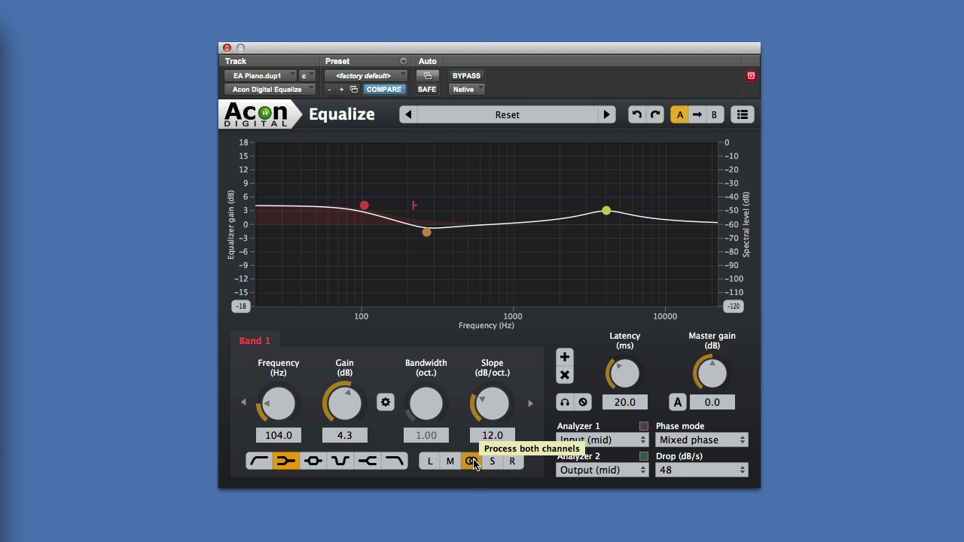
{"action": "mouse_move", "coordinate": [430, 461]}
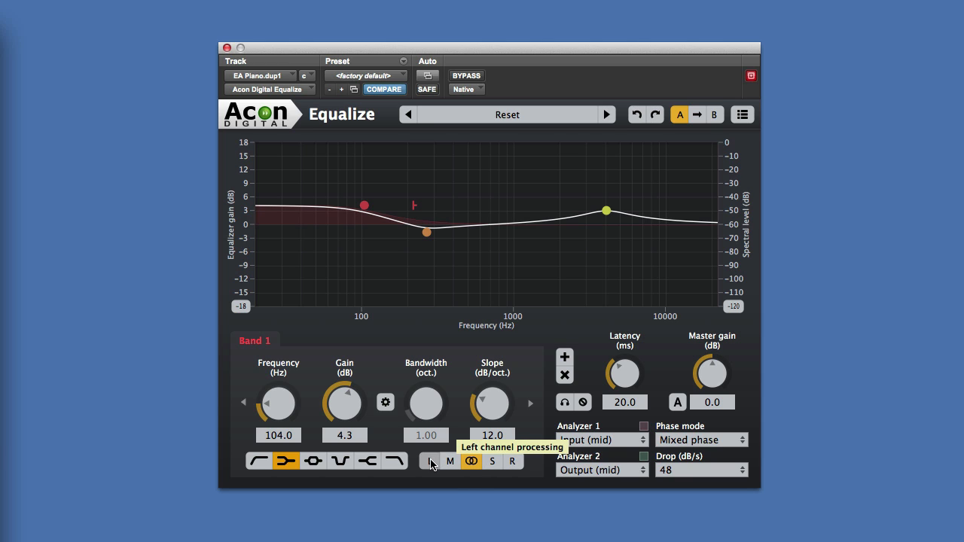
{"action": "mouse_move", "coordinate": [471, 461]}
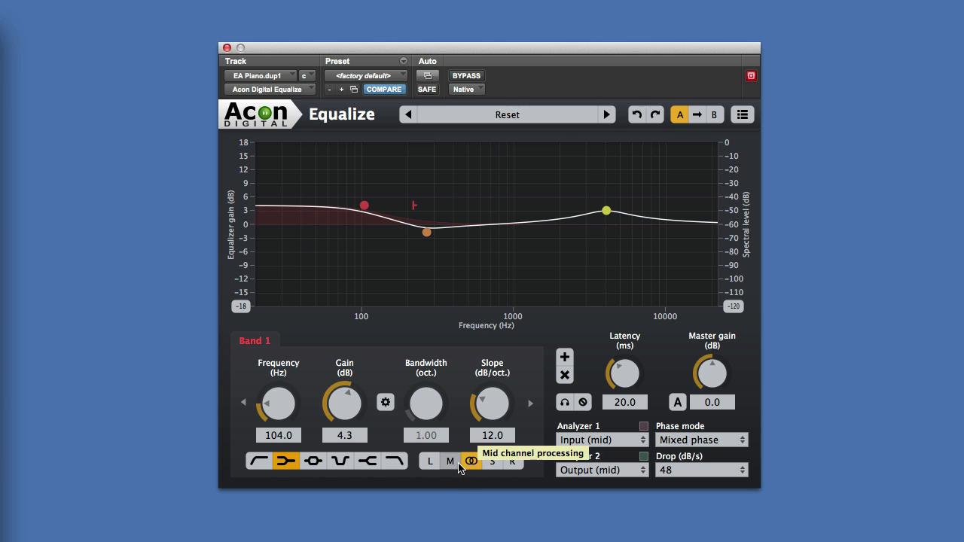
{"action": "mouse_move", "coordinate": [486, 471]}
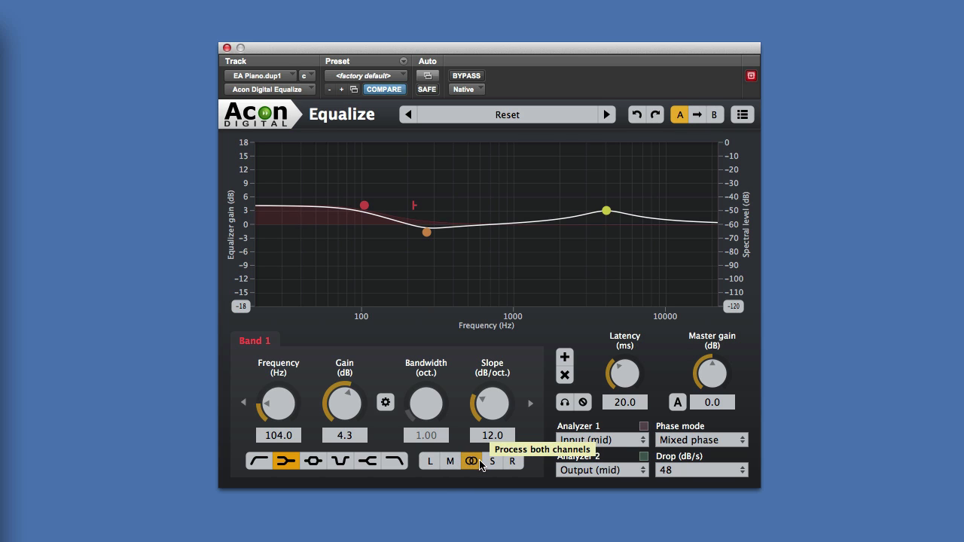
- Route Band 1 to the side channel only and drag its shelf down to about -9.7 dB at 100 Hz
{"action": "left_click", "coordinate": [491, 461]}
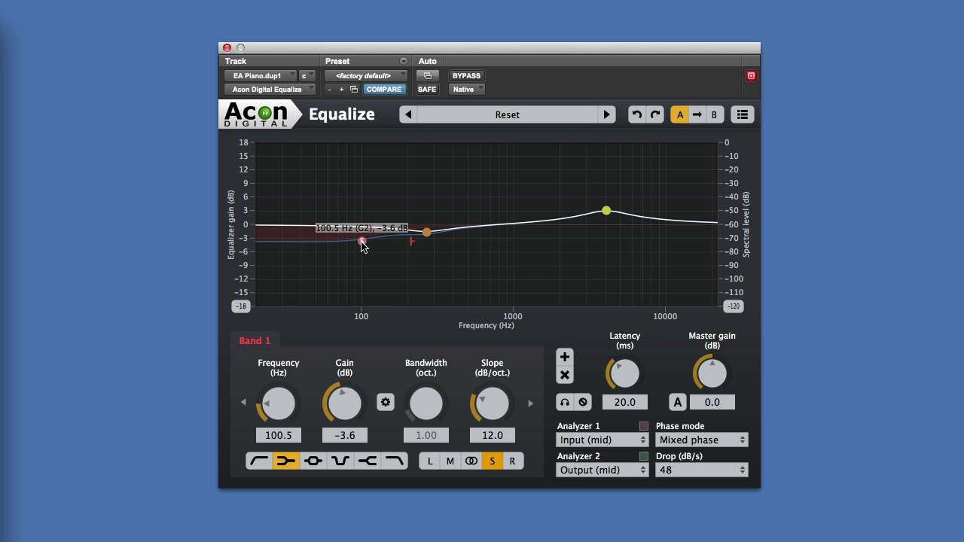
{"action": "left_click_drag", "start_coordinate": [361, 243], "coordinate": [364, 254]}
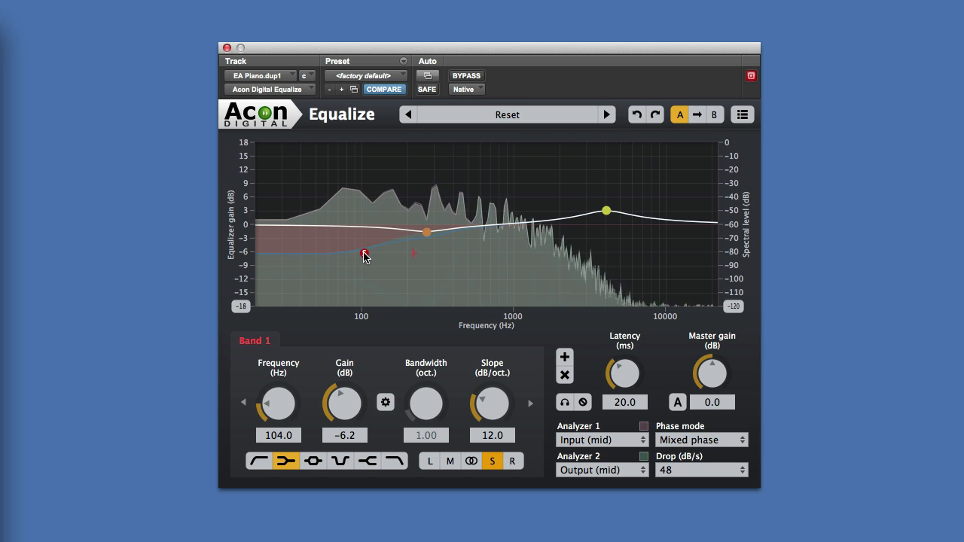
{"action": "left_click_drag", "start_coordinate": [363, 252], "coordinate": [363, 260]}
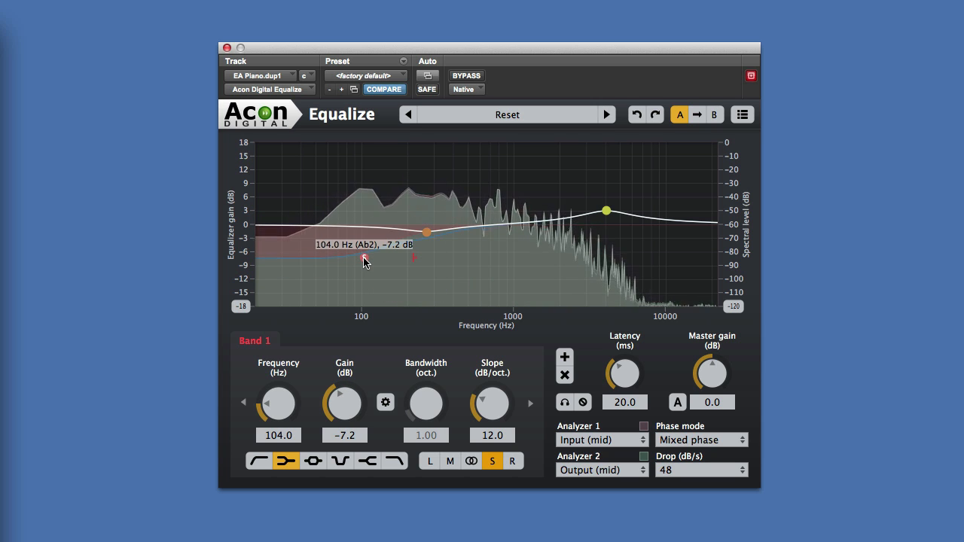
{"action": "left_click_drag", "start_coordinate": [365, 260], "coordinate": [361, 265]}
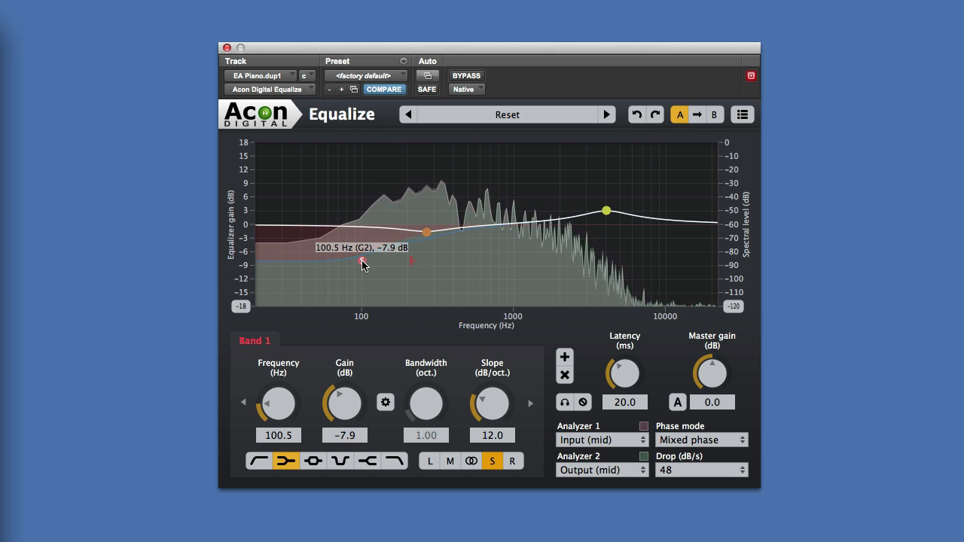
{"action": "left_click_drag", "start_coordinate": [364, 263], "coordinate": [364, 267]}
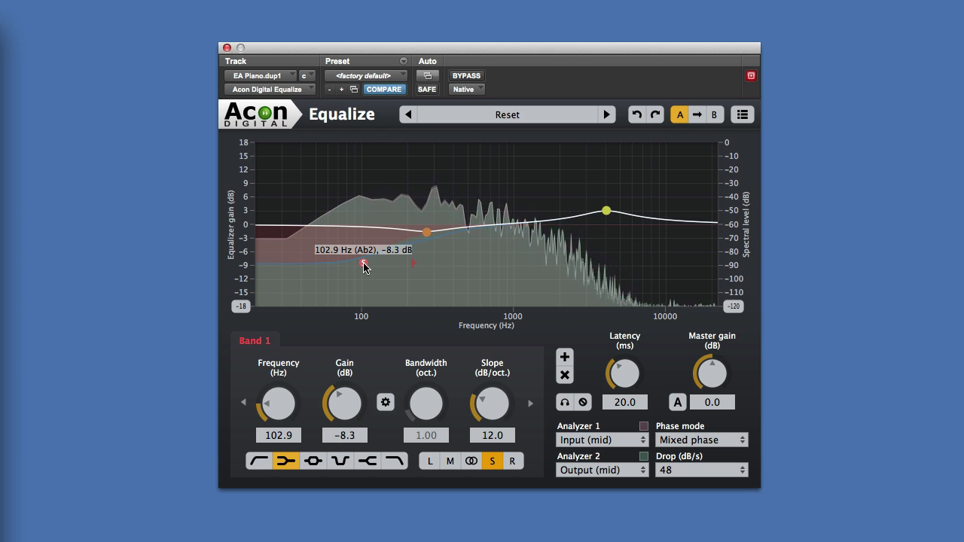
{"action": "left_click_drag", "start_coordinate": [365, 263], "coordinate": [364, 264]}
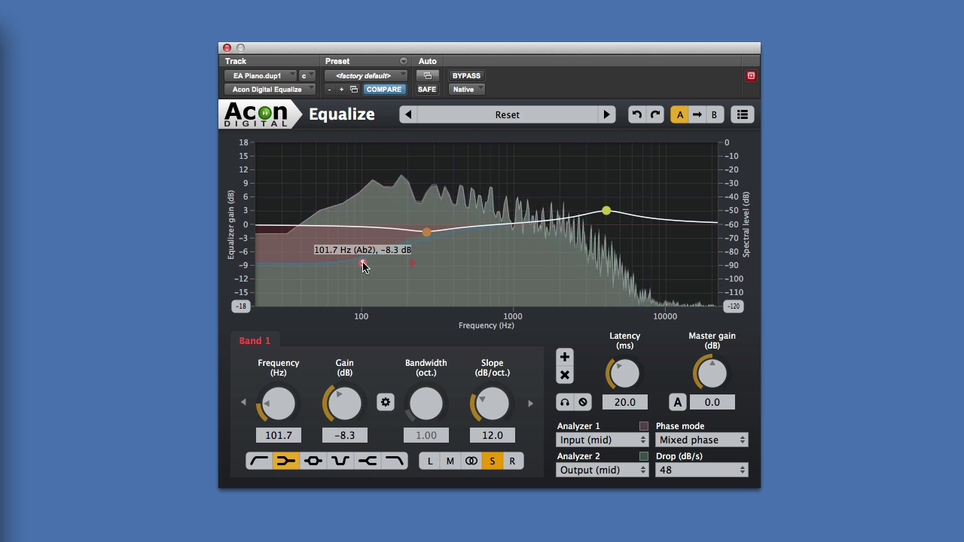
{"action": "left_click_drag", "start_coordinate": [364, 266], "coordinate": [364, 271]}
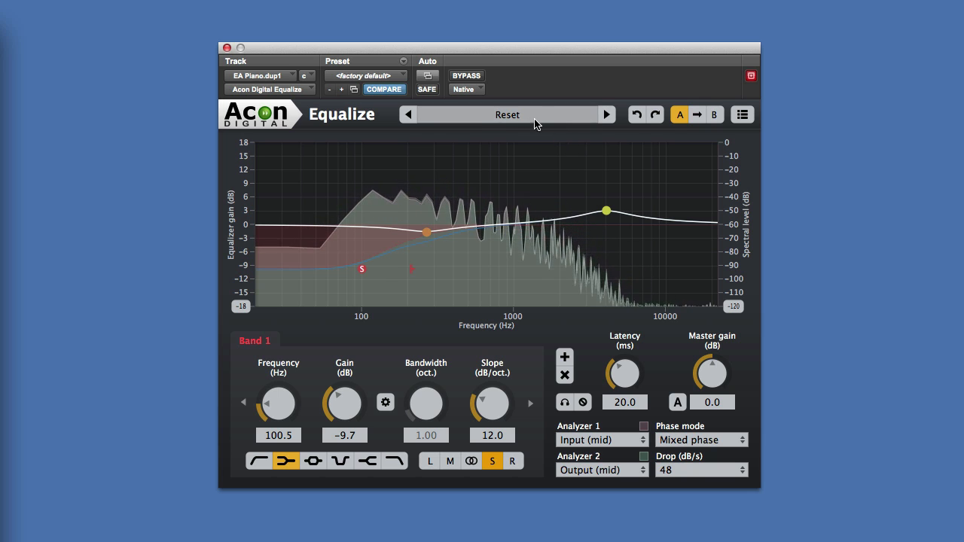
- Load Factory presets > Stereo processing > Low side reduction, a 12 dB side cut below 150 Hz
{"action": "left_click", "coordinate": [507, 115]}
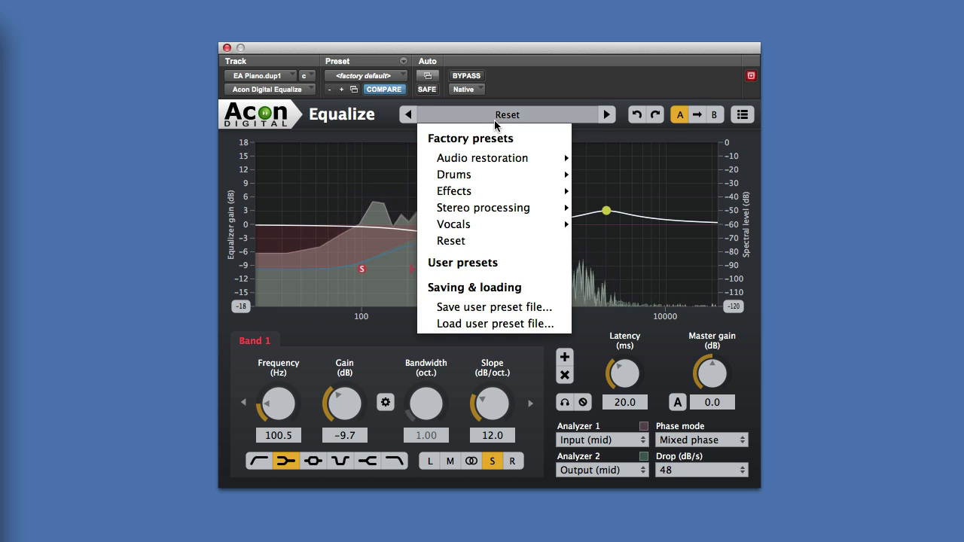
{"action": "mouse_move", "coordinate": [483, 208]}
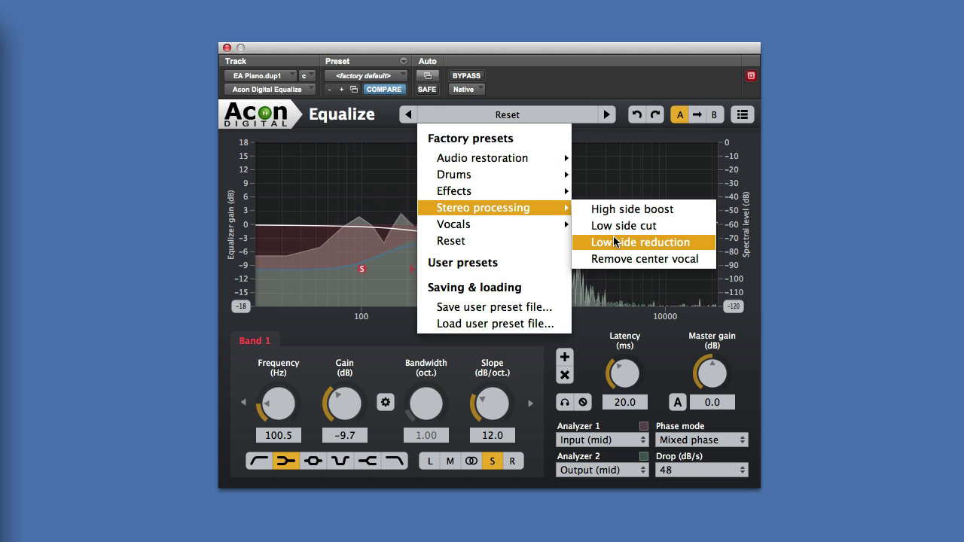
{"action": "left_click", "coordinate": [641, 241]}
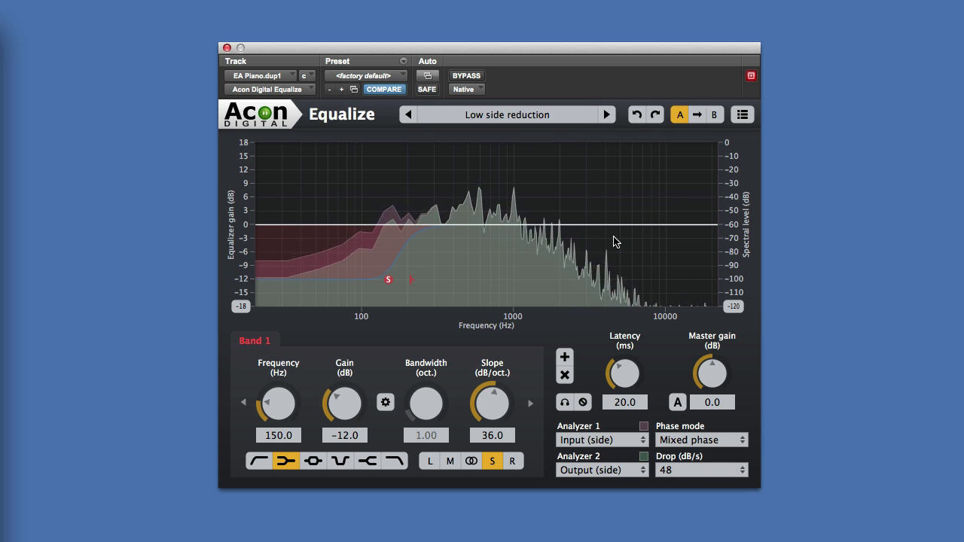
{"action": "left_click", "coordinate": [492, 460]}
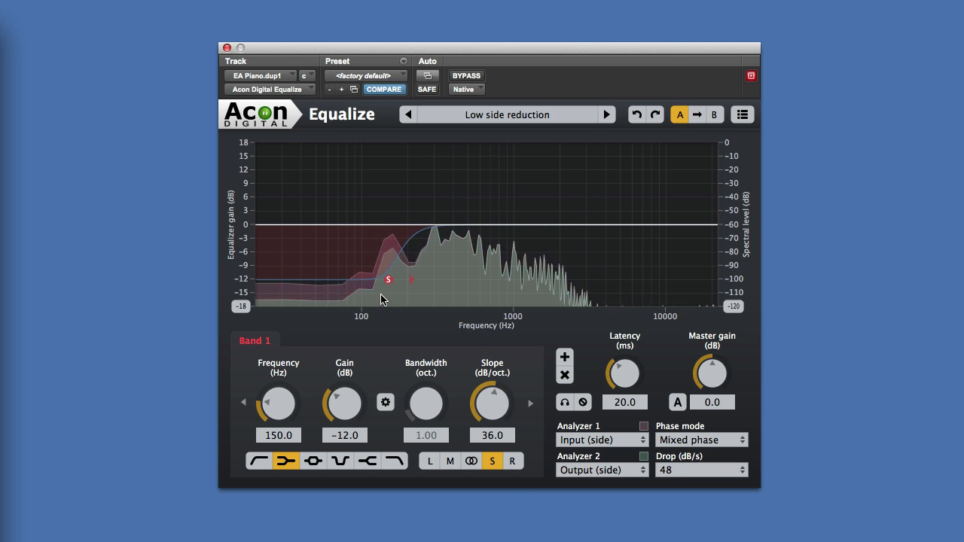
{"action": "mouse_move", "coordinate": [286, 460]}
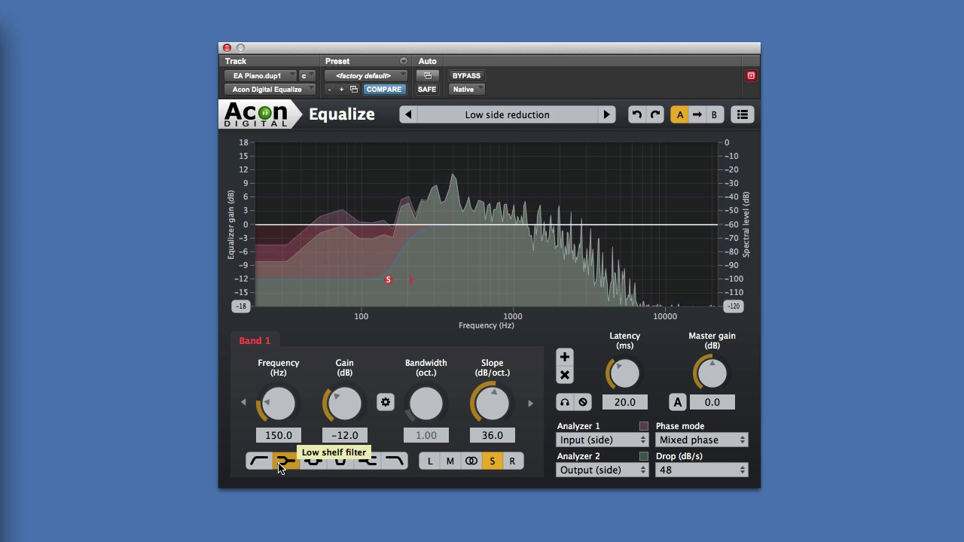
- Add Band 2 as a peak boost of about 3.6 dB near 3338 Hz
{"action": "left_click", "coordinate": [286, 461]}
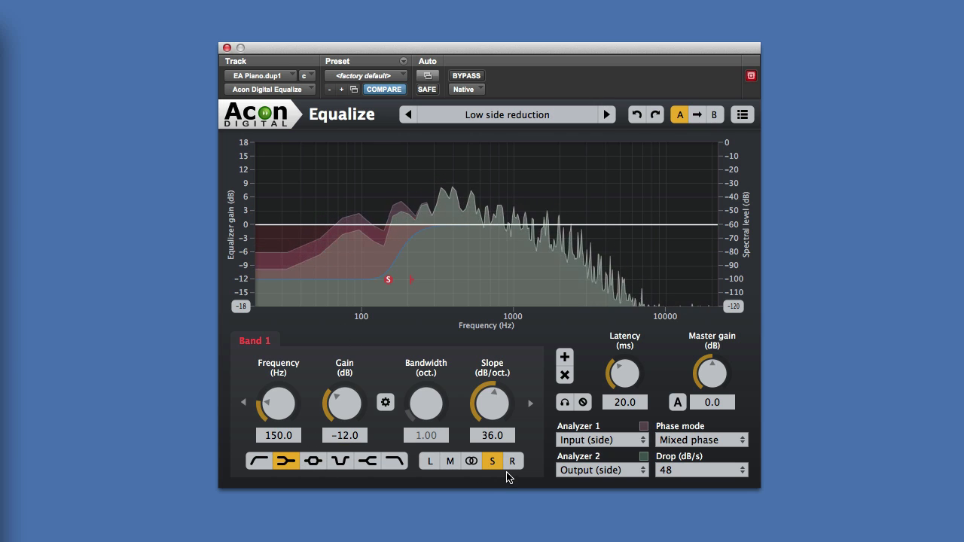
{"action": "mouse_move", "coordinate": [492, 460]}
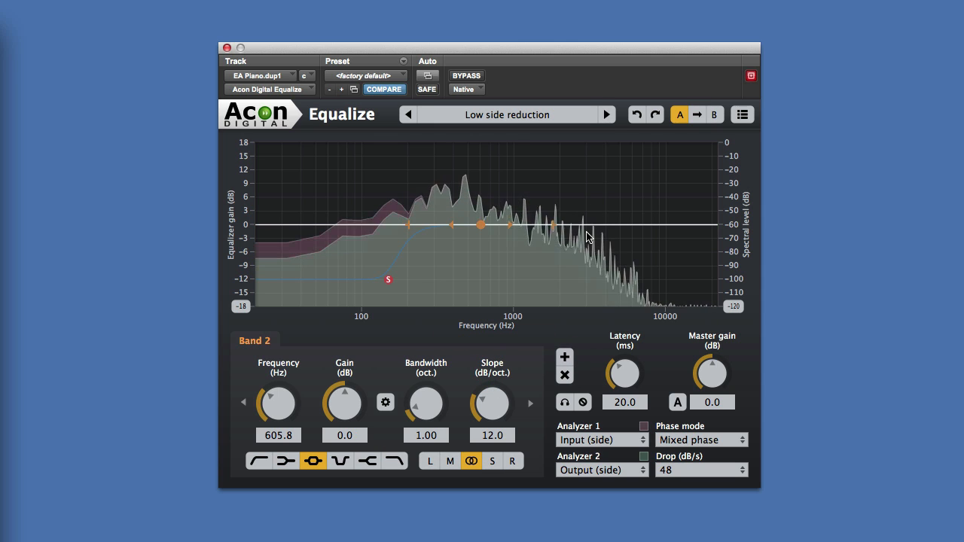
{"action": "left_click_drag", "start_coordinate": [482, 223], "coordinate": [552, 216]}
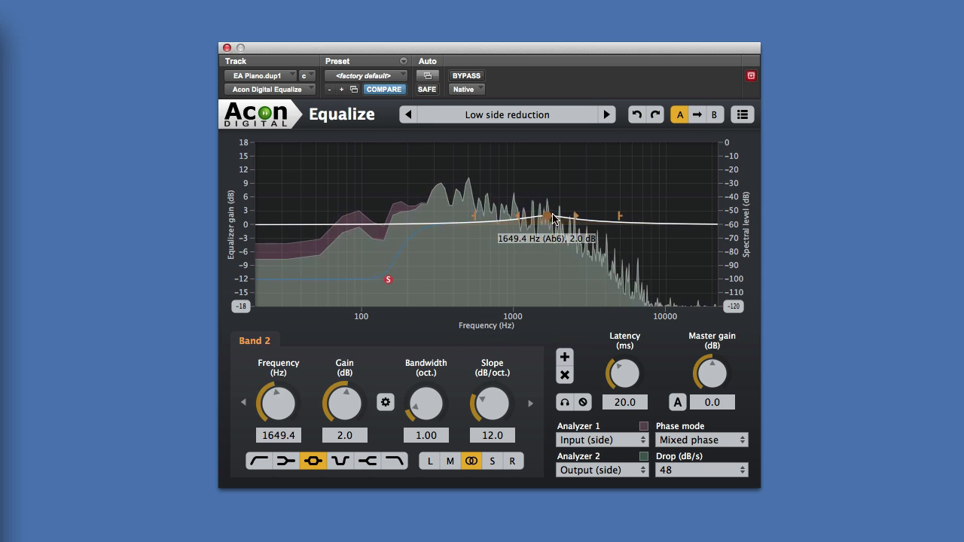
{"action": "left_click_drag", "start_coordinate": [554, 219], "coordinate": [594, 211]}
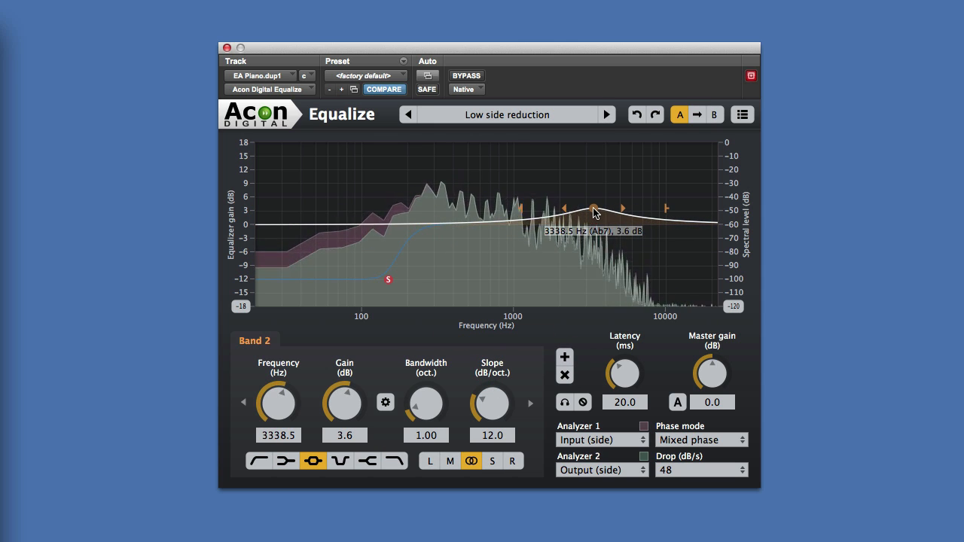
{"action": "mouse_move", "coordinate": [450, 460]}
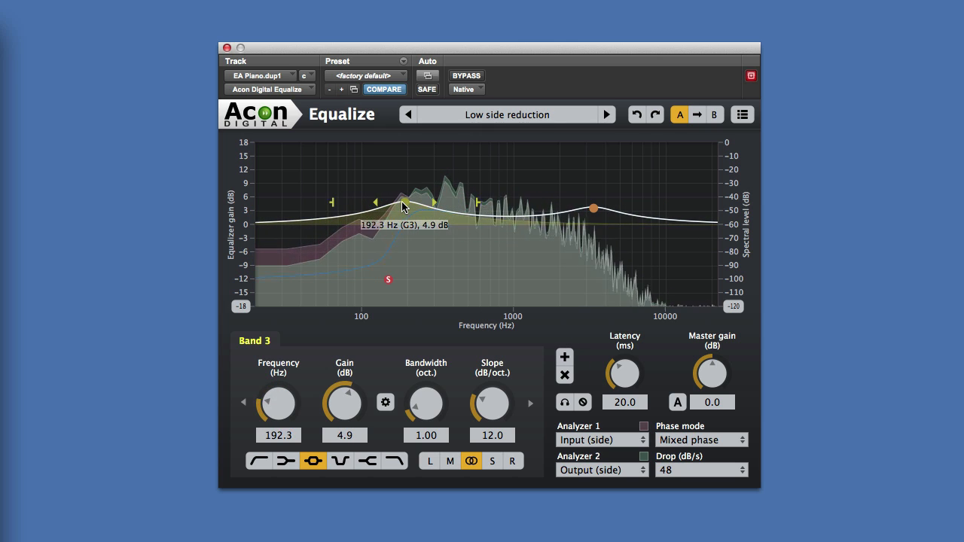
- Add Band 3 boosting roughly 5 dB around 102 Hz on both channels
{"action": "left_click_drag", "start_coordinate": [403, 206], "coordinate": [367, 206]}
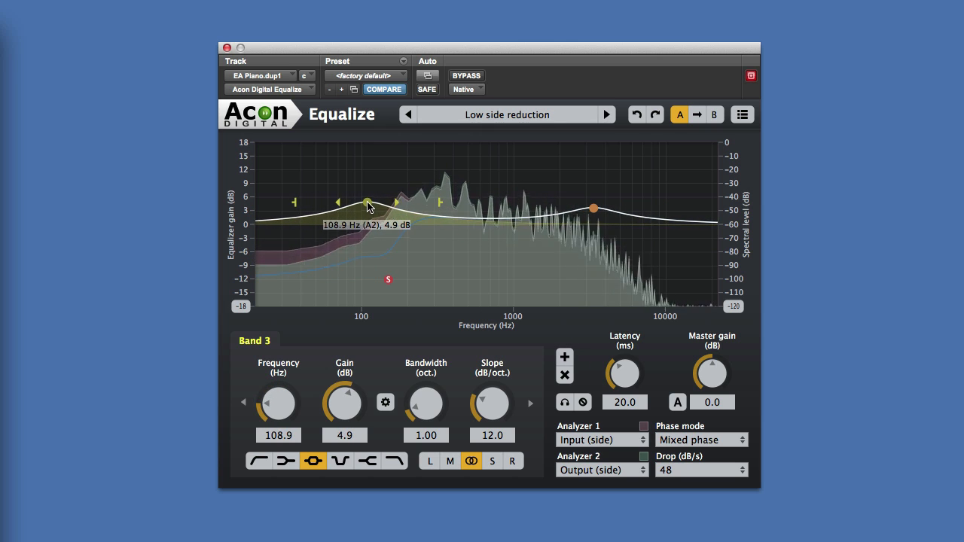
{"action": "left_click_drag", "start_coordinate": [367, 206], "coordinate": [363, 198]}
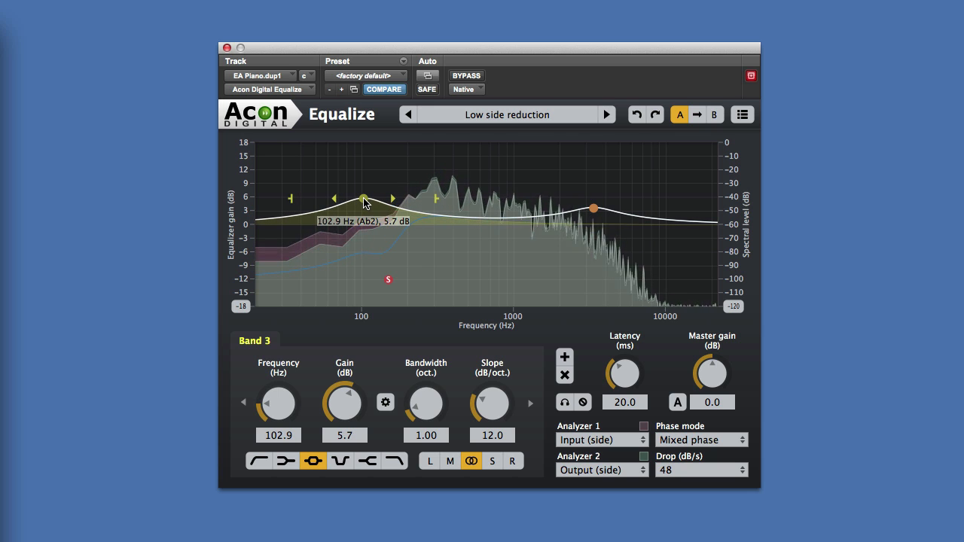
{"action": "left_click_drag", "start_coordinate": [364, 202], "coordinate": [362, 201]}
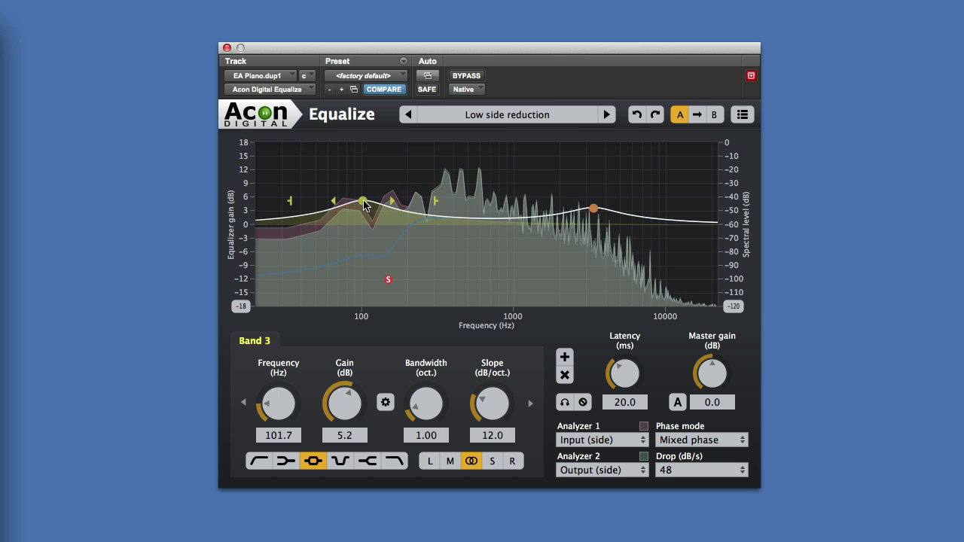
{"action": "left_click_drag", "start_coordinate": [363, 205], "coordinate": [366, 206]}
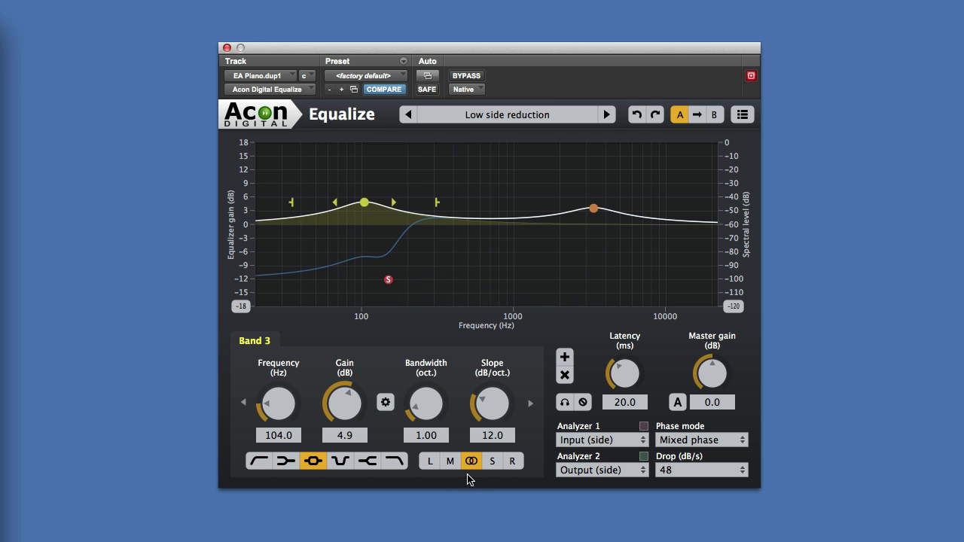
{"action": "mouse_move", "coordinate": [501, 258]}
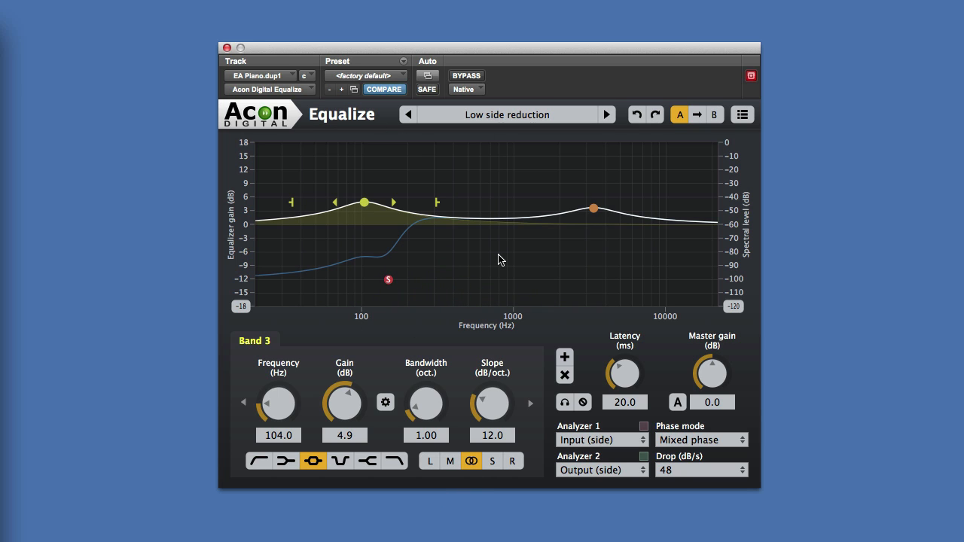
{"action": "mouse_move", "coordinate": [571, 325]}
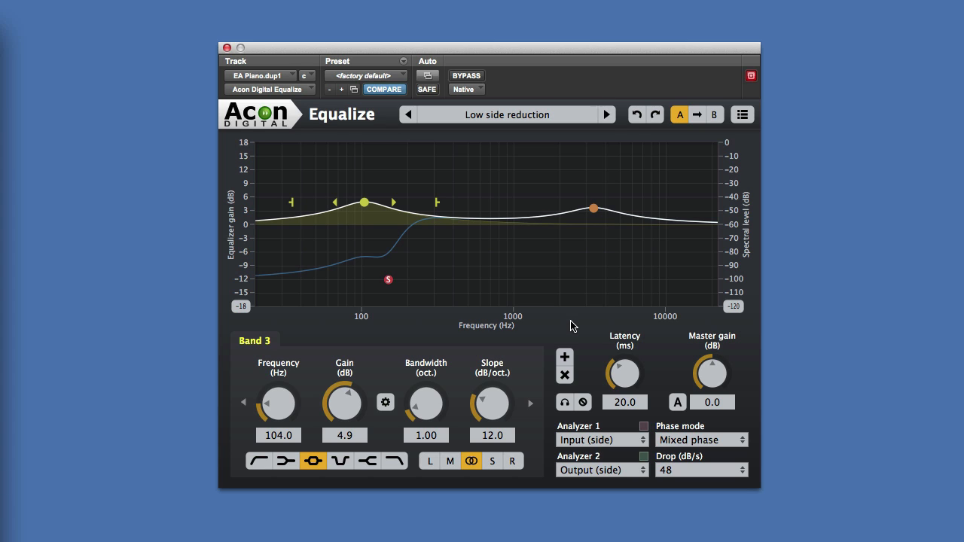
{"action": "mouse_move", "coordinate": [593, 330]}
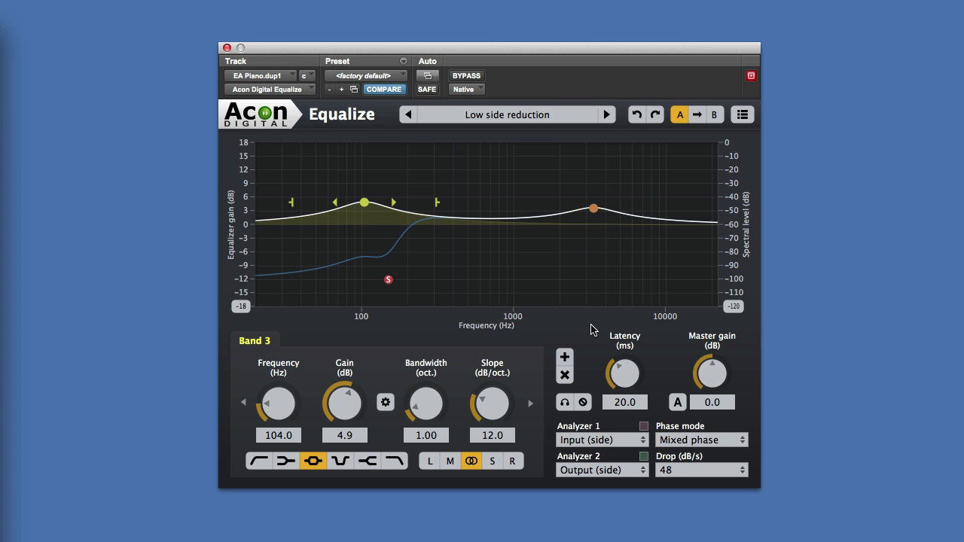
{"action": "mouse_move", "coordinate": [589, 329]}
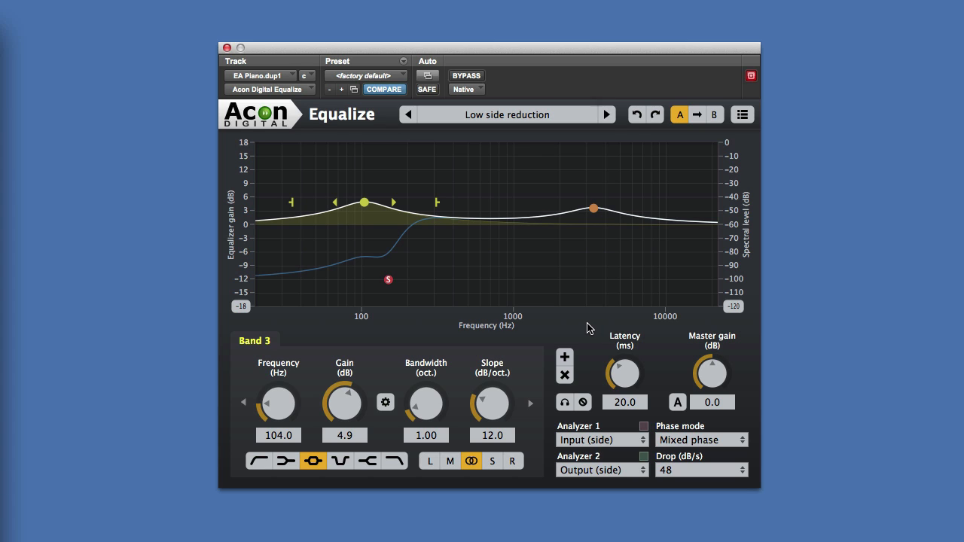
{"action": "mouse_move", "coordinate": [521, 313]}
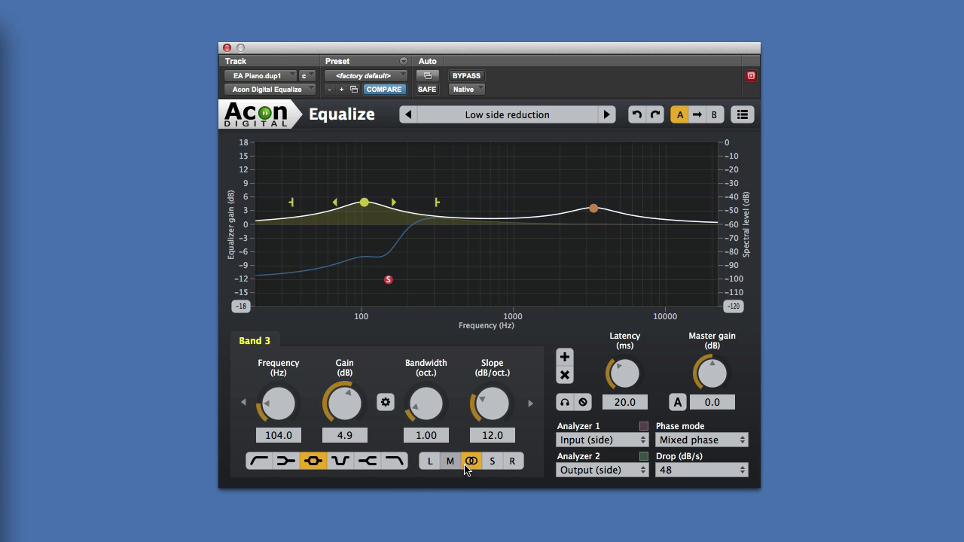
{"action": "mouse_move", "coordinate": [492, 461]}
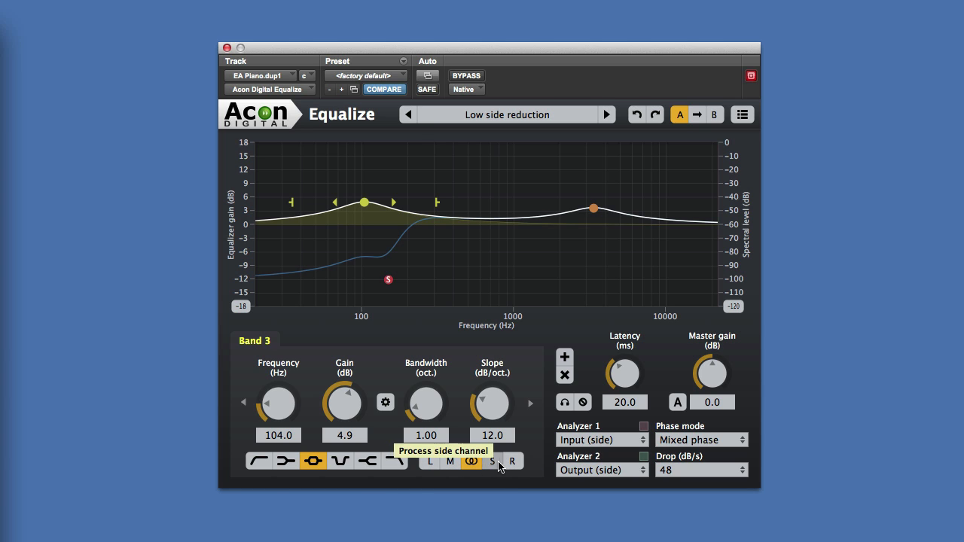
{"action": "mouse_move", "coordinate": [449, 461]}
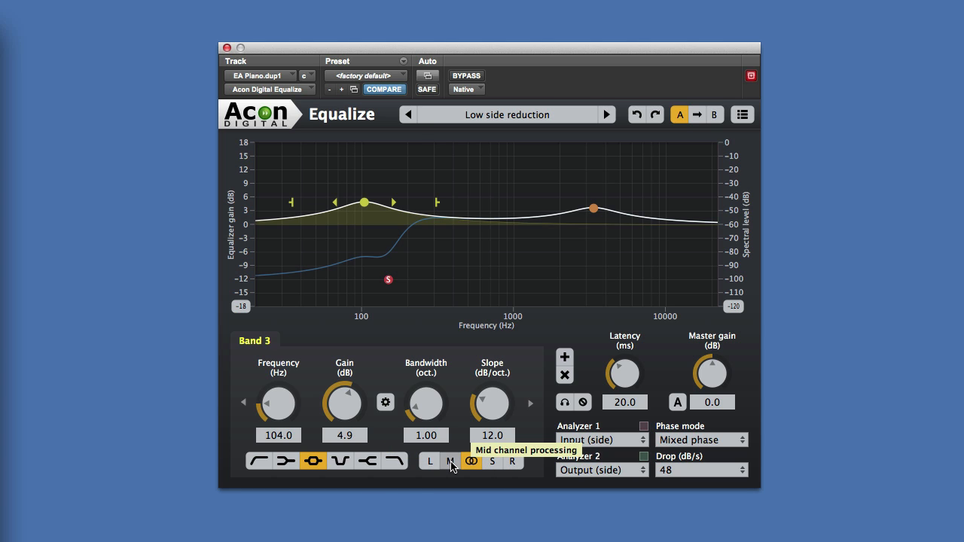
{"action": "mouse_move", "coordinate": [430, 461]}
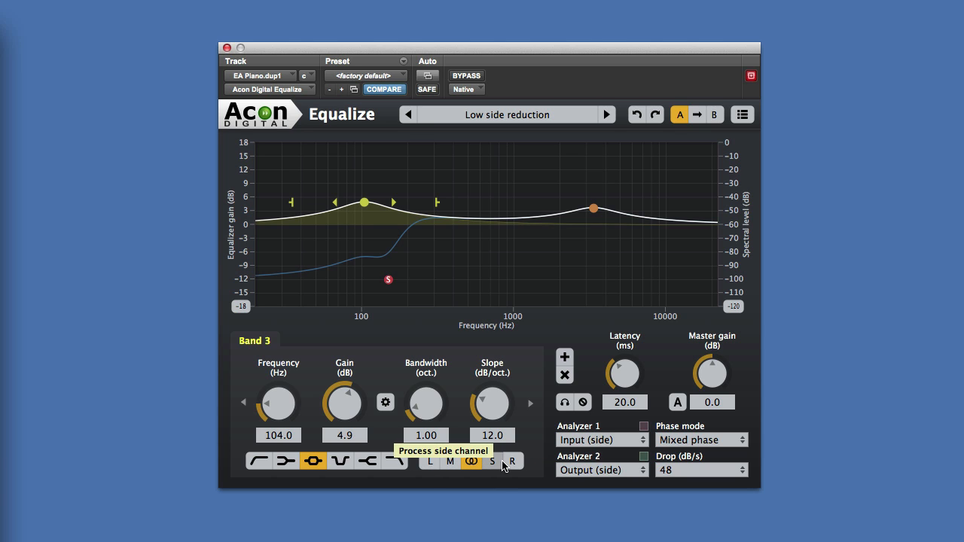
{"action": "mouse_move", "coordinate": [621, 444]}
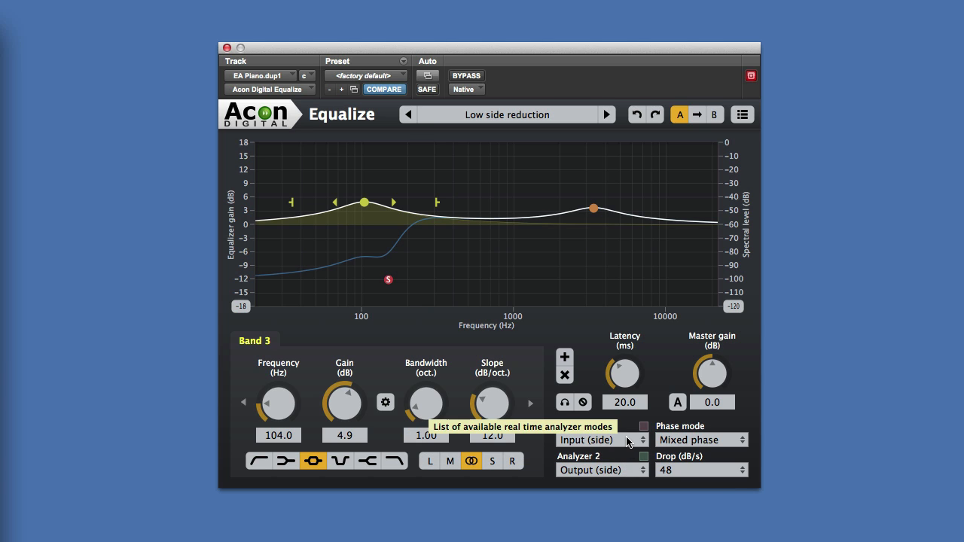
{"action": "mouse_move", "coordinate": [712, 444]}
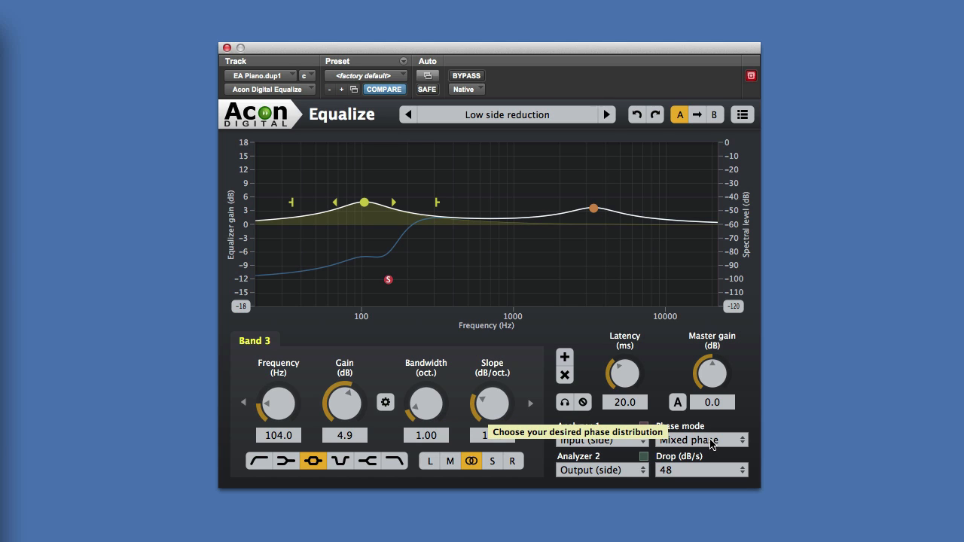
{"action": "mouse_move", "coordinate": [721, 444]}
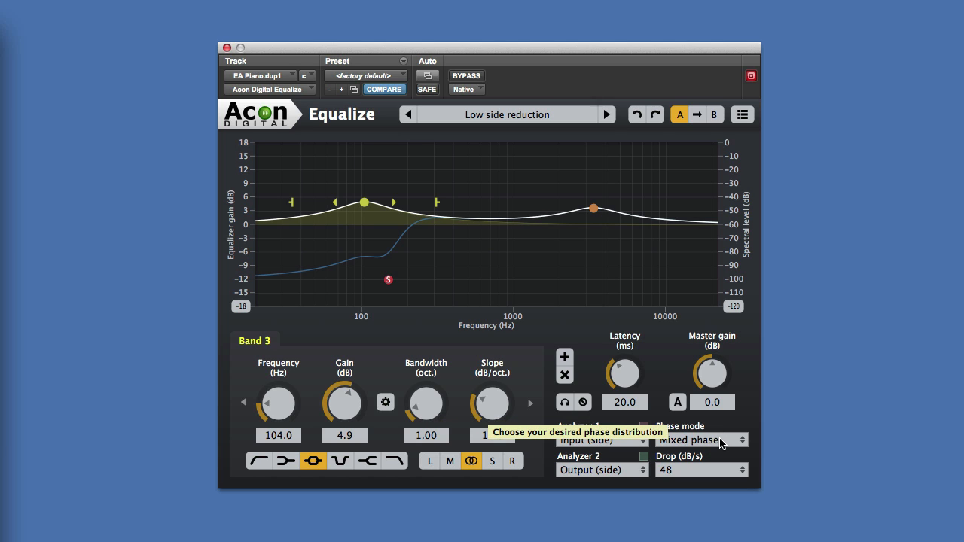
{"action": "mouse_move", "coordinate": [565, 356]}
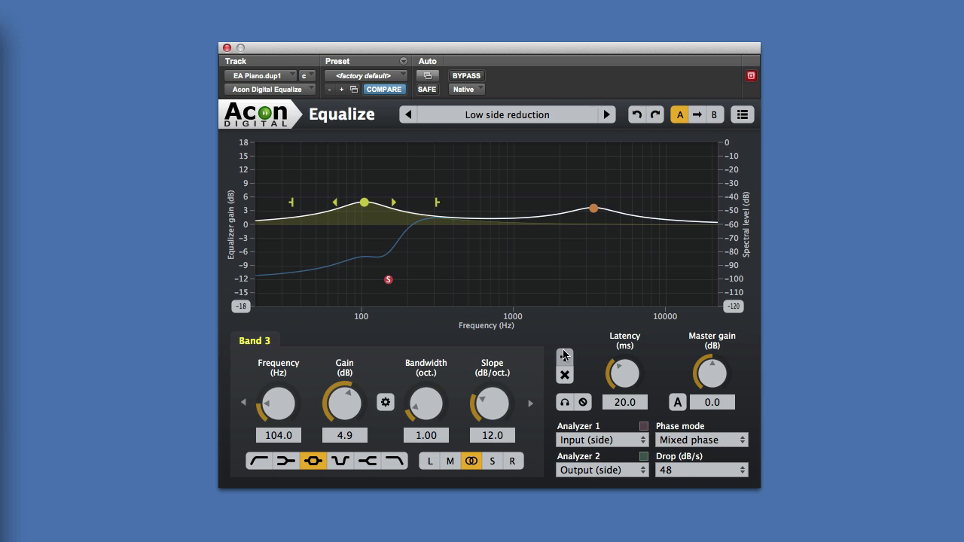
{"action": "mouse_move", "coordinate": [560, 258]}
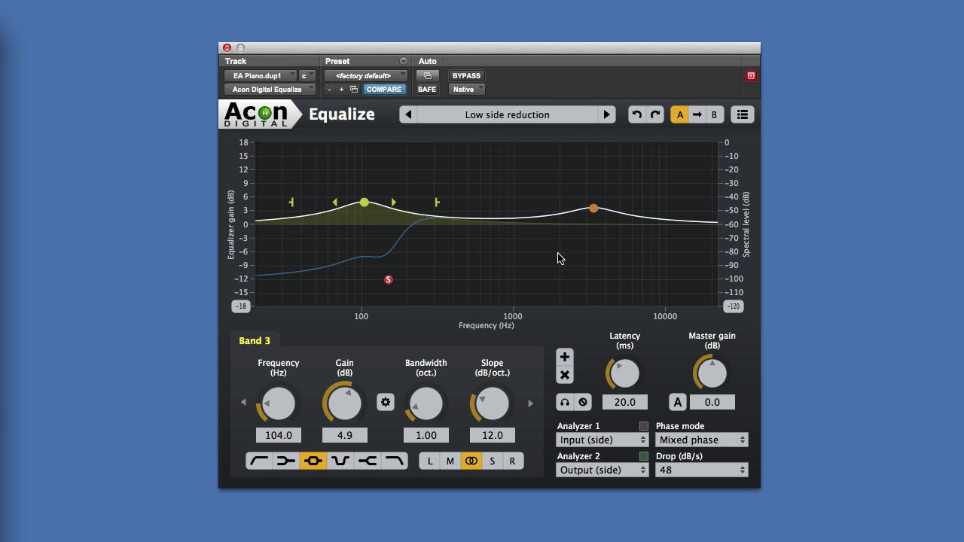
{"action": "mouse_move", "coordinate": [565, 357]}
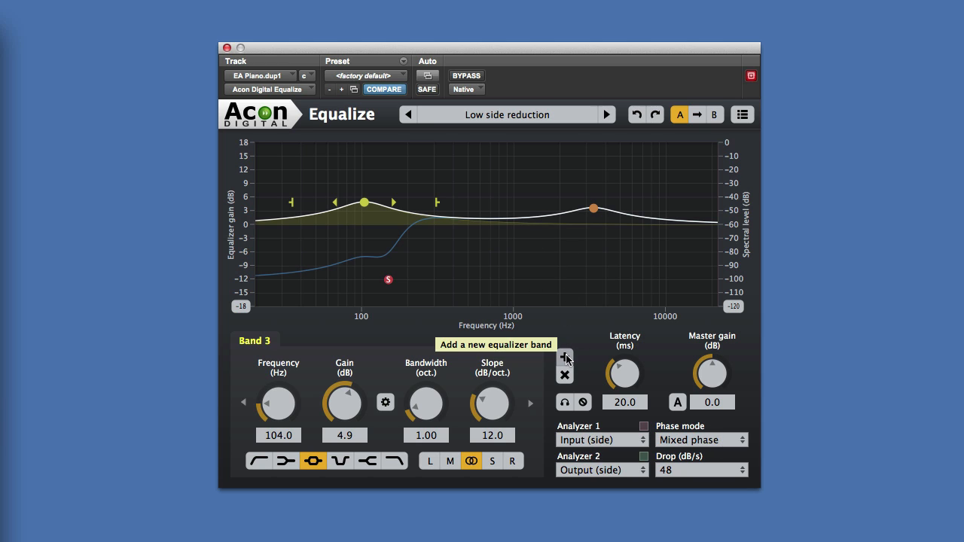
- Add band 4 as a 3.8 dB cut at 934.1 Hz, one octave wide
{"action": "left_click", "coordinate": [565, 358]}
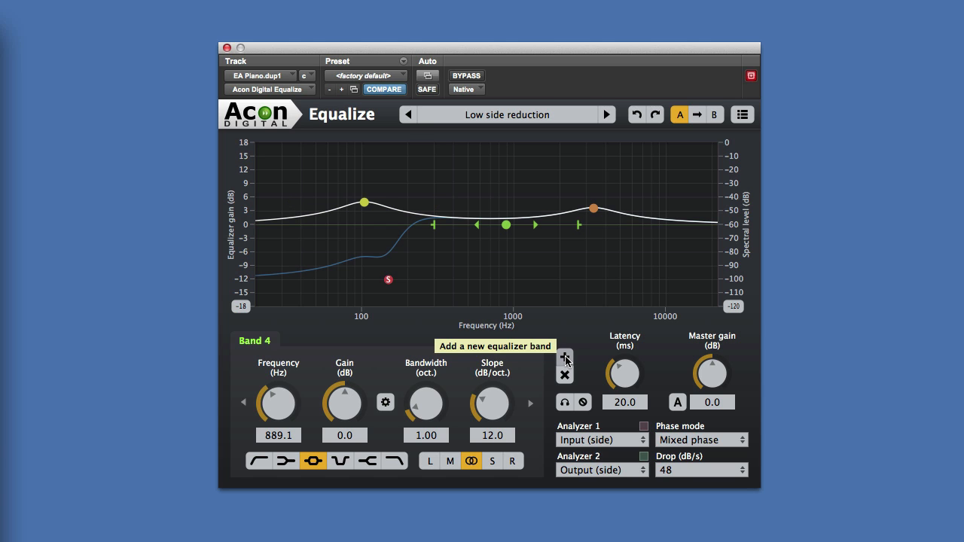
{"action": "mouse_move", "coordinate": [565, 405]}
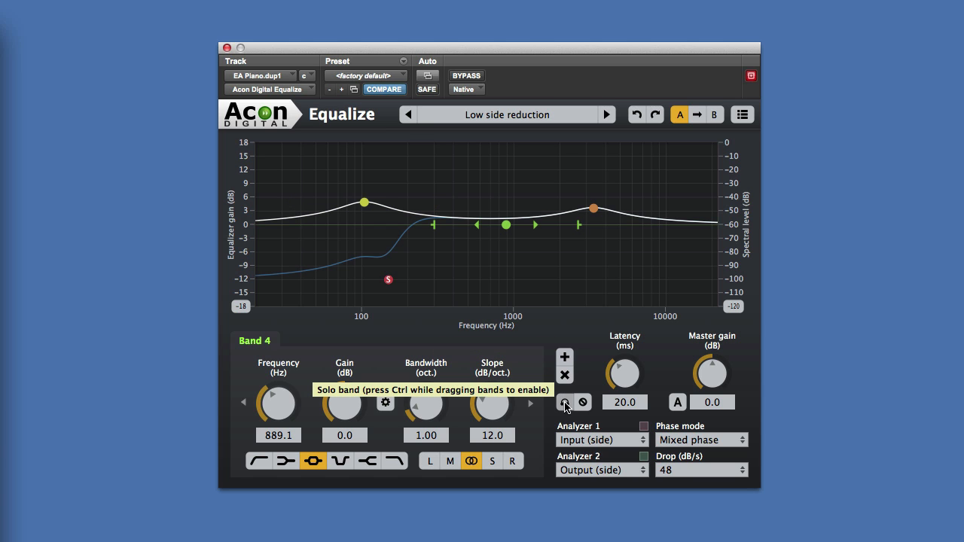
{"action": "mouse_move", "coordinate": [582, 401]}
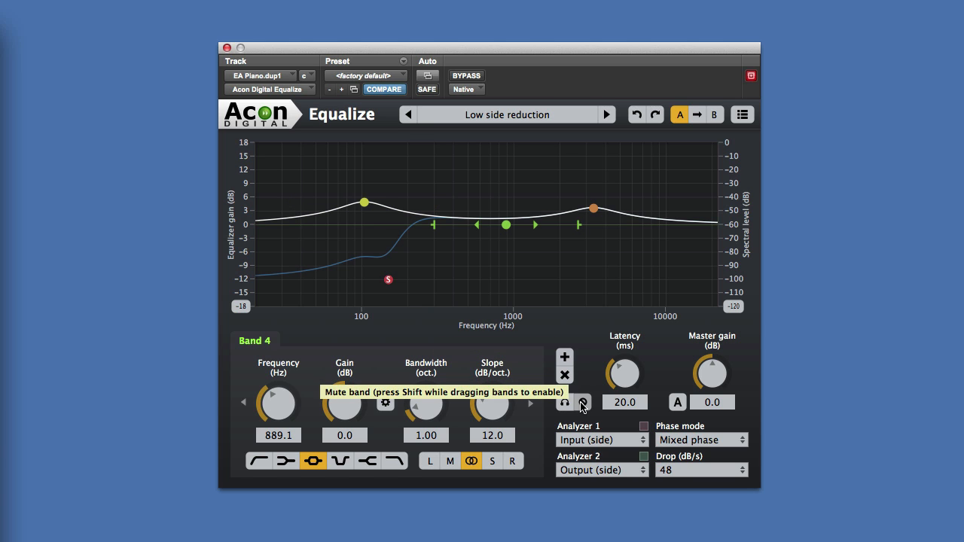
{"action": "mouse_move", "coordinate": [582, 402]}
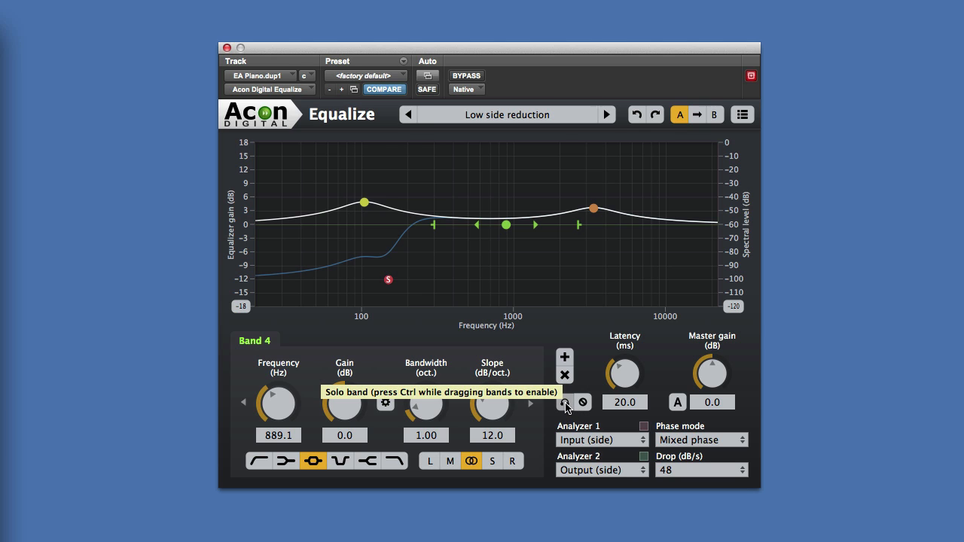
{"action": "mouse_move", "coordinate": [505, 232]}
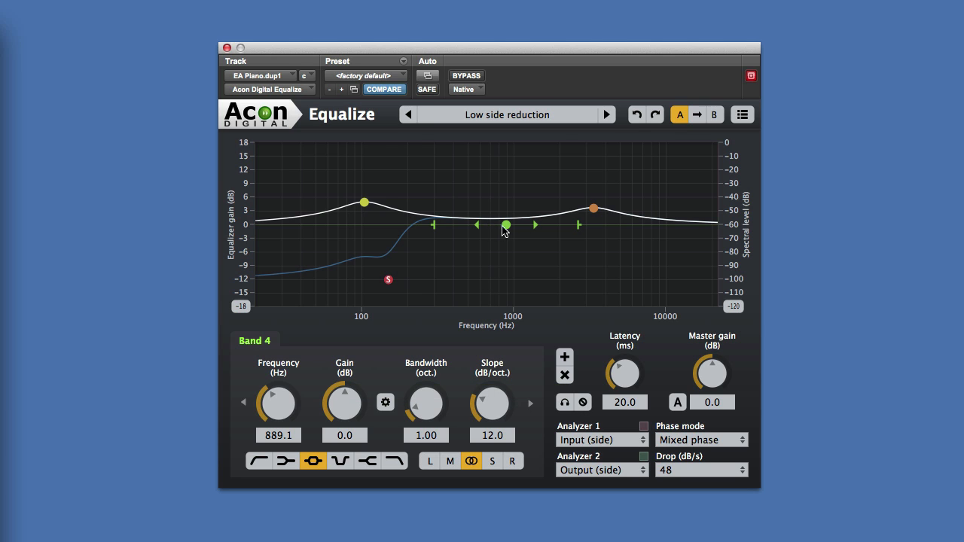
{"action": "left_click_drag", "start_coordinate": [506, 225], "coordinate": [510, 243]}
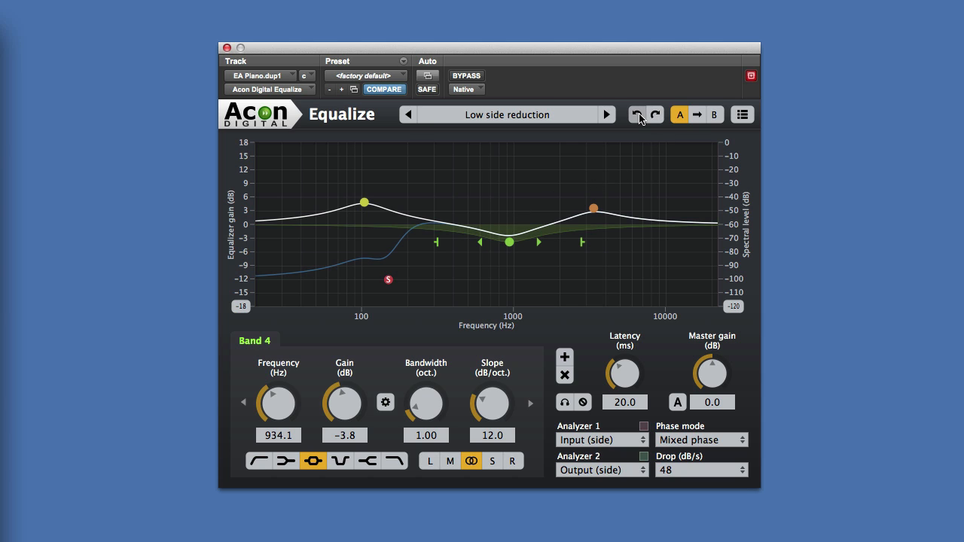
{"action": "left_click", "coordinate": [637, 114]}
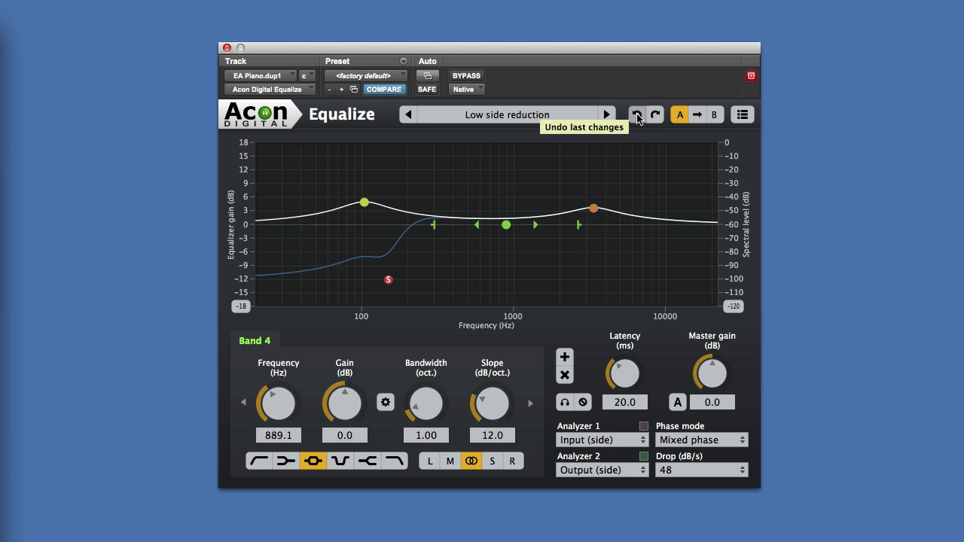
{"action": "left_click", "coordinate": [637, 114]}
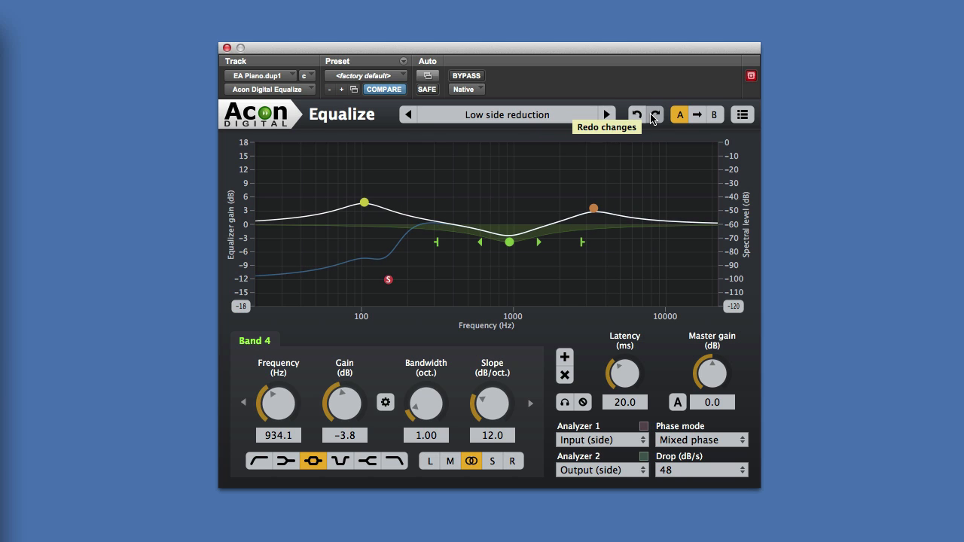
{"action": "mouse_move", "coordinate": [658, 160]}
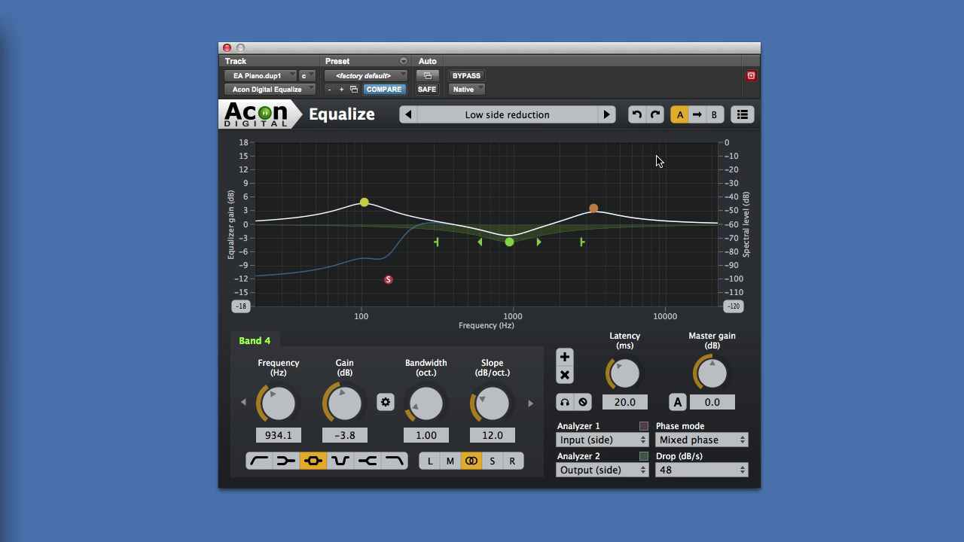
{"action": "mouse_move", "coordinate": [632, 168]}
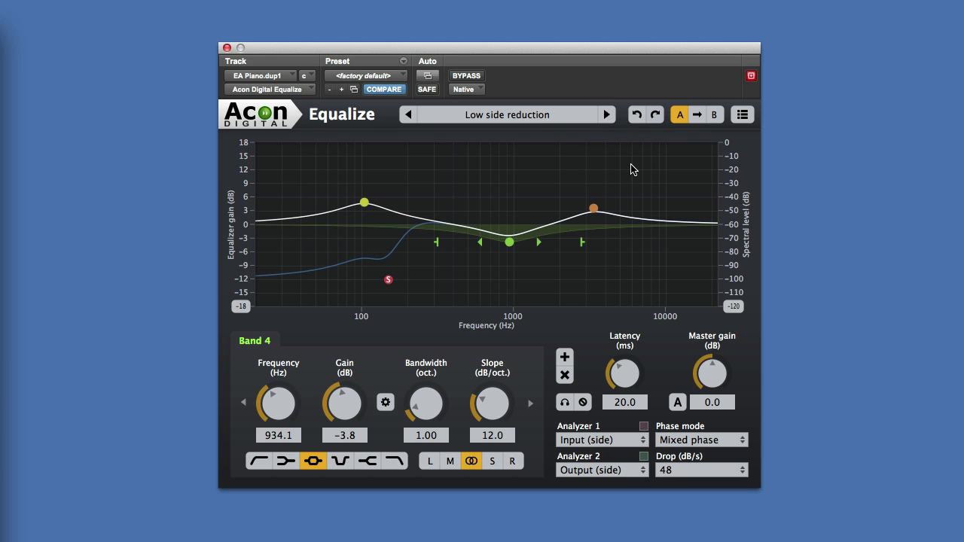
{"action": "mouse_move", "coordinate": [635, 288]}
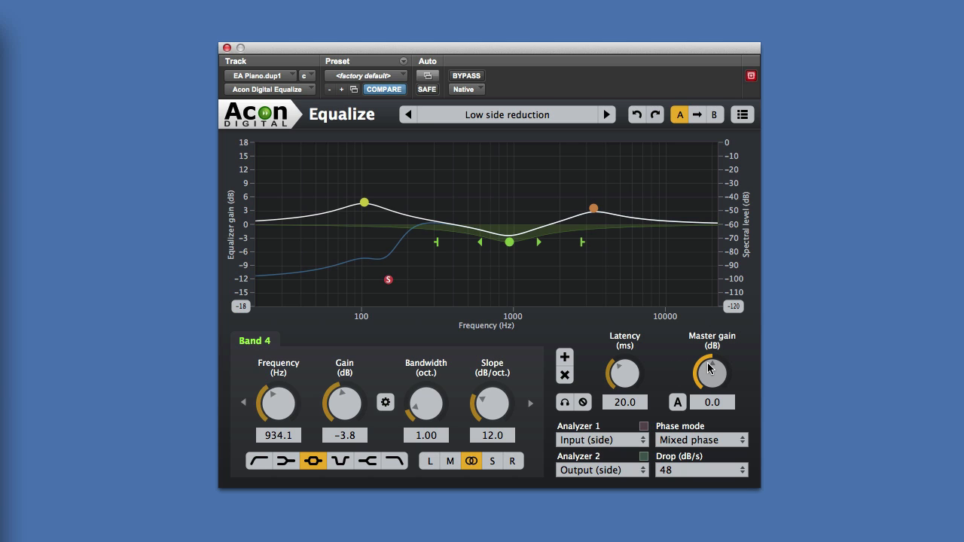
{"action": "mouse_move", "coordinate": [612, 227]}
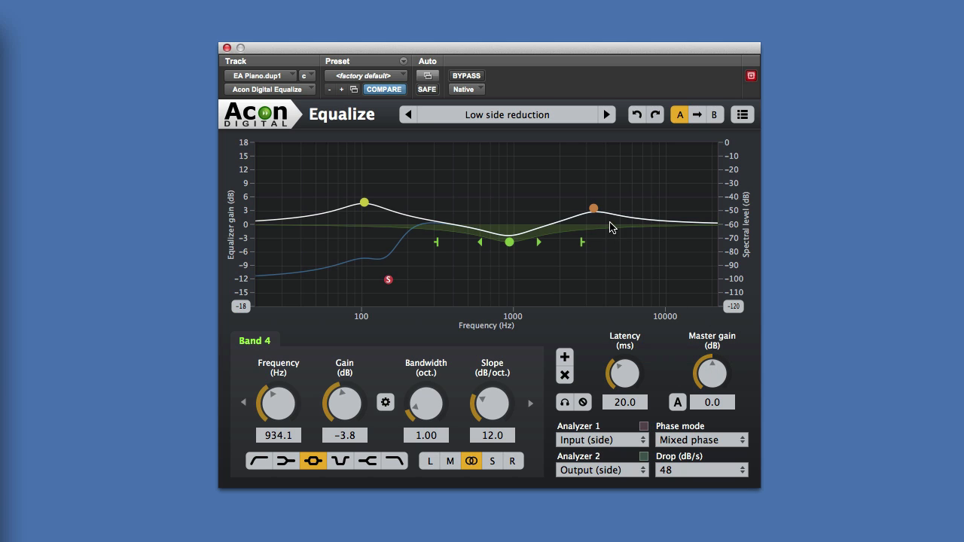
{"action": "mouse_move", "coordinate": [712, 373]}
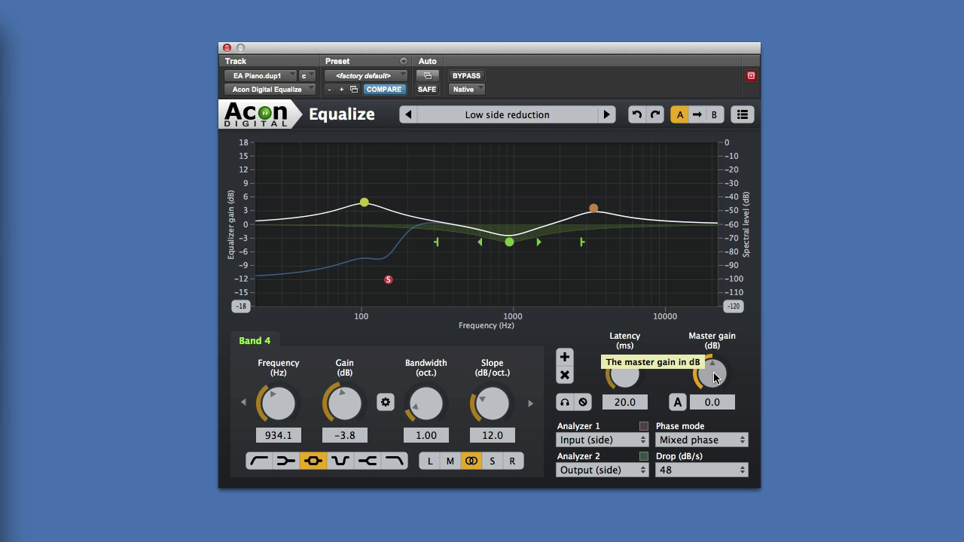
{"action": "mouse_move", "coordinate": [714, 378]}
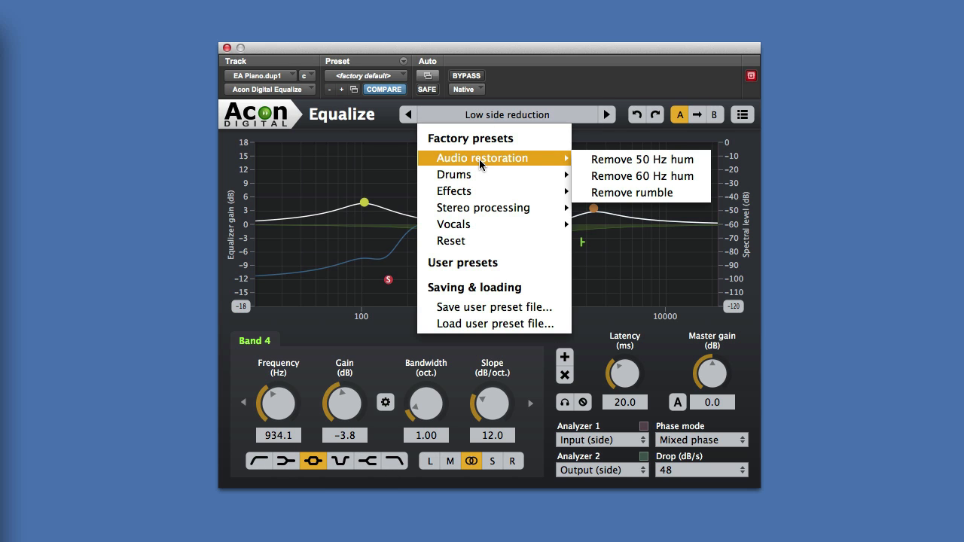
{"action": "mouse_move", "coordinate": [642, 159]}
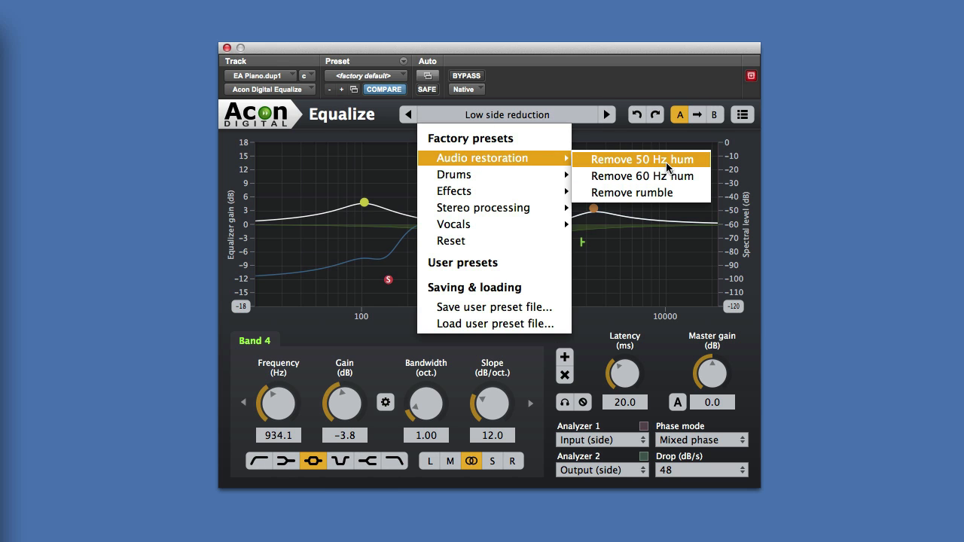
{"action": "left_click", "coordinate": [640, 158]}
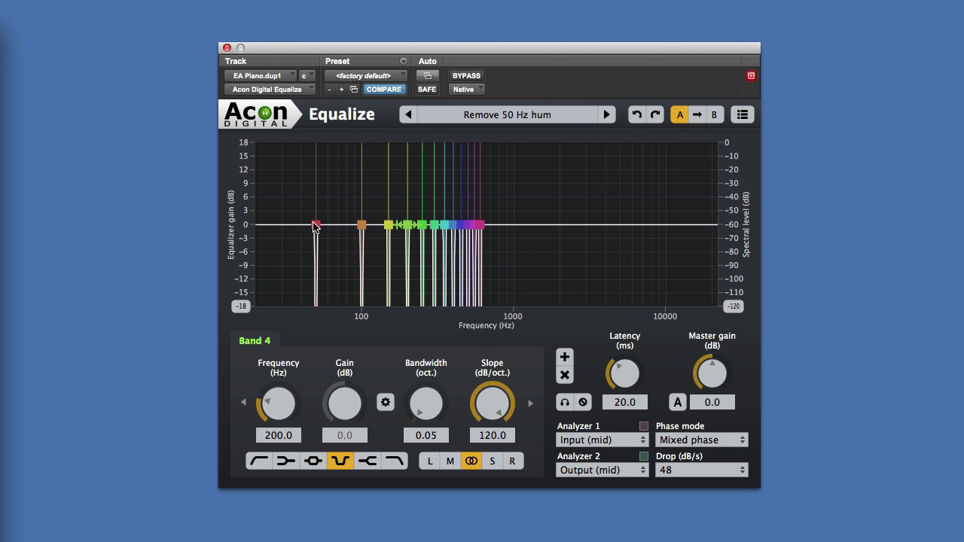
{"action": "mouse_move", "coordinate": [321, 313]}
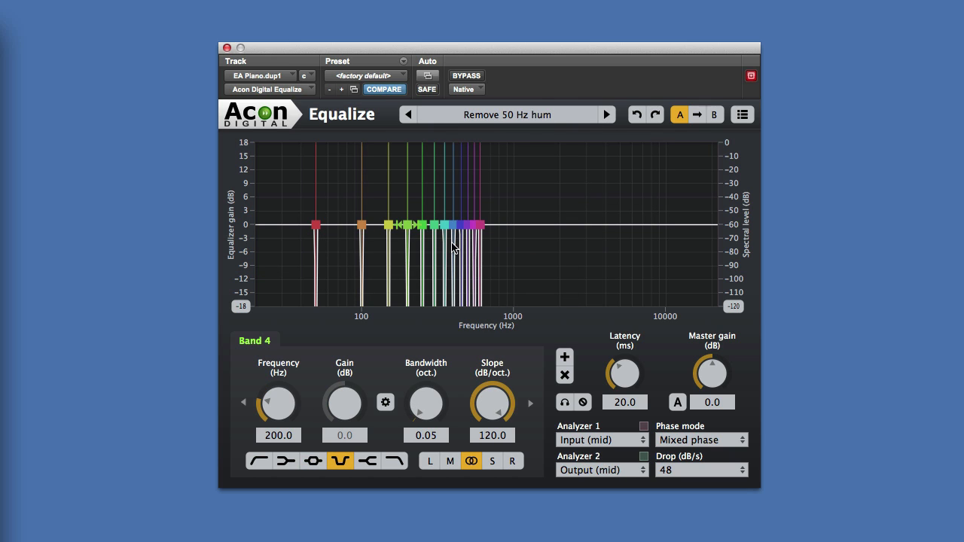
{"action": "mouse_move", "coordinate": [293, 243]}
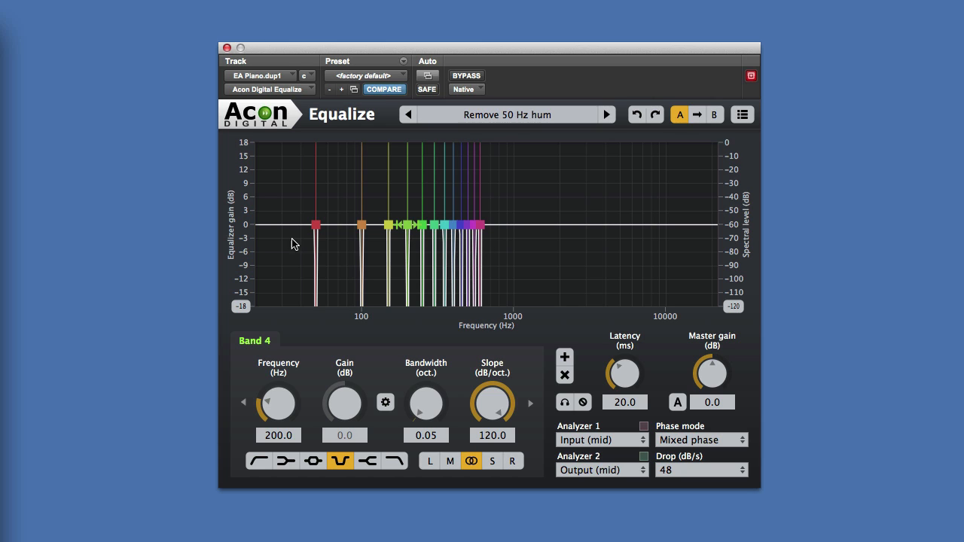
{"action": "mouse_move", "coordinate": [488, 246]}
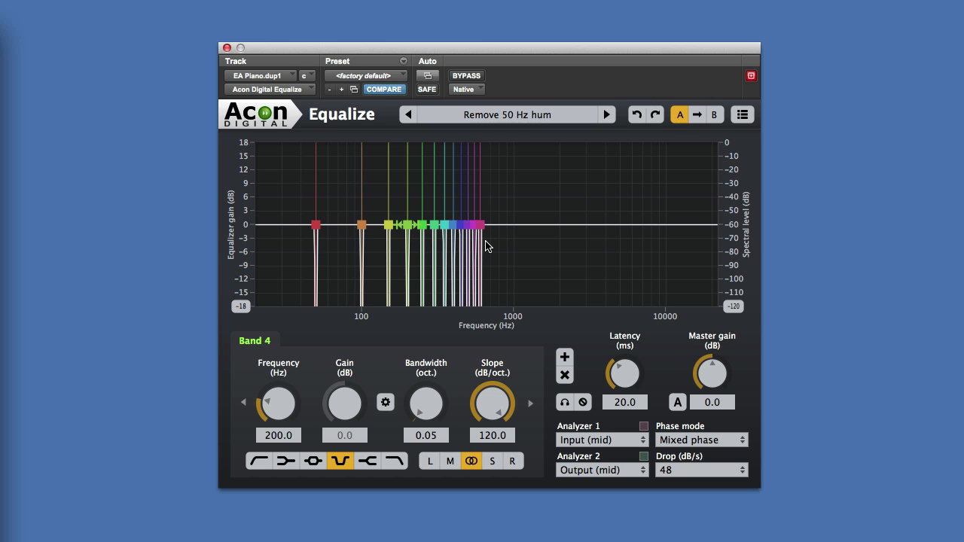
{"action": "mouse_move", "coordinate": [485, 249]}
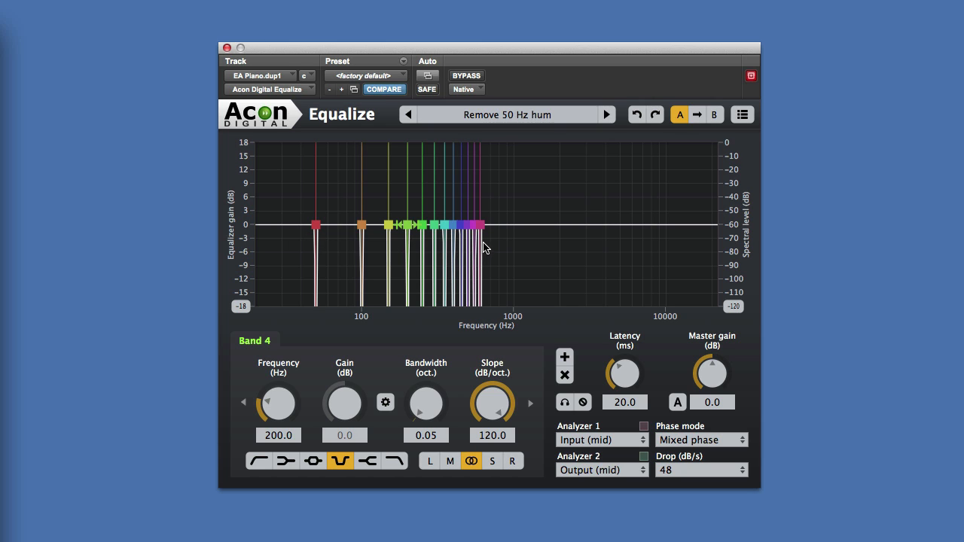
{"action": "mouse_move", "coordinate": [509, 250]}
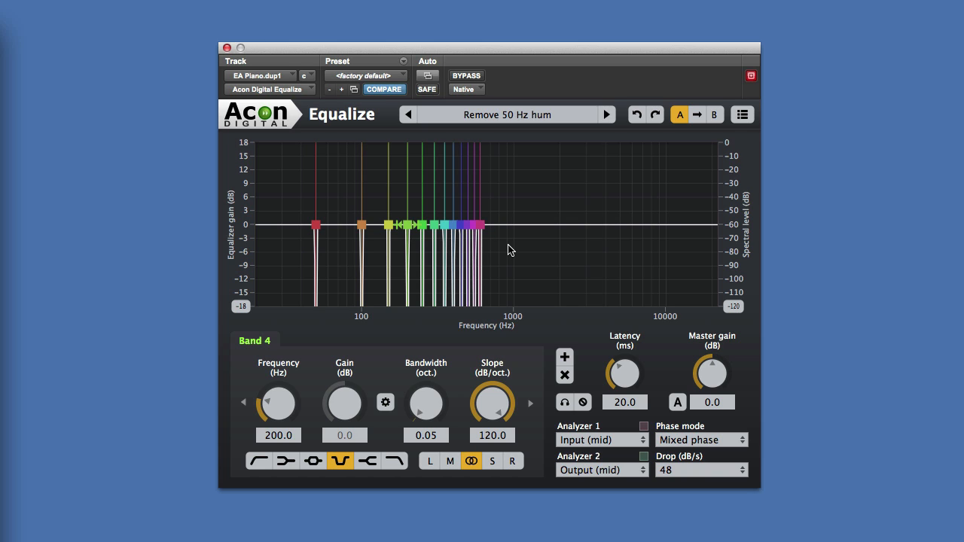
{"action": "mouse_move", "coordinate": [291, 210]}
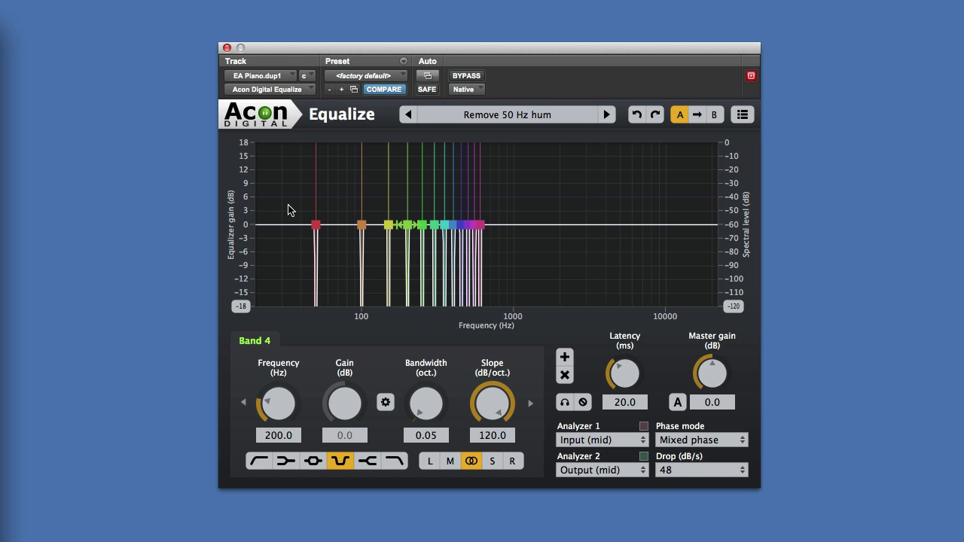
{"action": "mouse_move", "coordinate": [507, 256]}
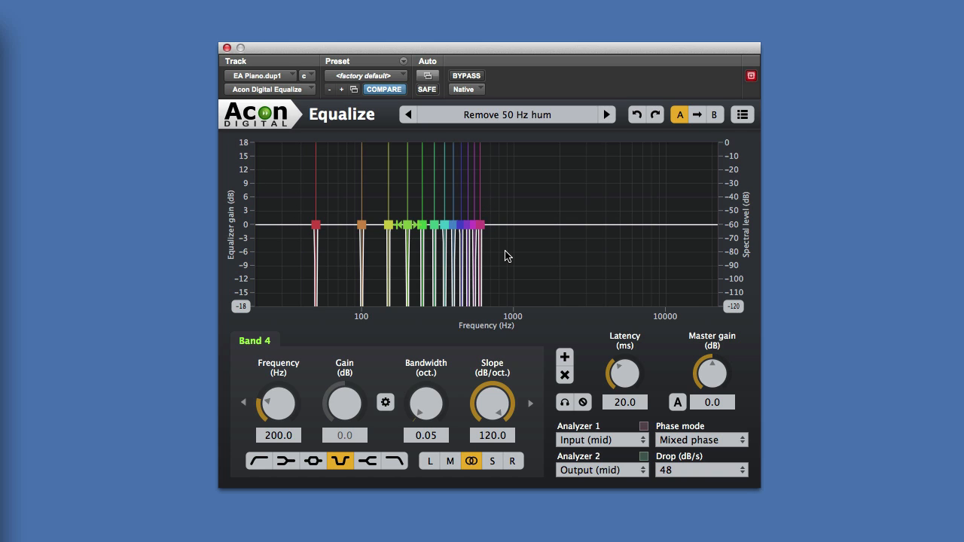
{"action": "mouse_move", "coordinate": [301, 233]}
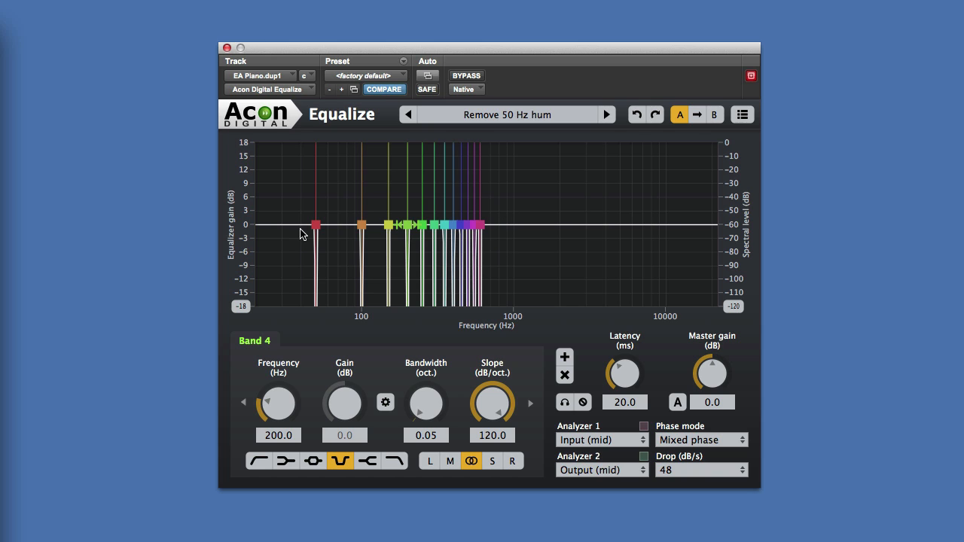
{"action": "mouse_move", "coordinate": [327, 241]}
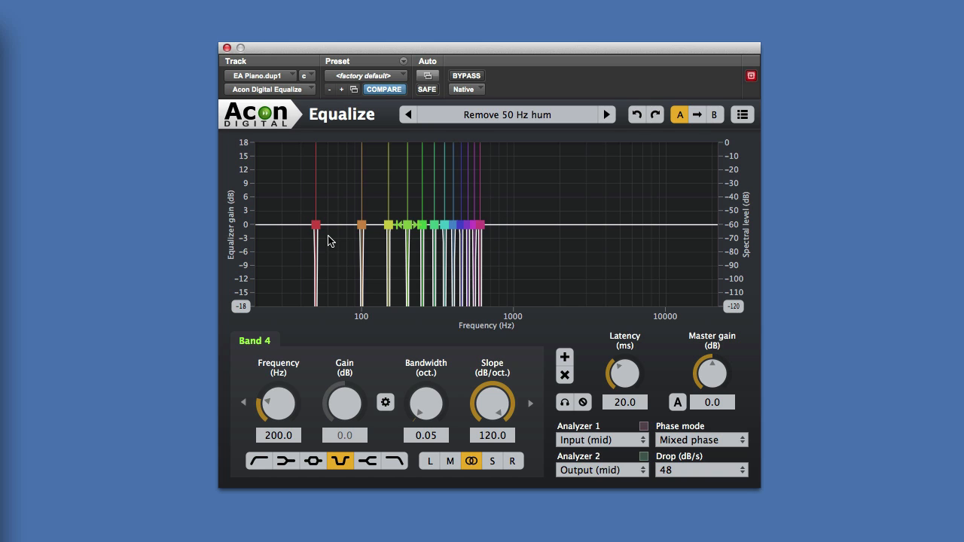
{"action": "mouse_move", "coordinate": [321, 254]}
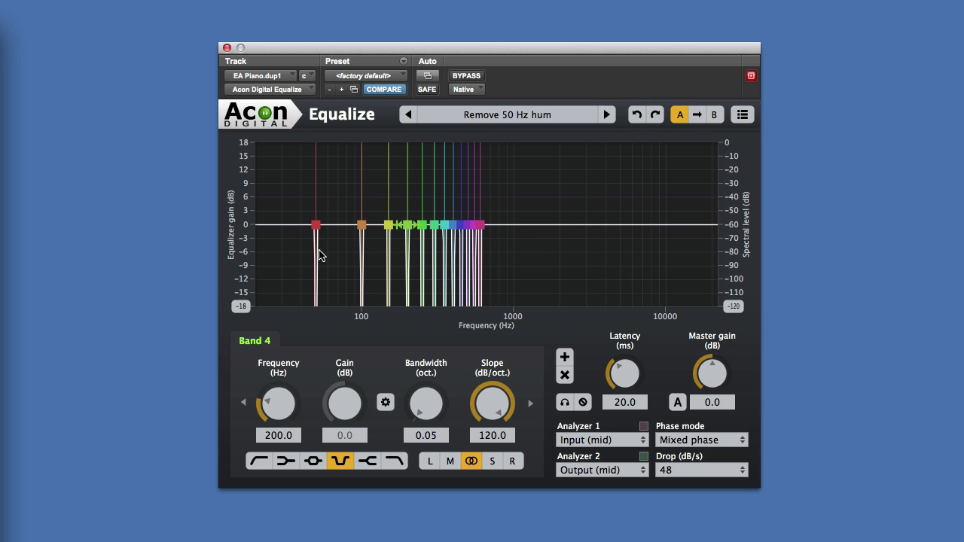
{"action": "mouse_move", "coordinate": [392, 262]}
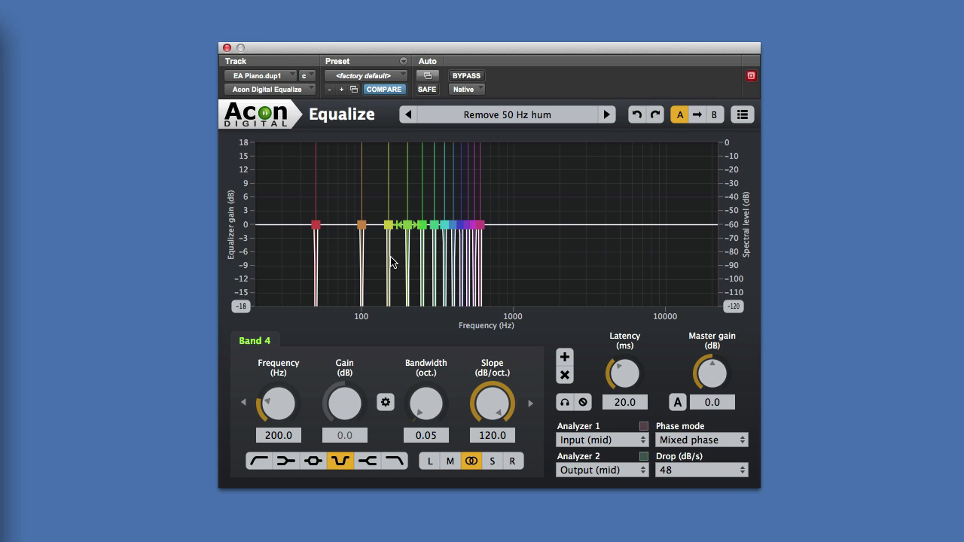
{"action": "mouse_move", "coordinate": [500, 264]}
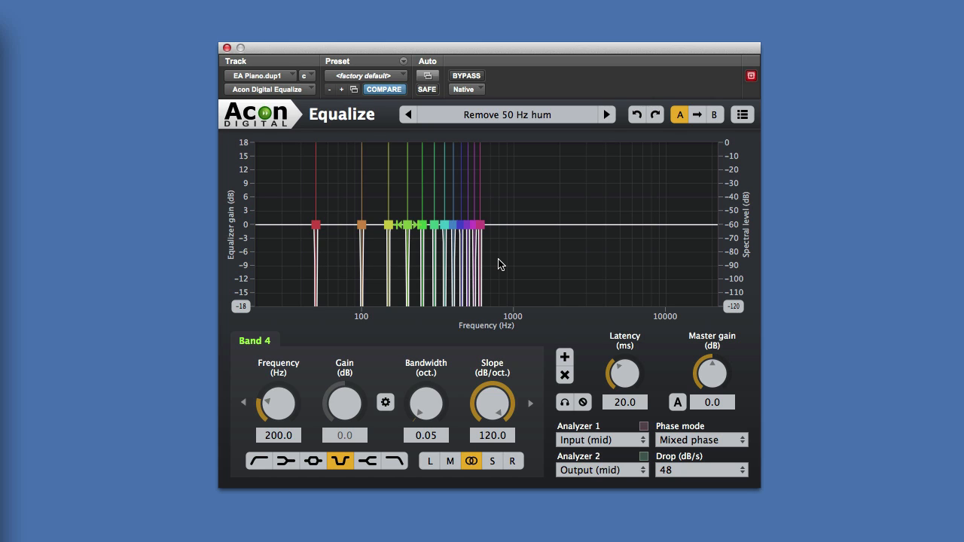
{"action": "mouse_move", "coordinate": [524, 130]}
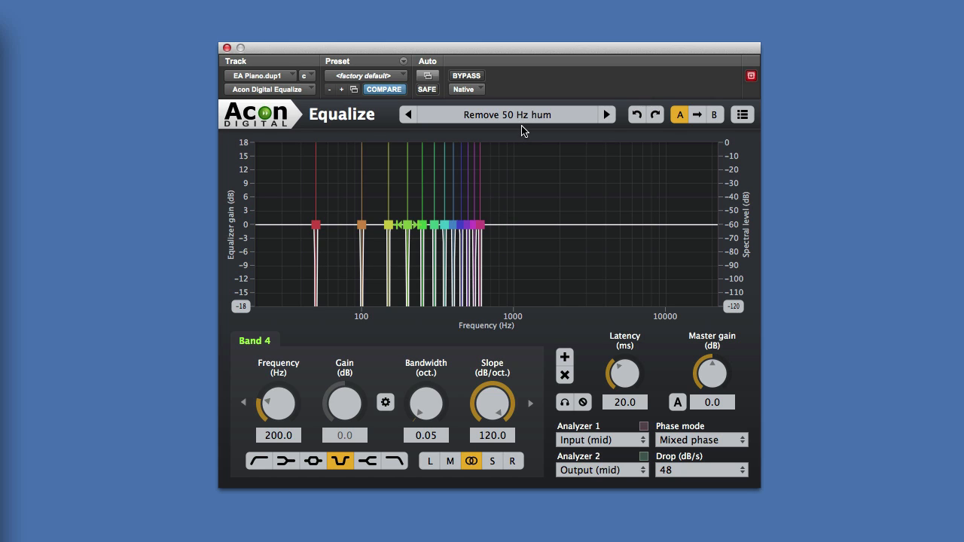
- Load the factory Audio restoration preset Remove rumble, leaving a single low-cut below about 80 Hz
{"action": "left_click", "coordinate": [512, 114]}
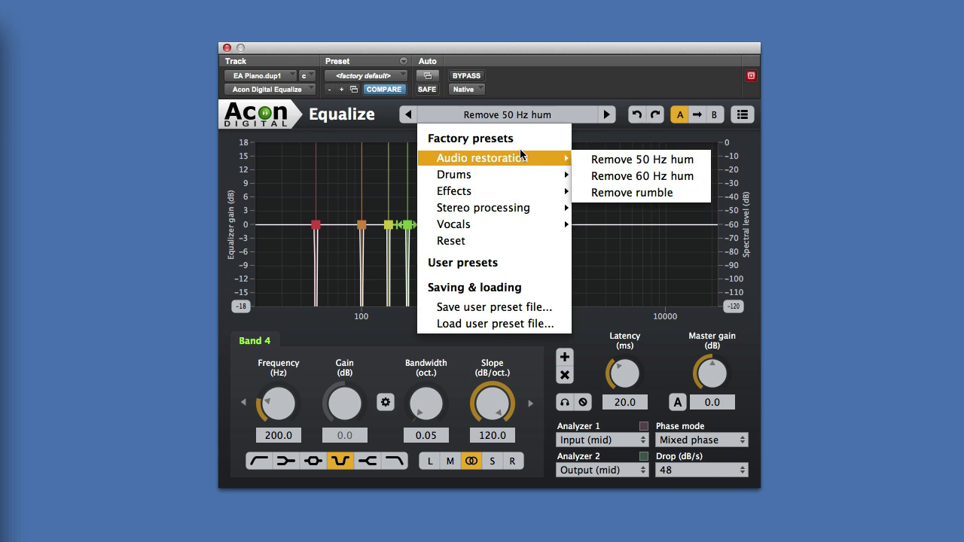
{"action": "left_click", "coordinate": [632, 192]}
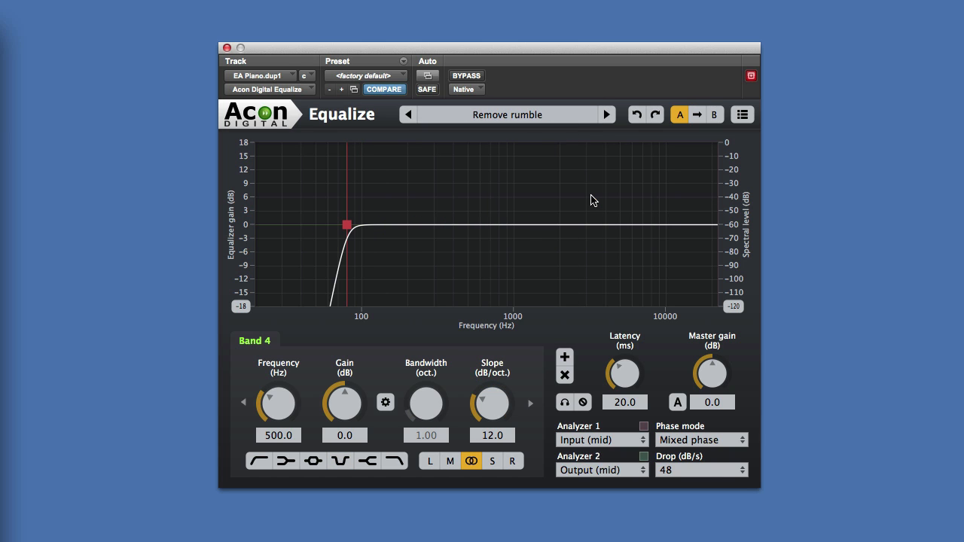
{"action": "mouse_move", "coordinate": [412, 186]}
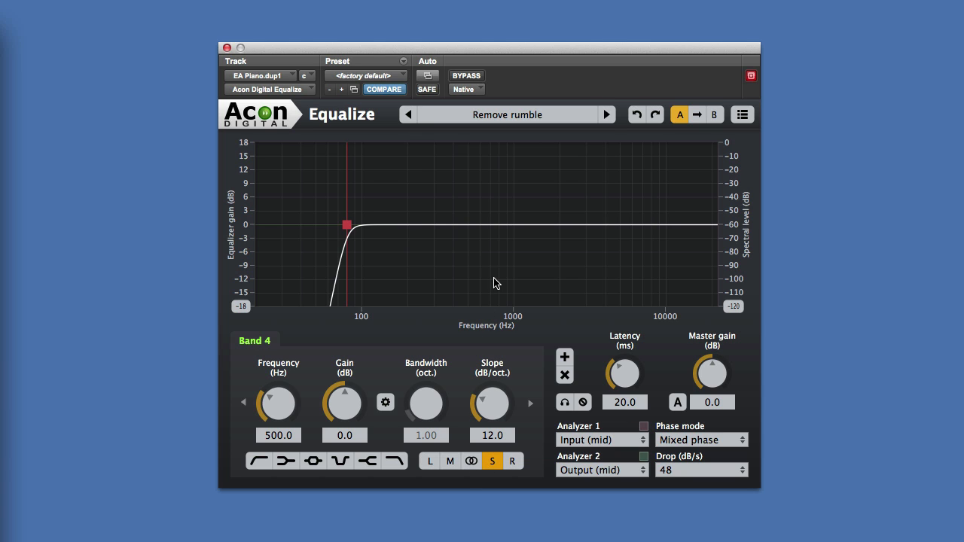
{"action": "mouse_move", "coordinate": [494, 276]}
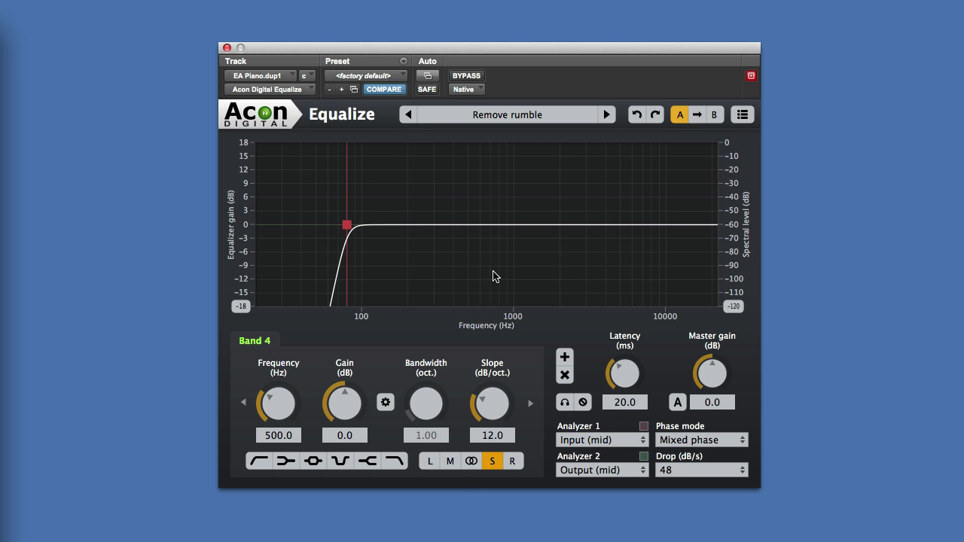
{"action": "mouse_move", "coordinate": [558, 244]}
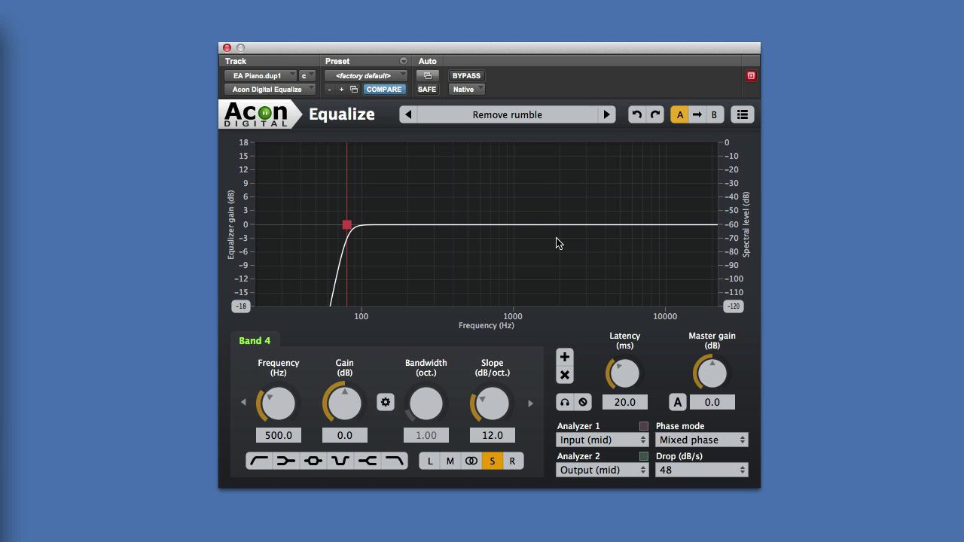
{"action": "mouse_move", "coordinate": [346, 225]}
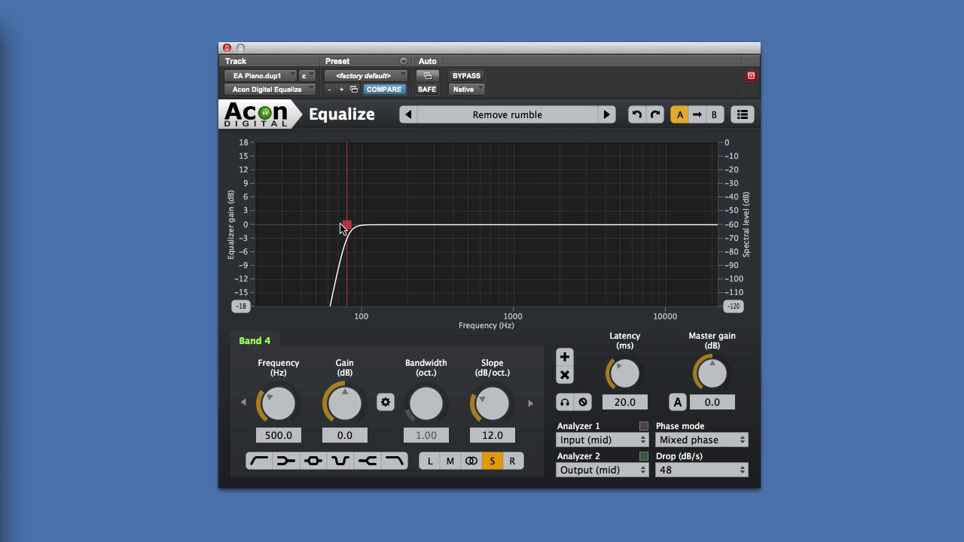
{"action": "mouse_move", "coordinate": [348, 228]}
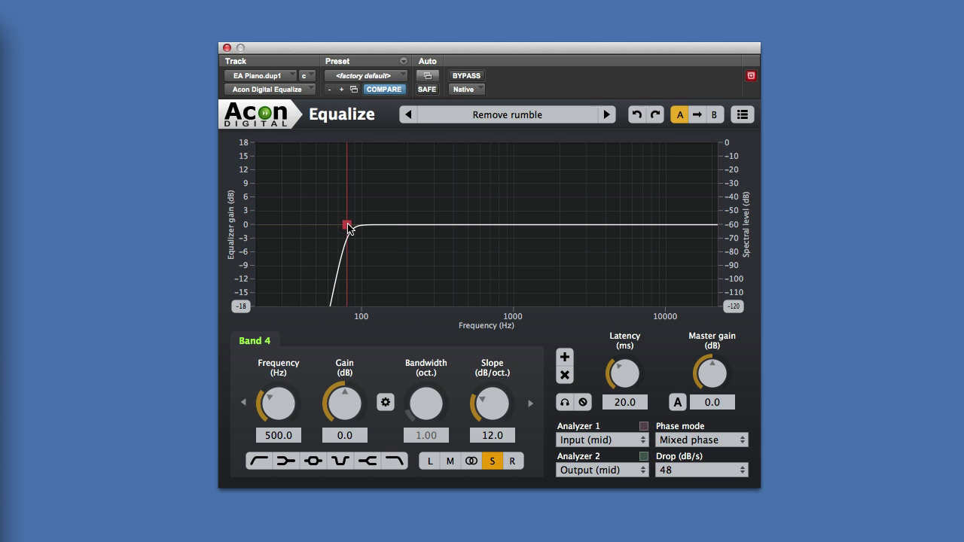
{"action": "mouse_move", "coordinate": [390, 235]}
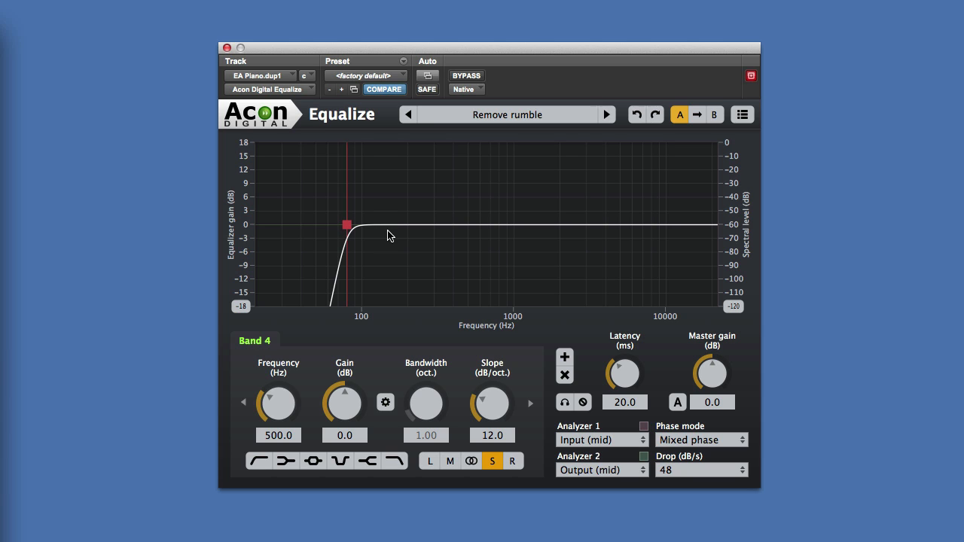
{"action": "mouse_move", "coordinate": [406, 236]}
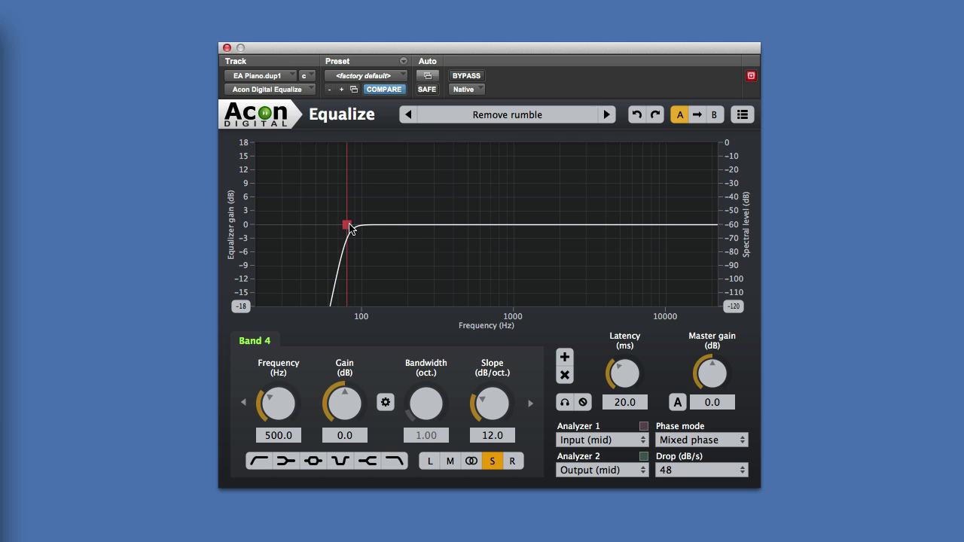
{"action": "mouse_move", "coordinate": [409, 250]}
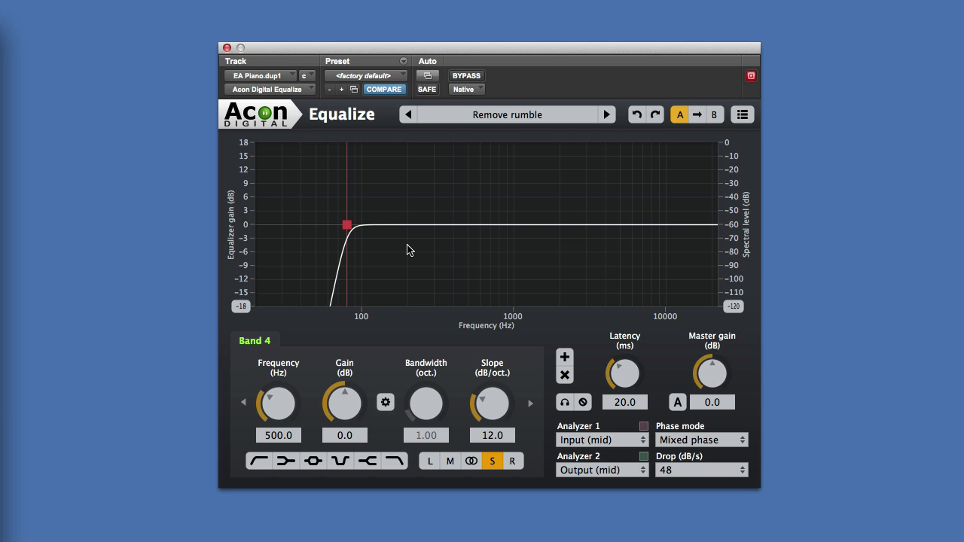
{"action": "mouse_move", "coordinate": [548, 316]}
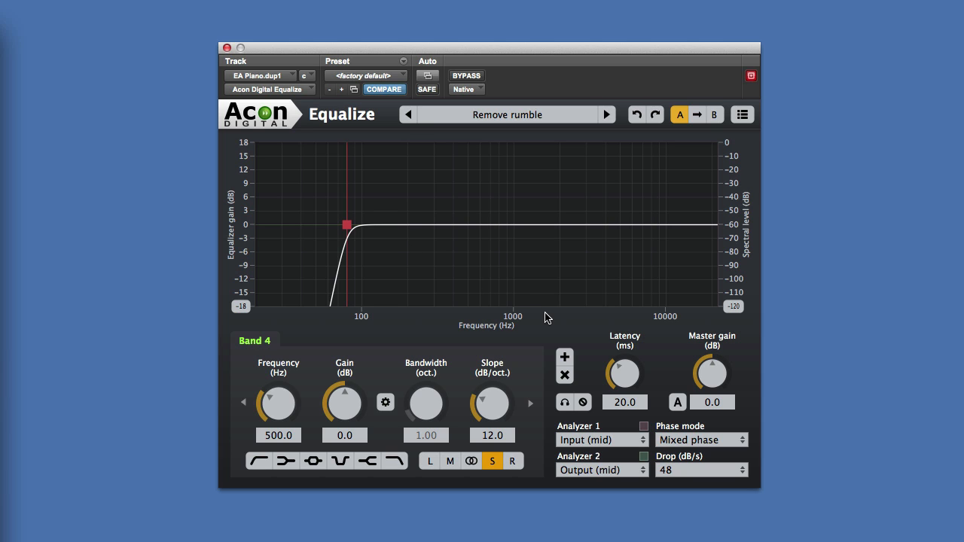
{"action": "mouse_move", "coordinate": [591, 306]}
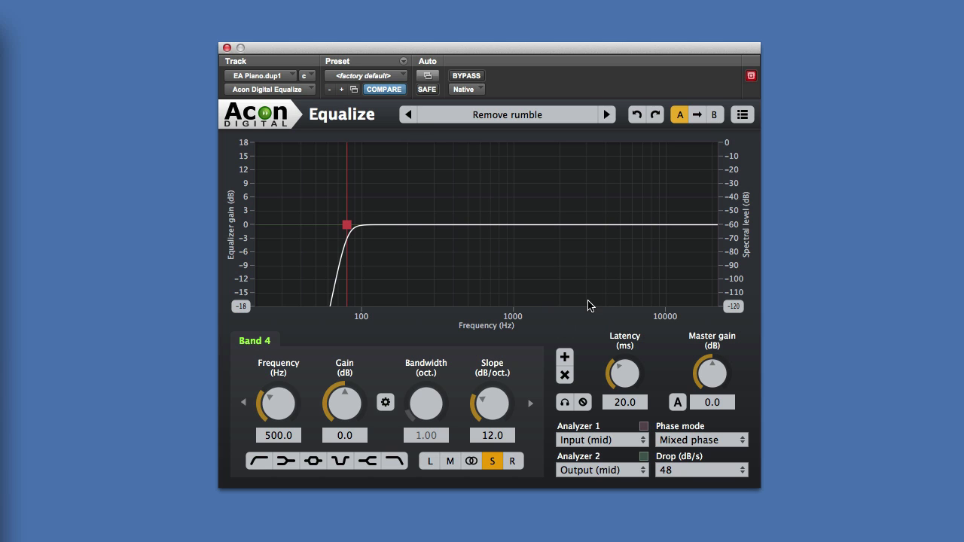
{"action": "mouse_move", "coordinate": [340, 131]}
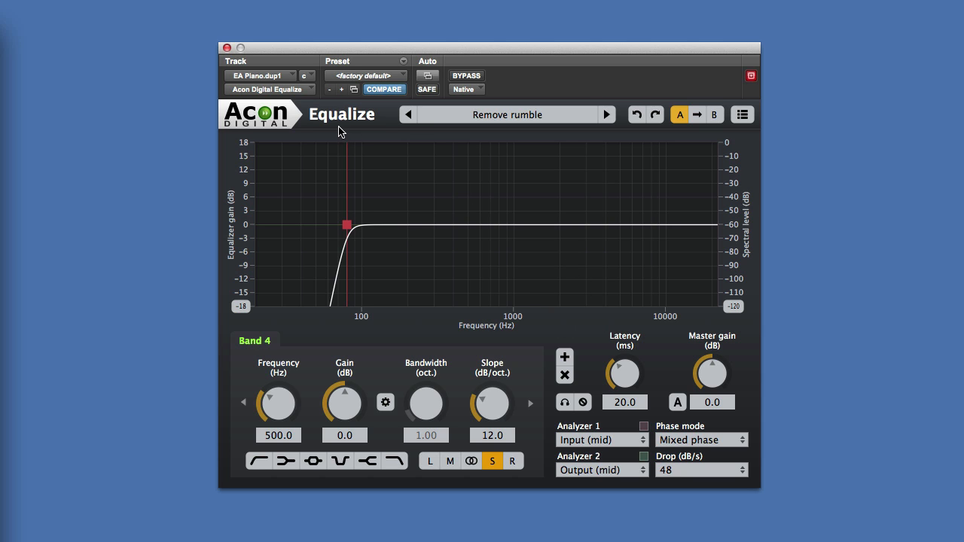
{"action": "mouse_move", "coordinate": [335, 137]}
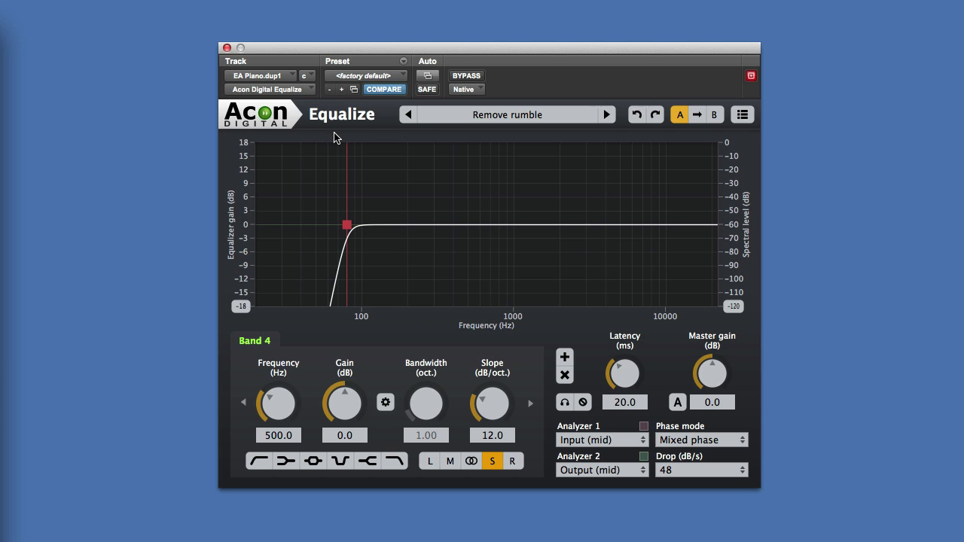
{"action": "mouse_move", "coordinate": [290, 127]}
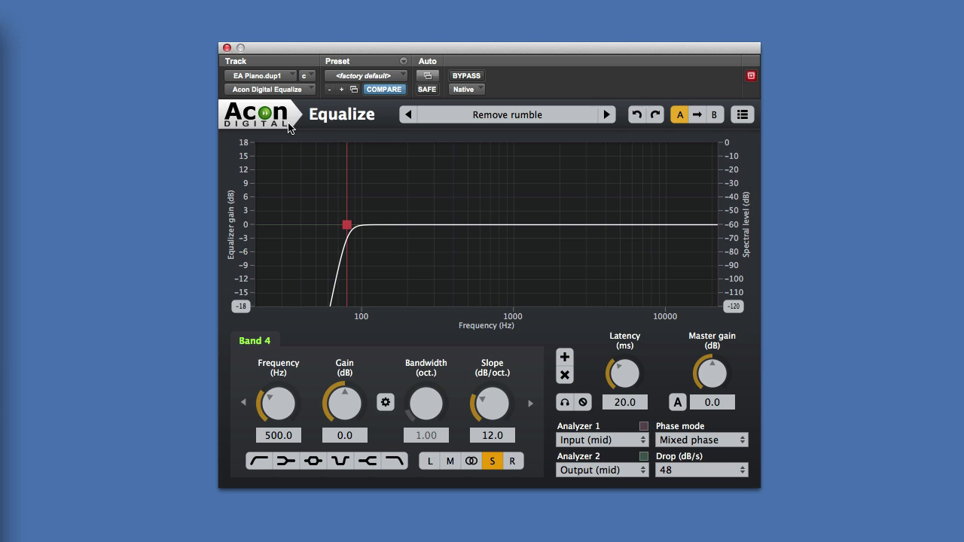
{"action": "mouse_move", "coordinate": [307, 148]}
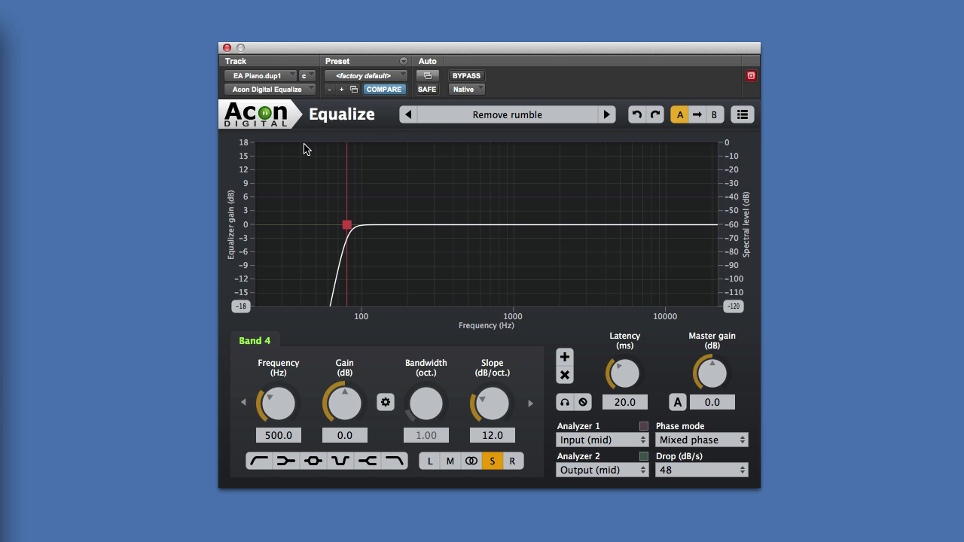
{"action": "mouse_move", "coordinate": [411, 299]}
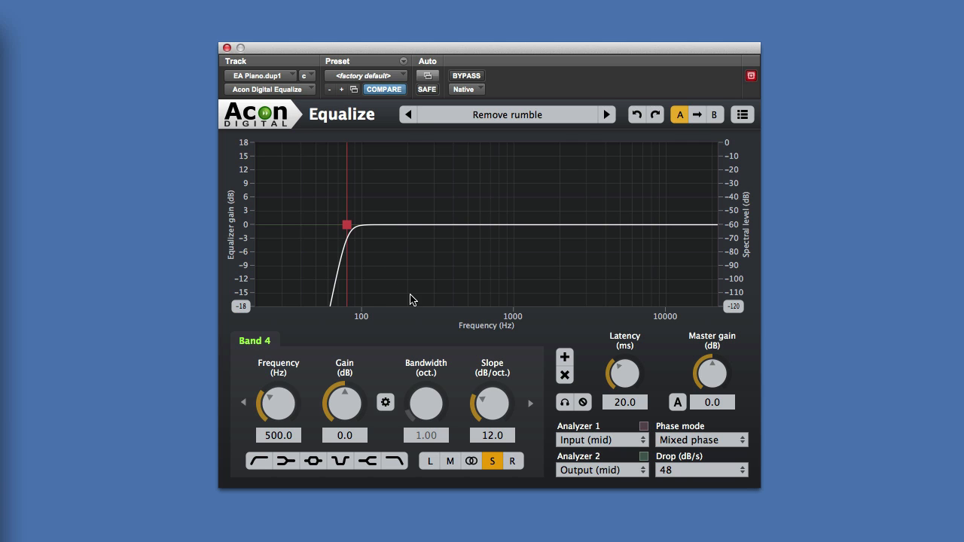
{"action": "mouse_move", "coordinate": [390, 218]}
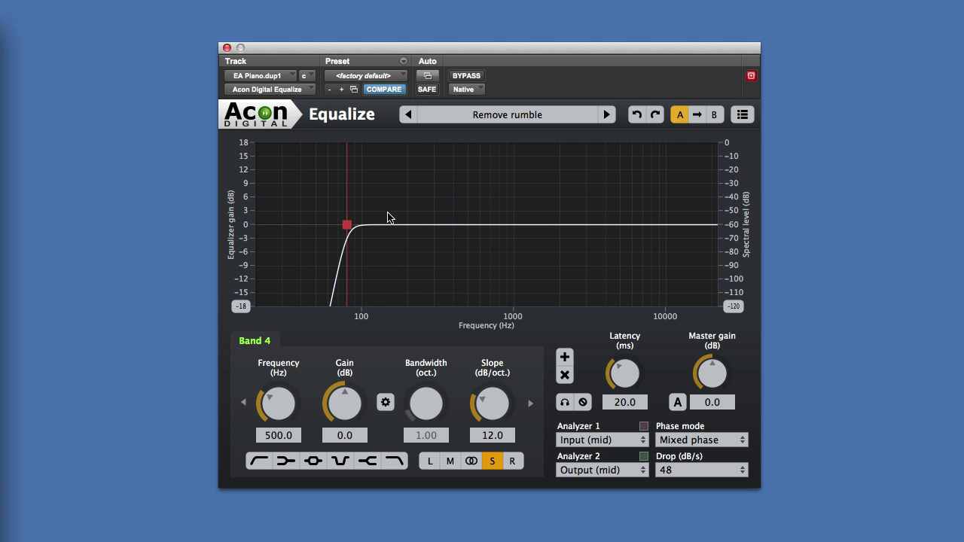
{"action": "mouse_move", "coordinate": [348, 226]}
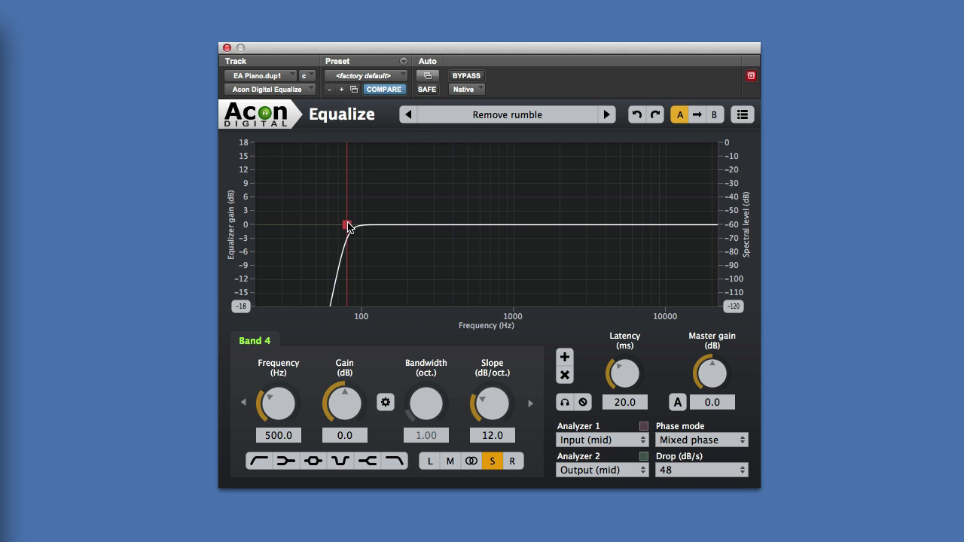